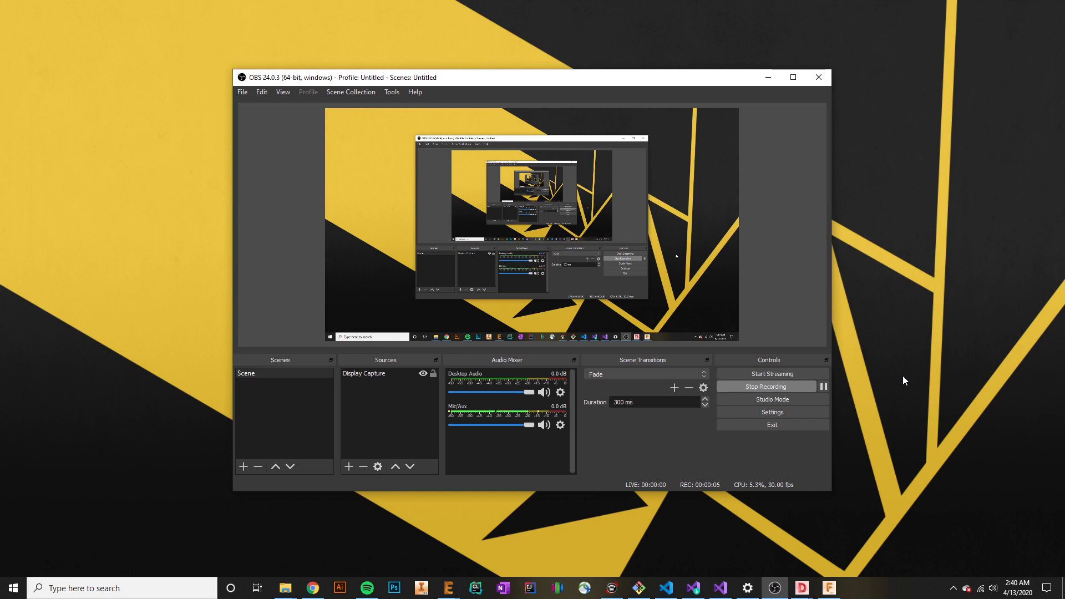
mouse_move(781, 181)
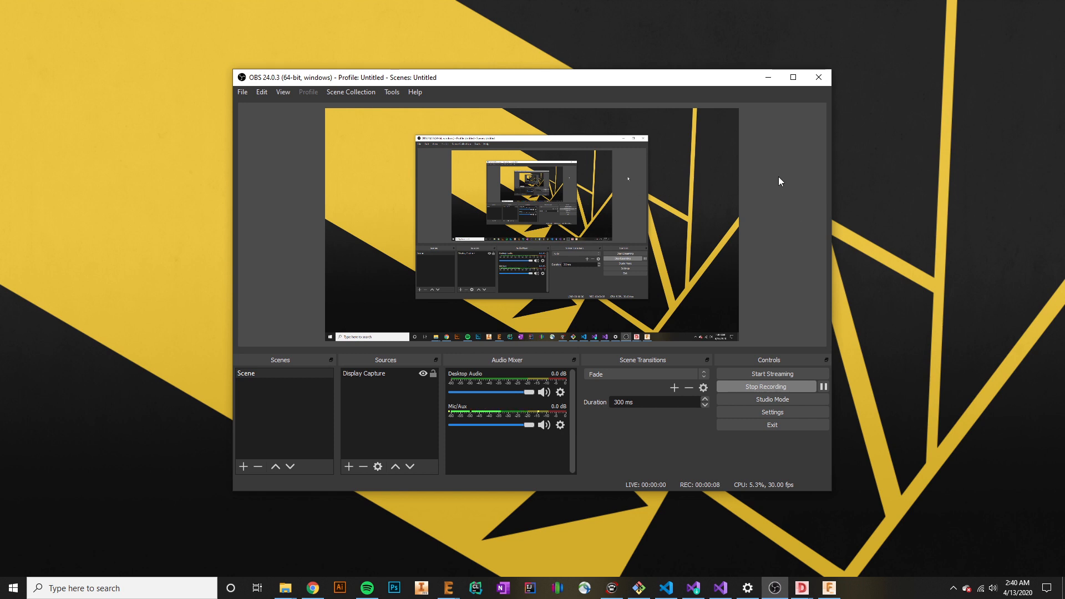
mouse_move(841, 458)
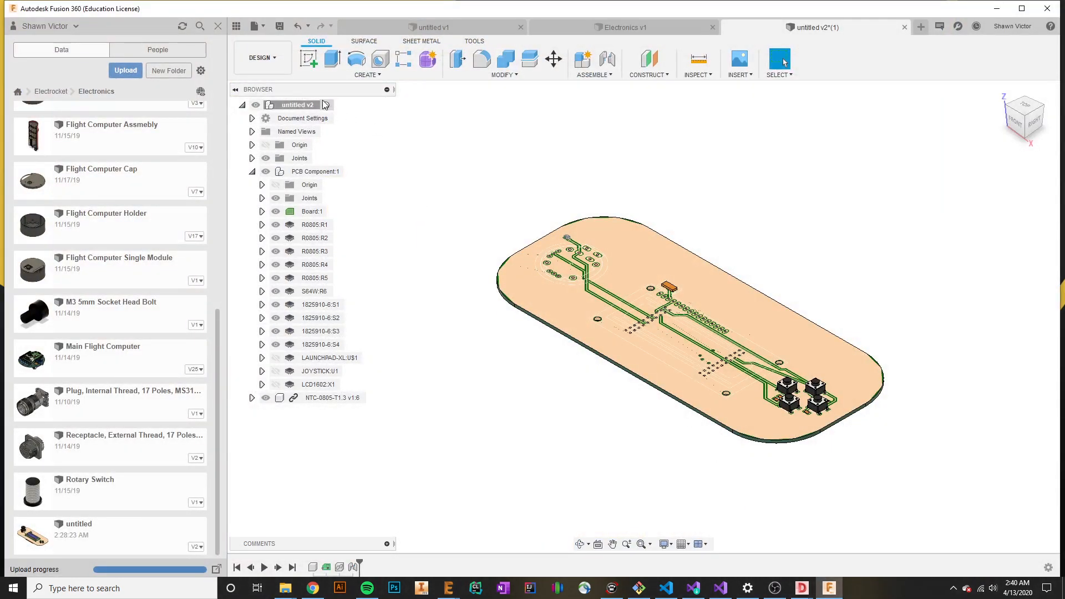
Open the DESIGN workspace dropdown to list the Design, Render and Animation workspaces.
left_click(261, 57)
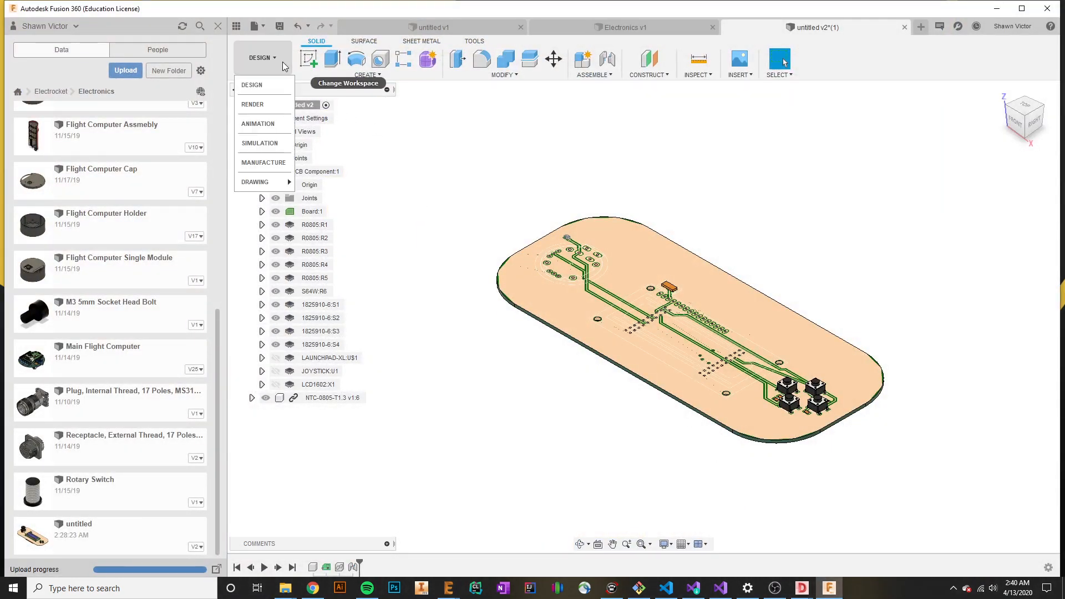
mouse_move(251, 85)
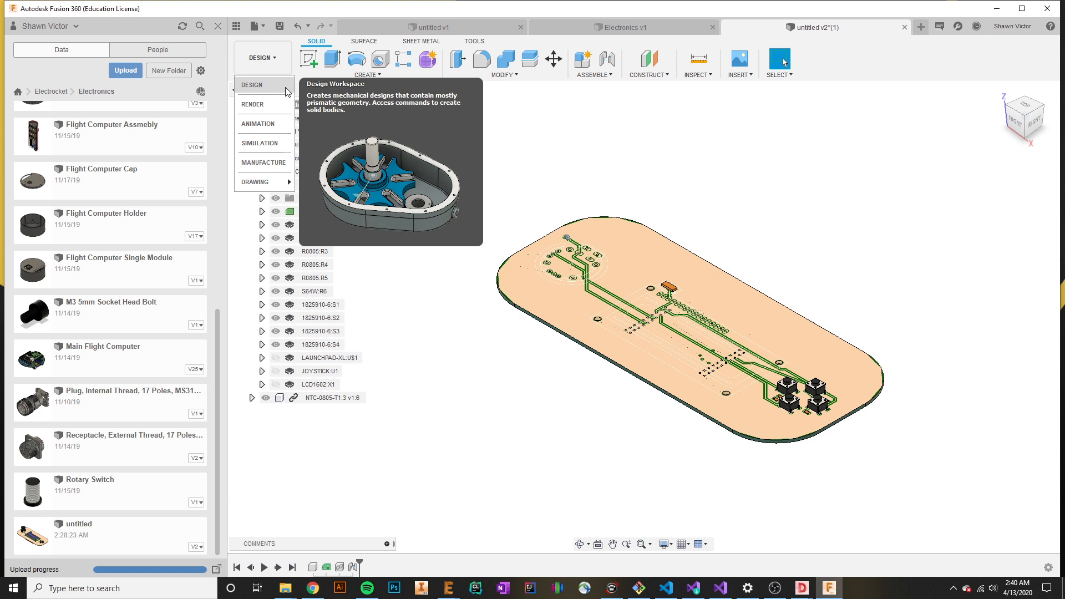
mouse_move(253, 105)
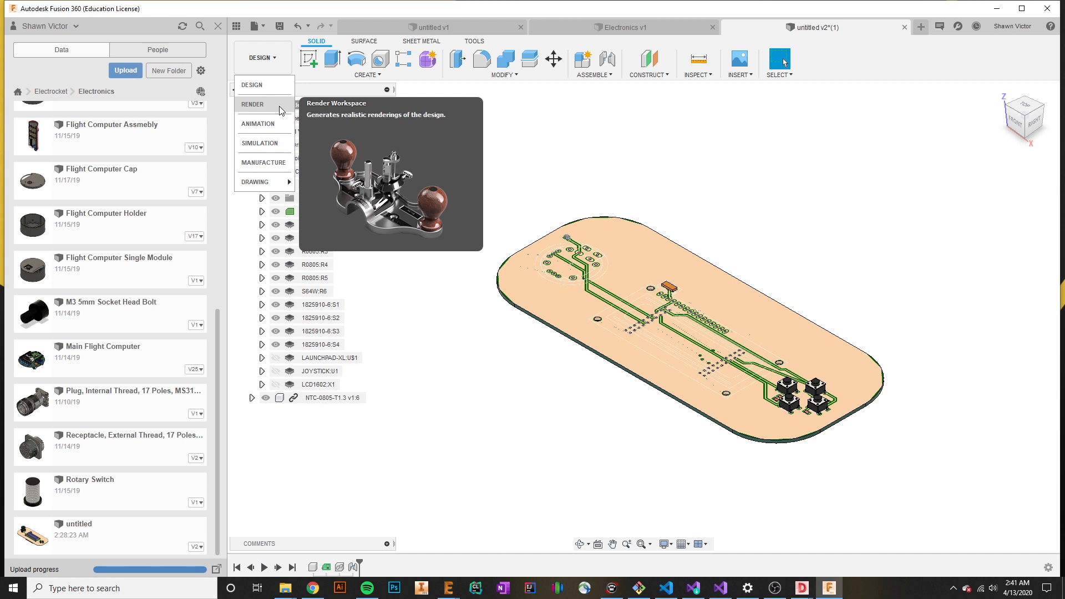
mouse_move(252, 85)
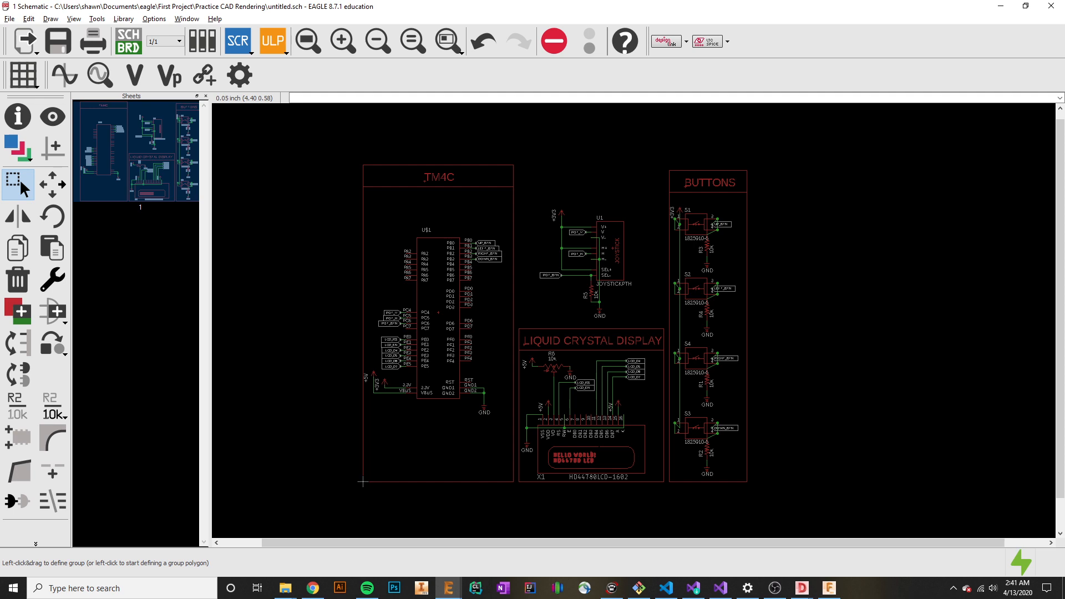
Switch the controller project from its schematic to the board layout.
left_click(127, 40)
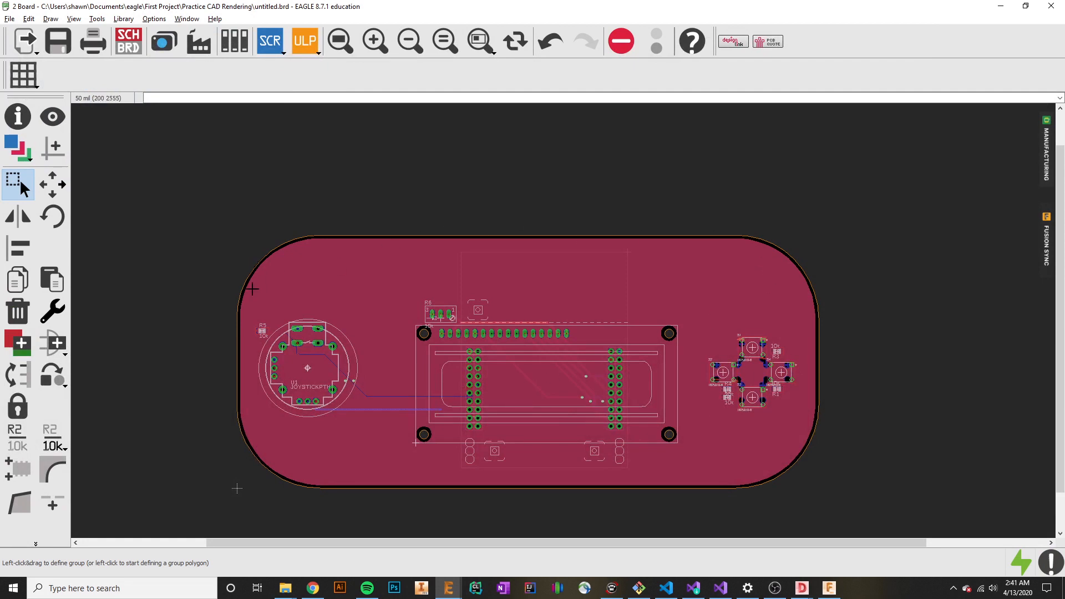
mouse_move(798, 351)
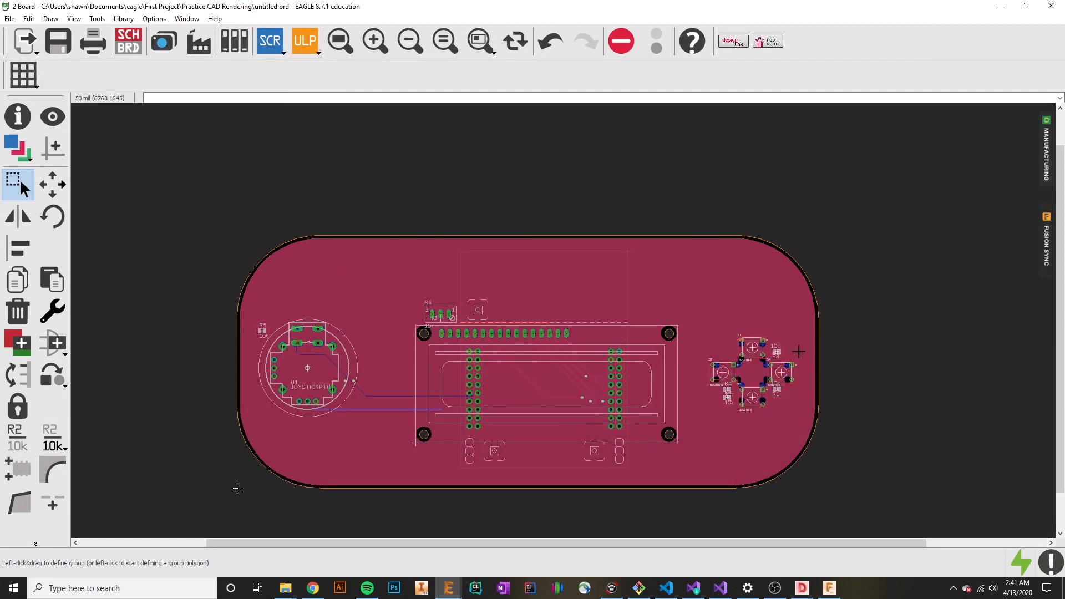
mouse_move(370, 420)
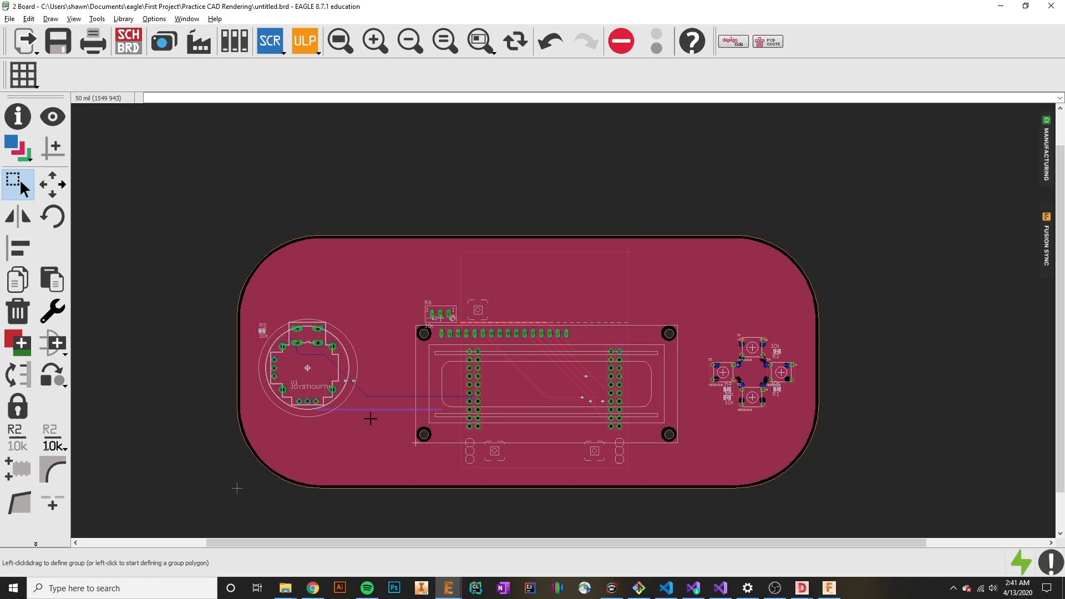
mouse_move(692, 432)
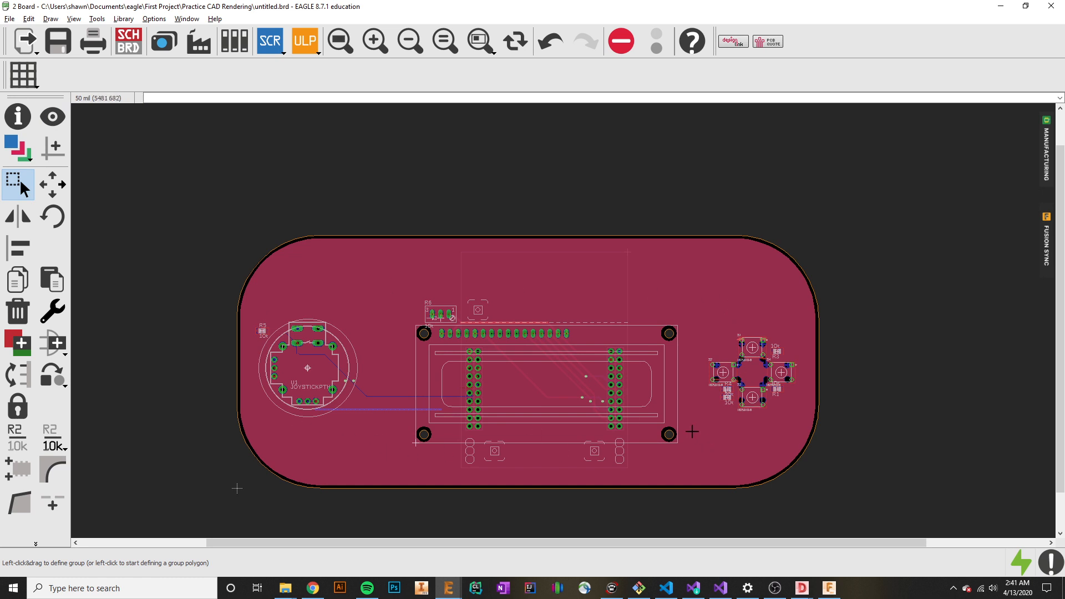
mouse_move(488, 313)
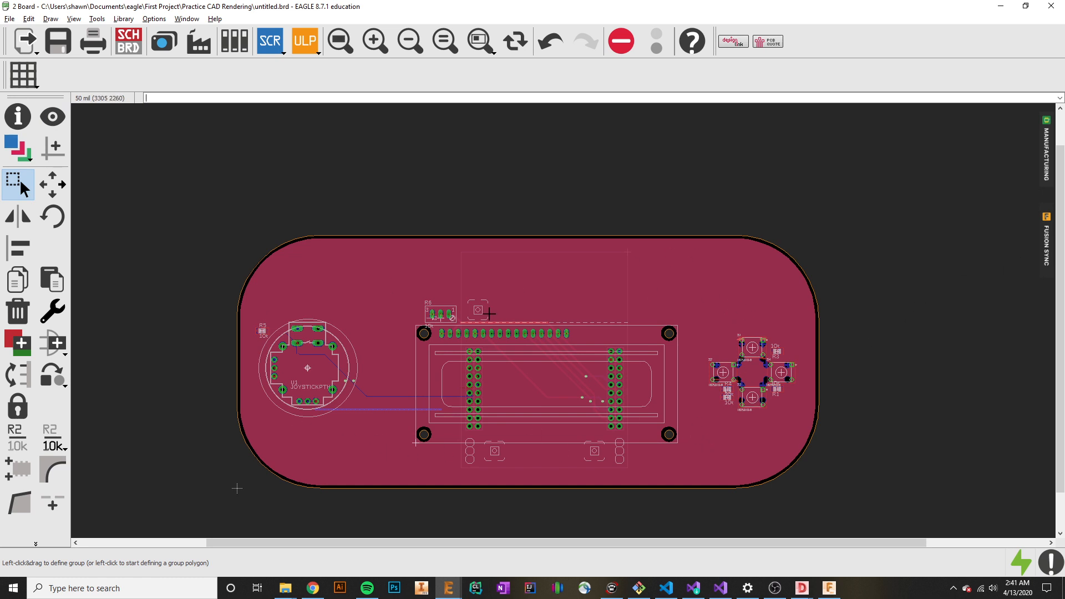
mouse_move(642, 378)
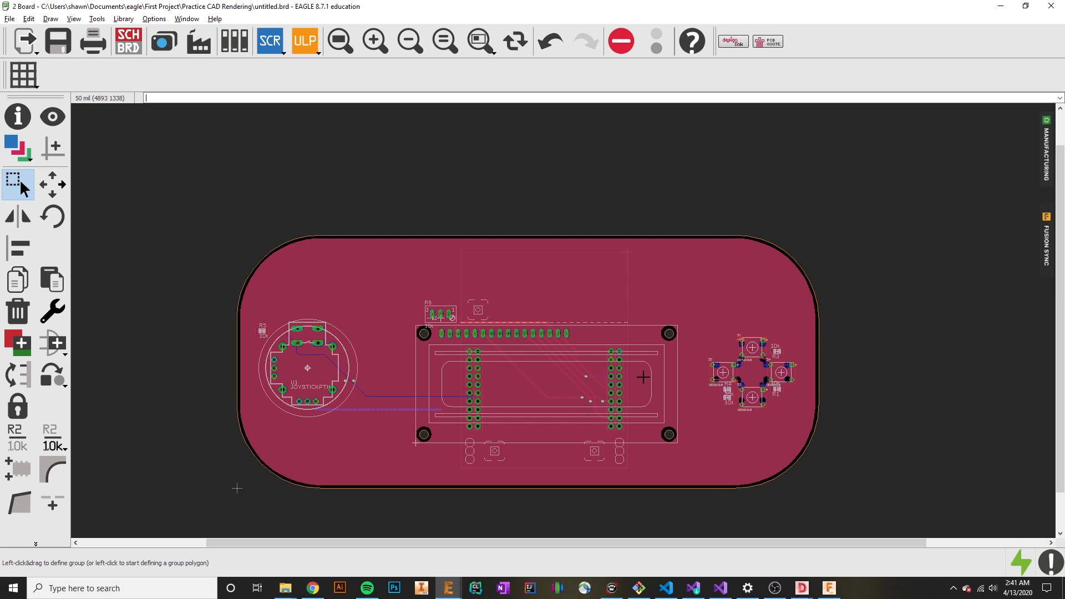
mouse_move(1028, 258)
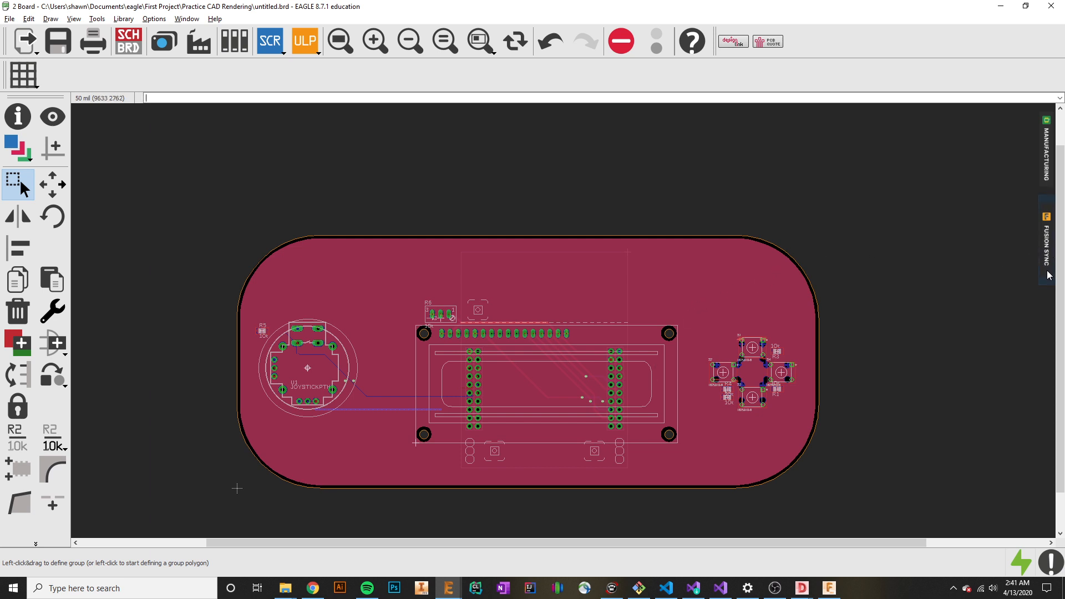
left_click(1047, 242)
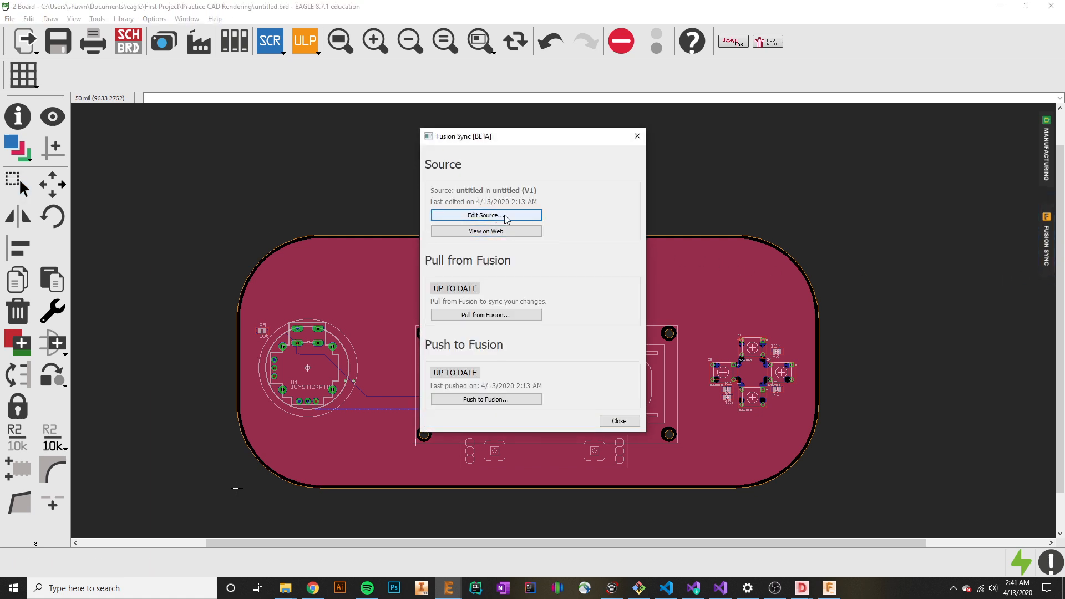
mouse_move(586, 232)
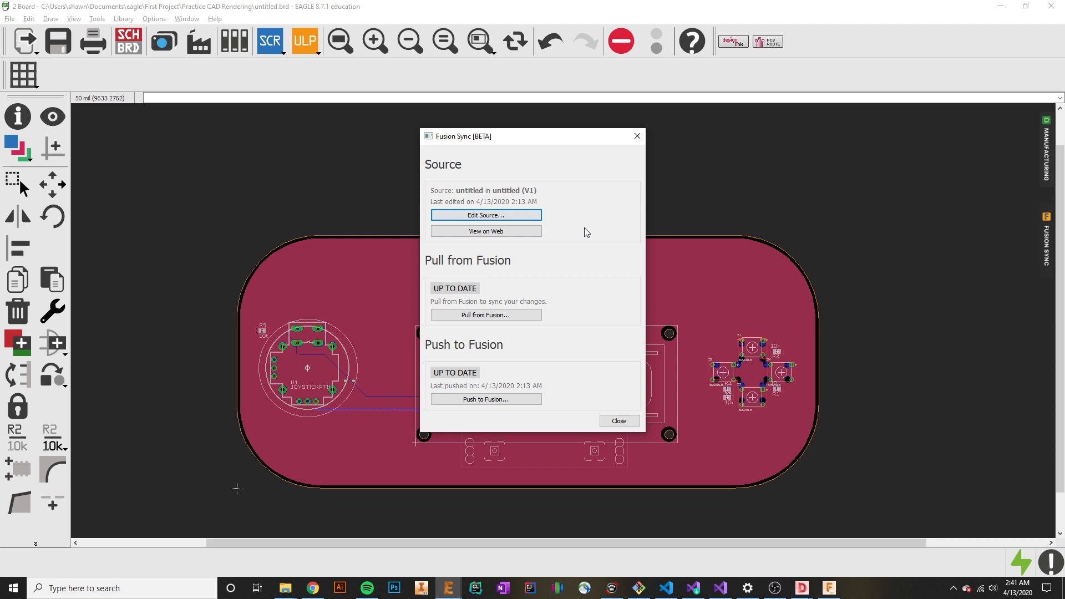
mouse_move(485, 399)
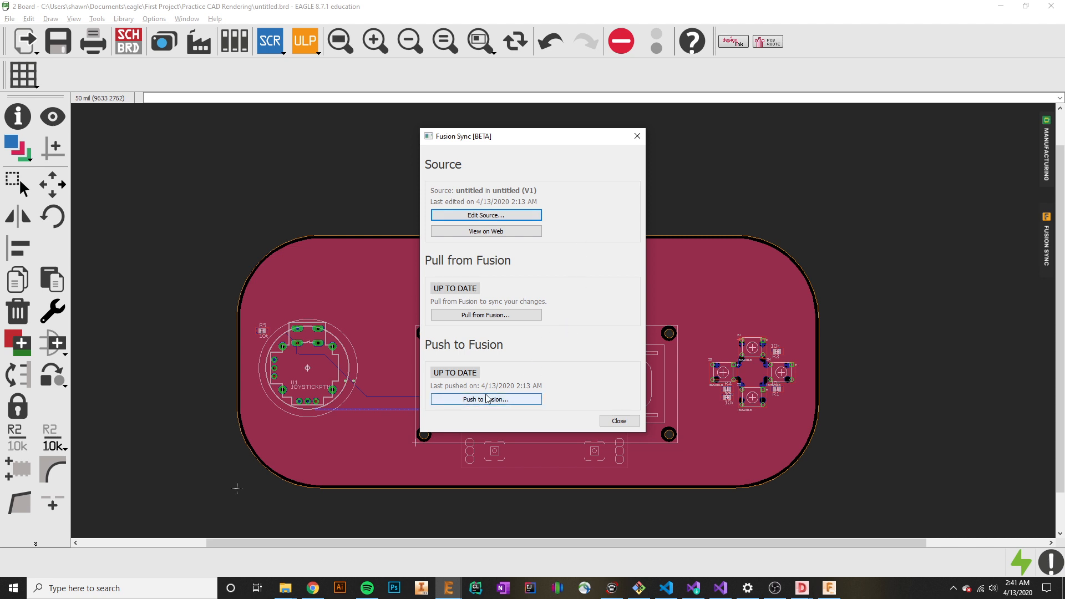
mouse_move(488, 381)
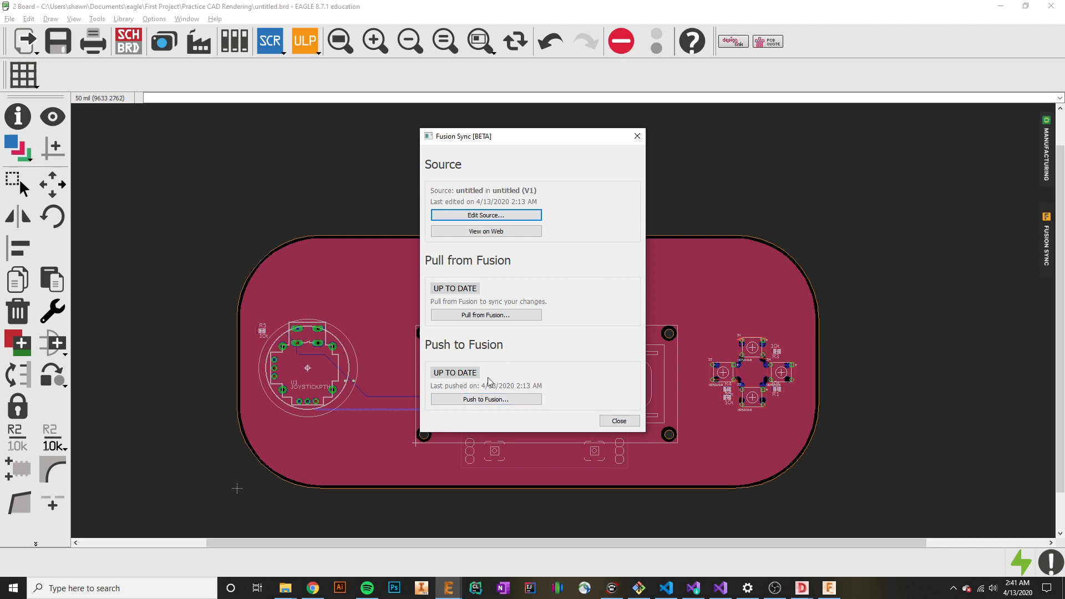
mouse_move(527, 393)
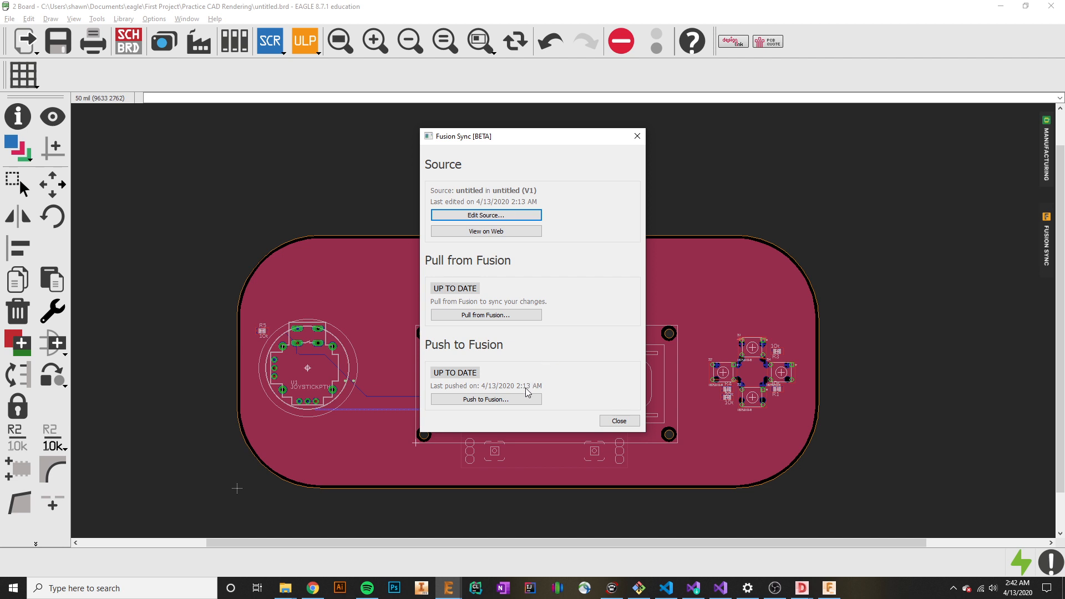
mouse_move(581, 240)
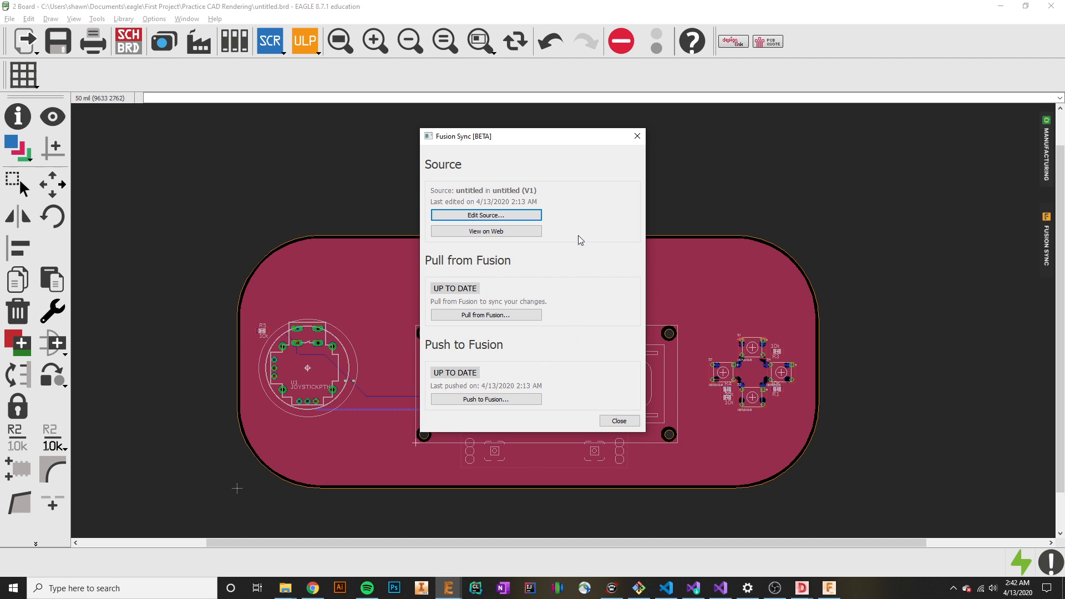
mouse_move(455, 162)
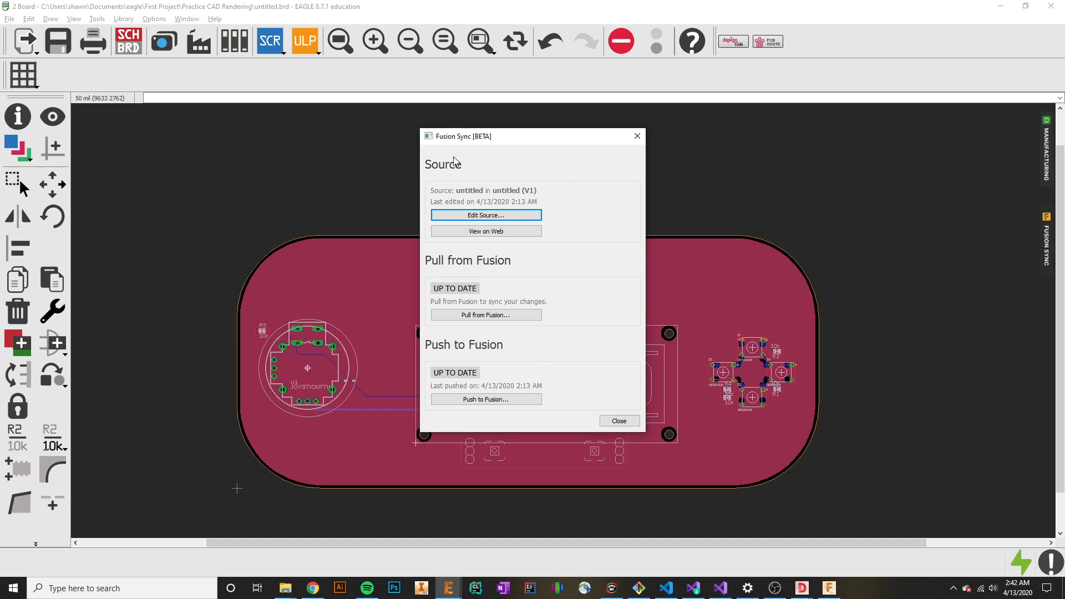
mouse_move(593, 290)
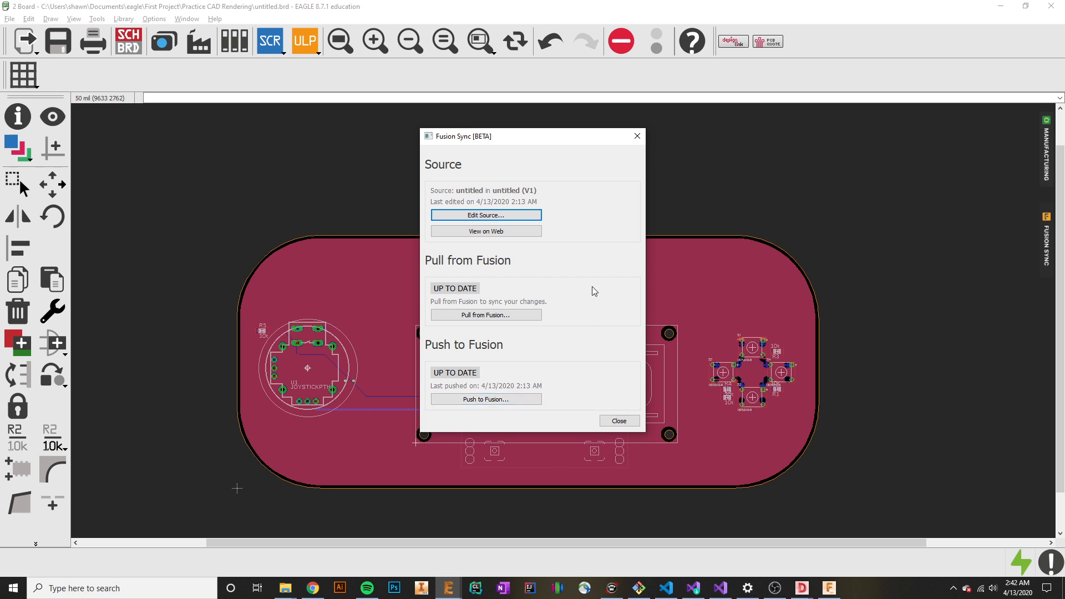
mouse_move(604, 288)
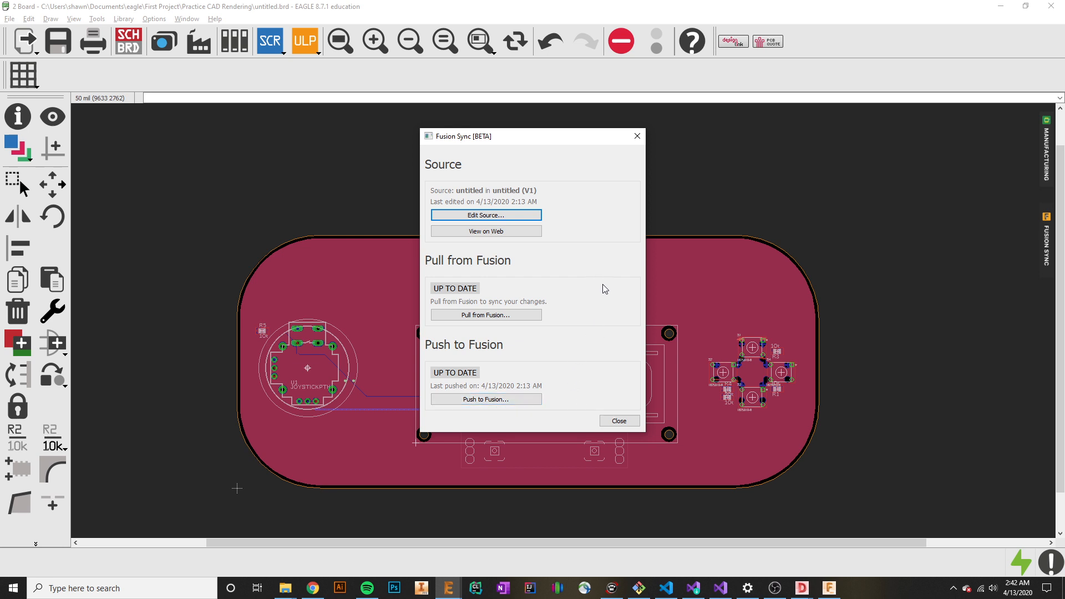
mouse_move(611, 231)
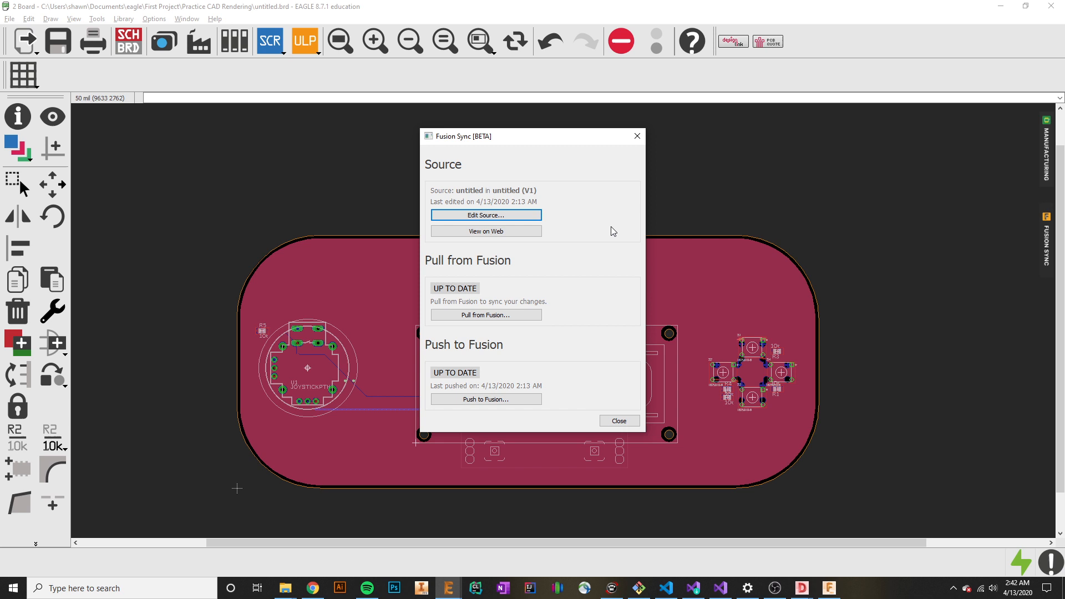
mouse_move(608, 224)
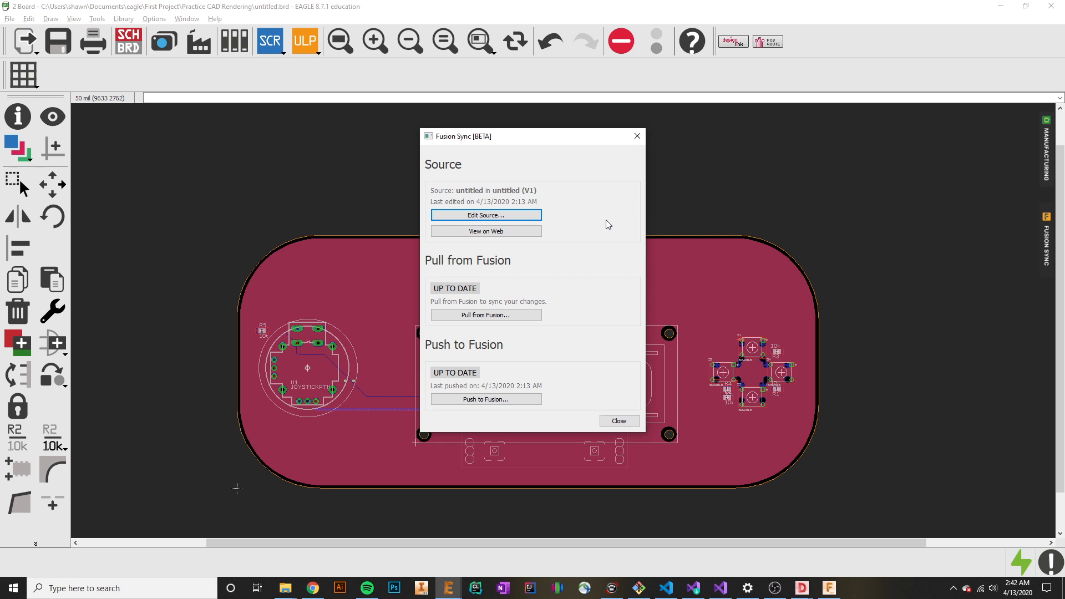
mouse_move(598, 327)
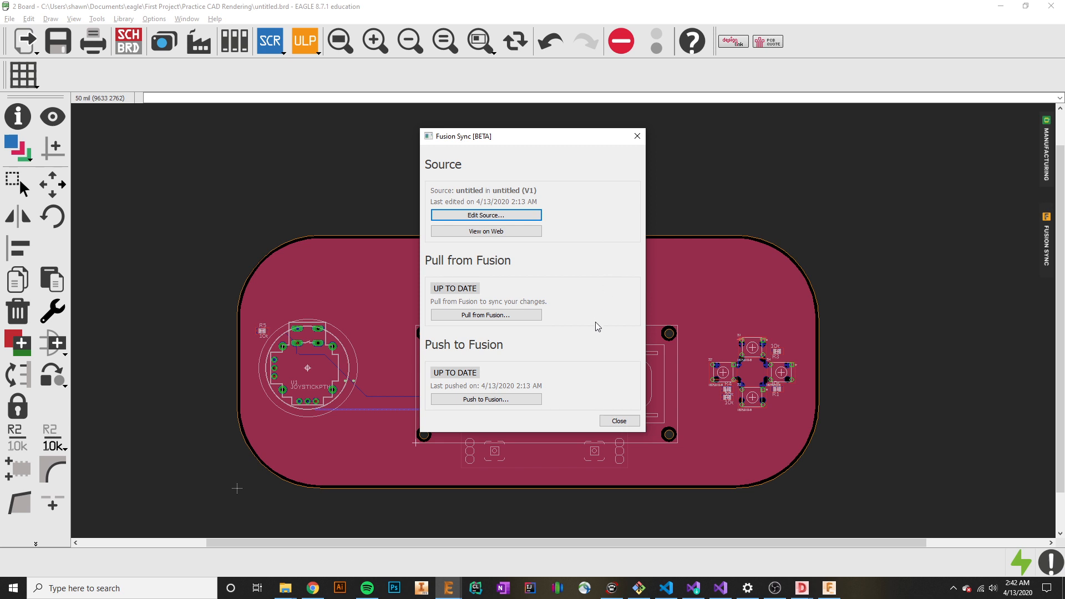
mouse_move(612, 326)
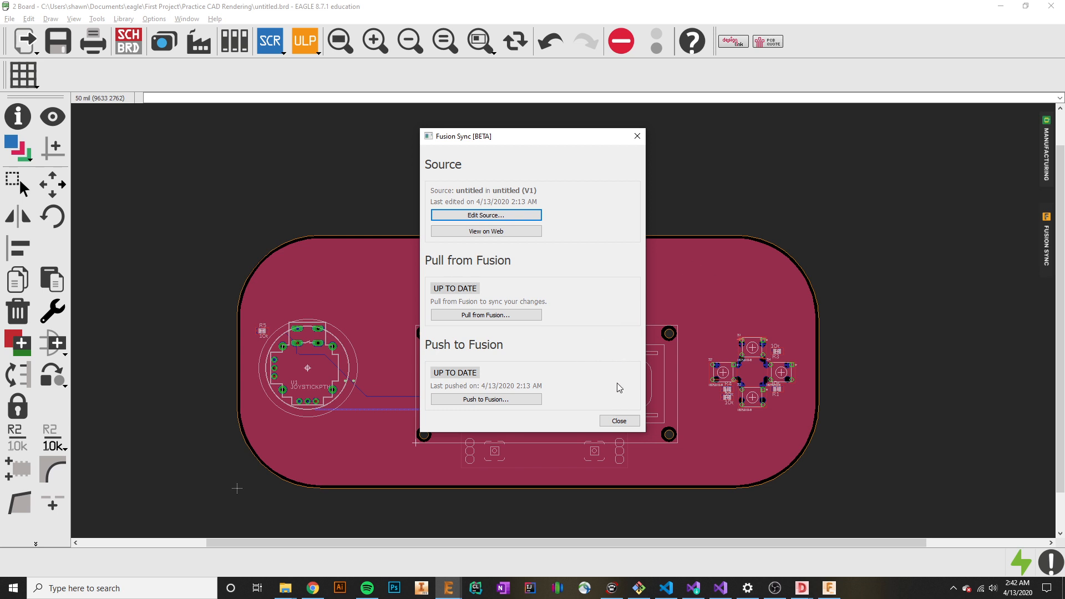
mouse_move(634, 134)
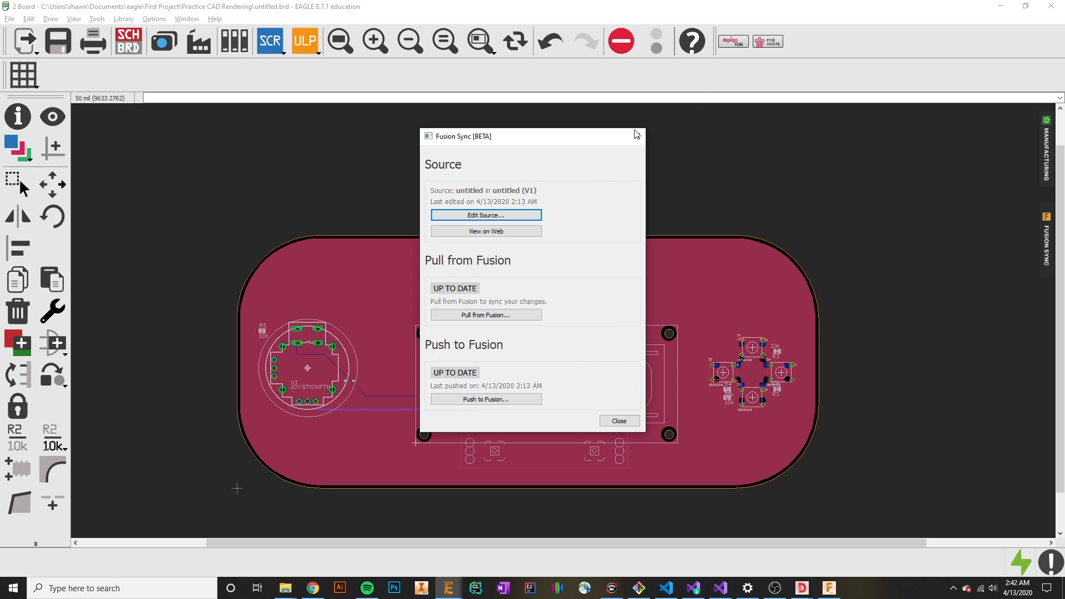
left_click(618, 421)
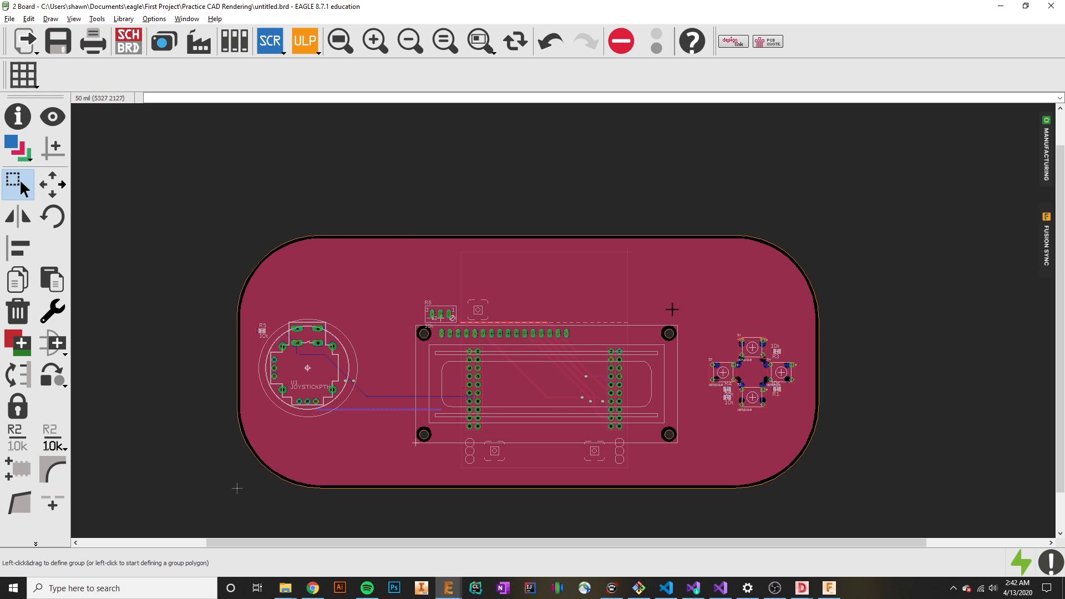
mouse_move(366, 382)
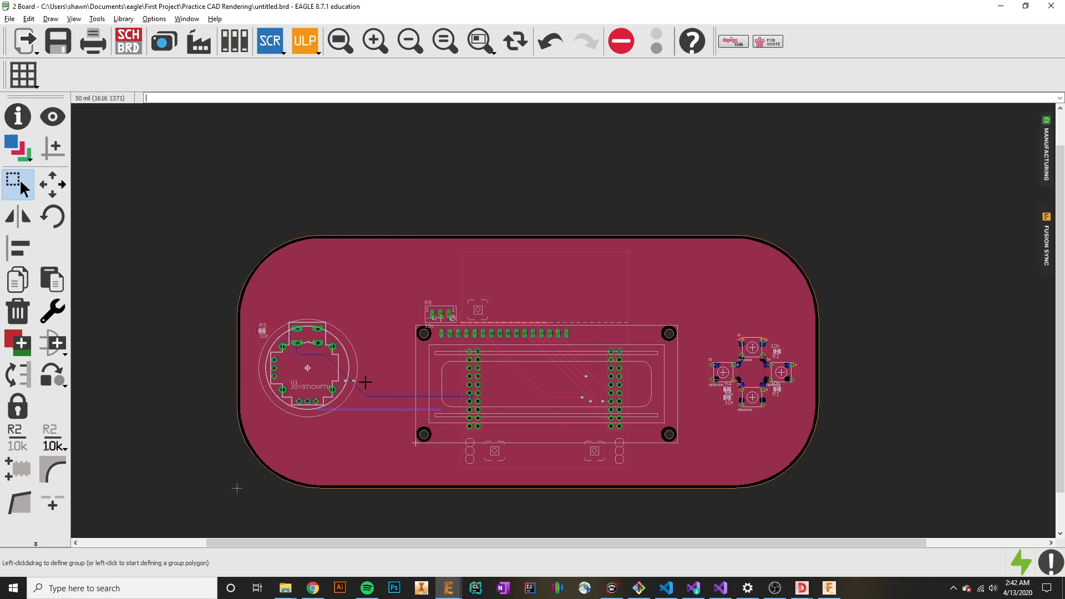
mouse_move(909, 586)
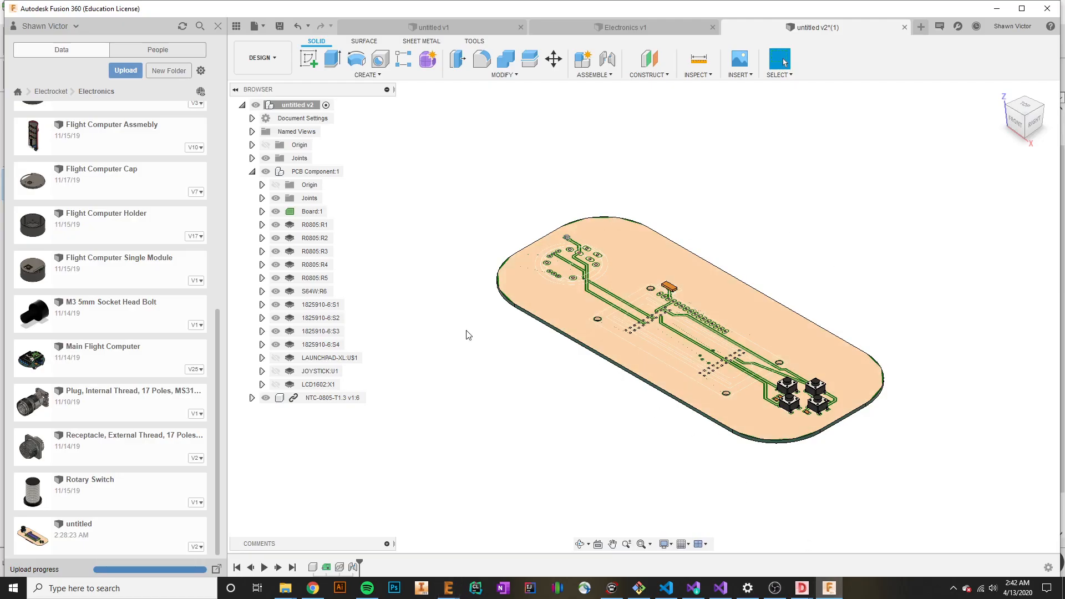
mouse_move(692, 226)
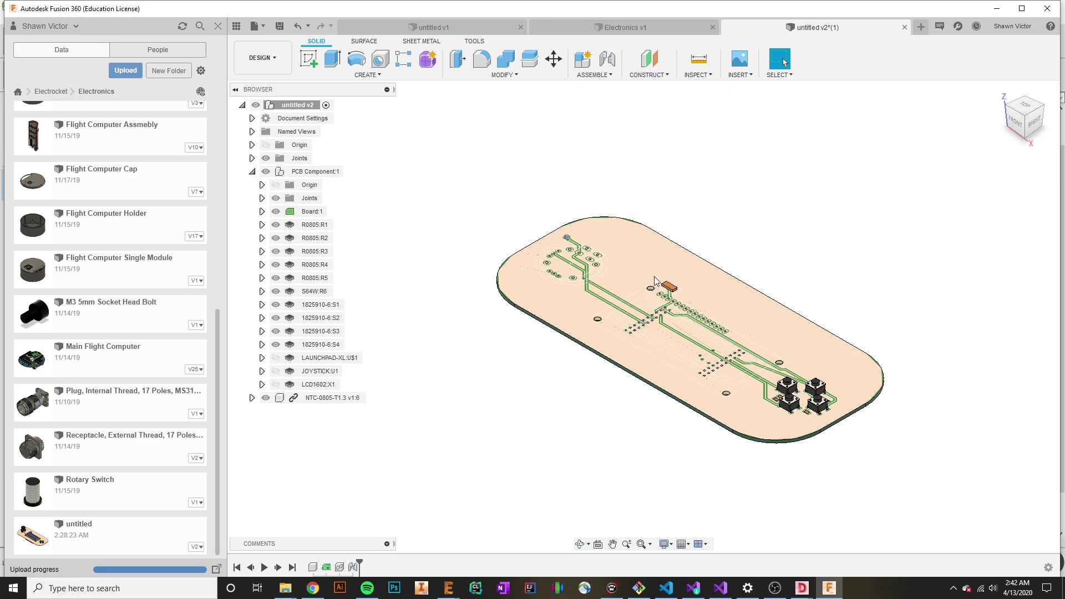
mouse_move(784, 433)
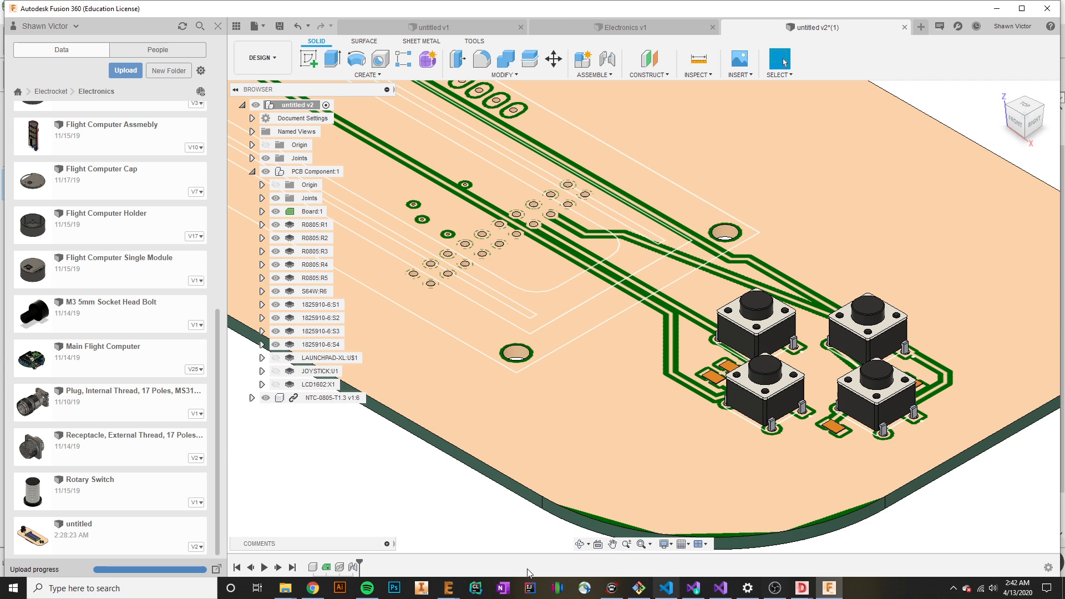
mouse_move(448, 588)
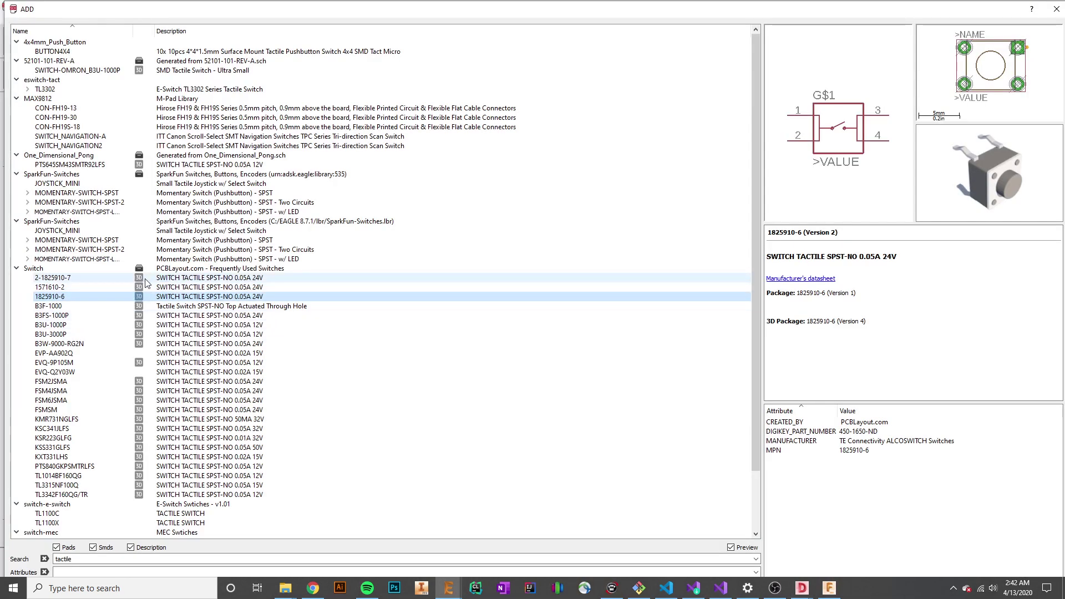
Preview tactile switches 2-1825910-7 and 1571610-2, ending on 2-1825910-7 and its 3D package.
left_click(51, 278)
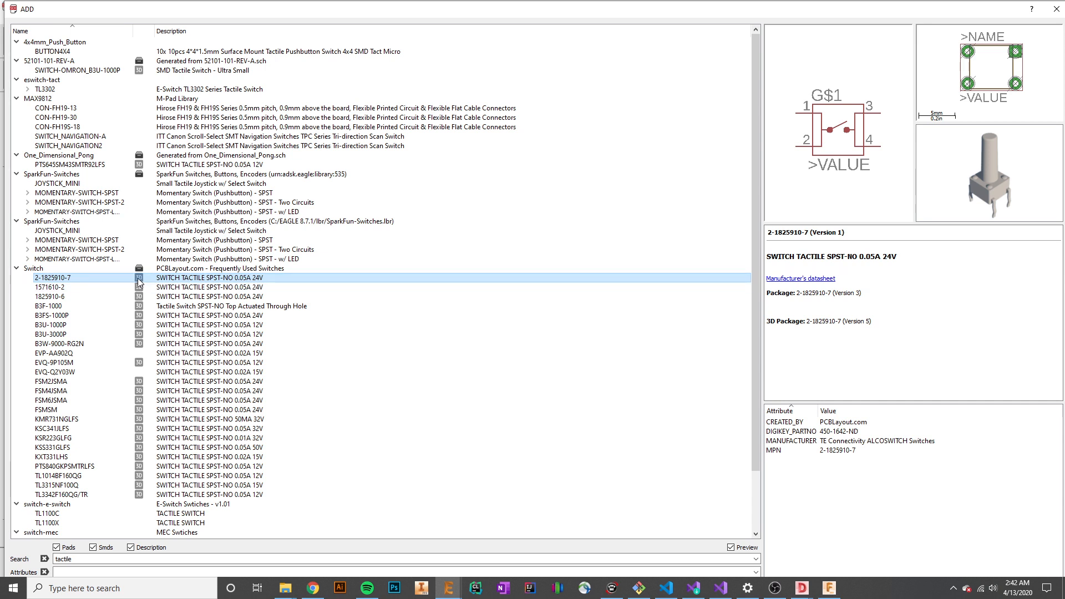
mouse_move(995, 135)
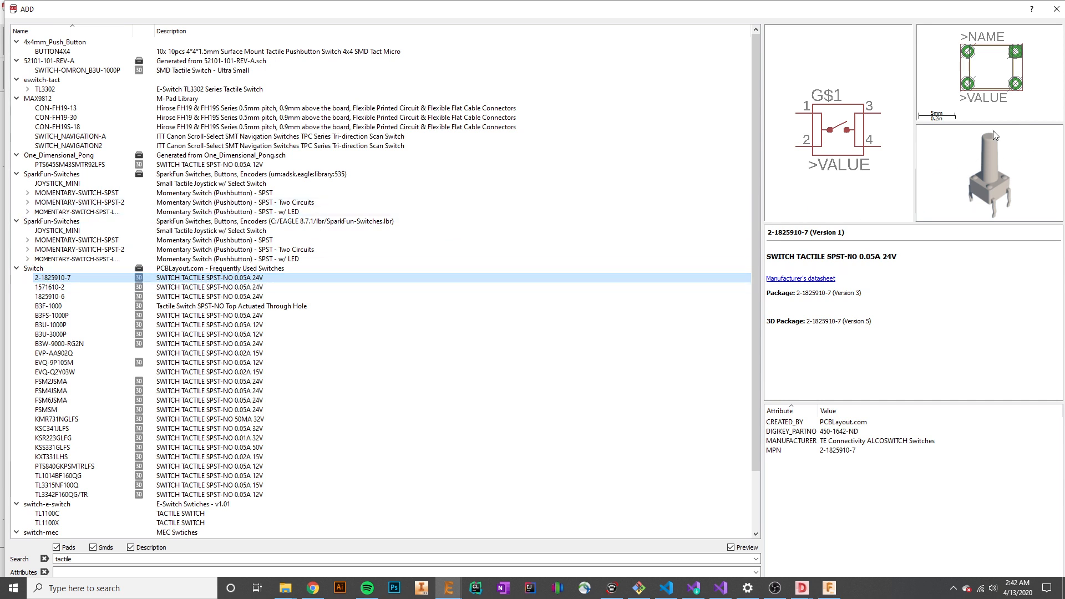
mouse_move(1041, 197)
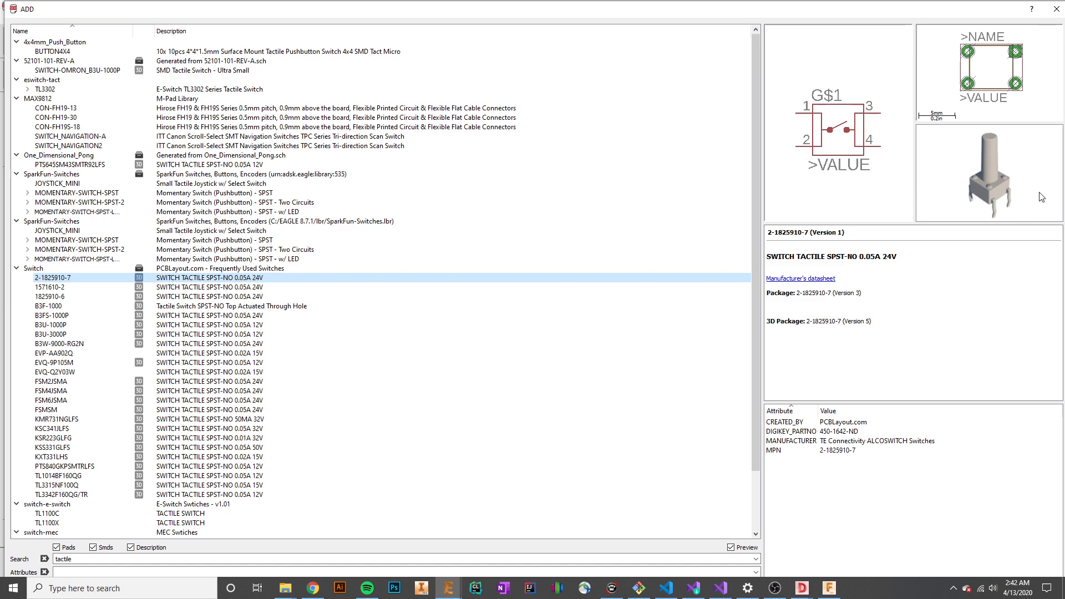
mouse_move(117, 297)
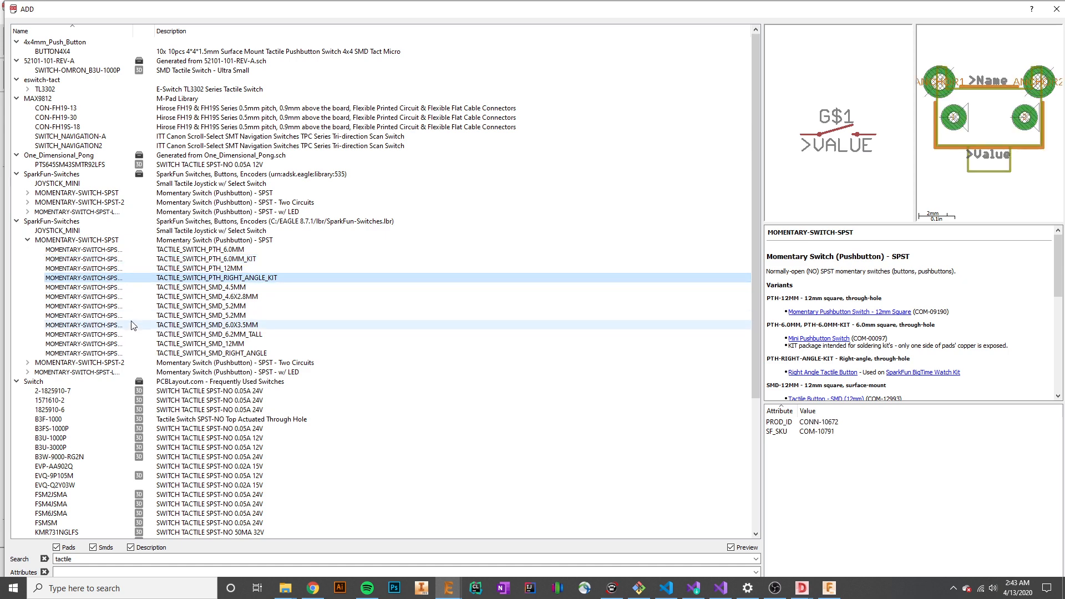
left_click(51, 391)
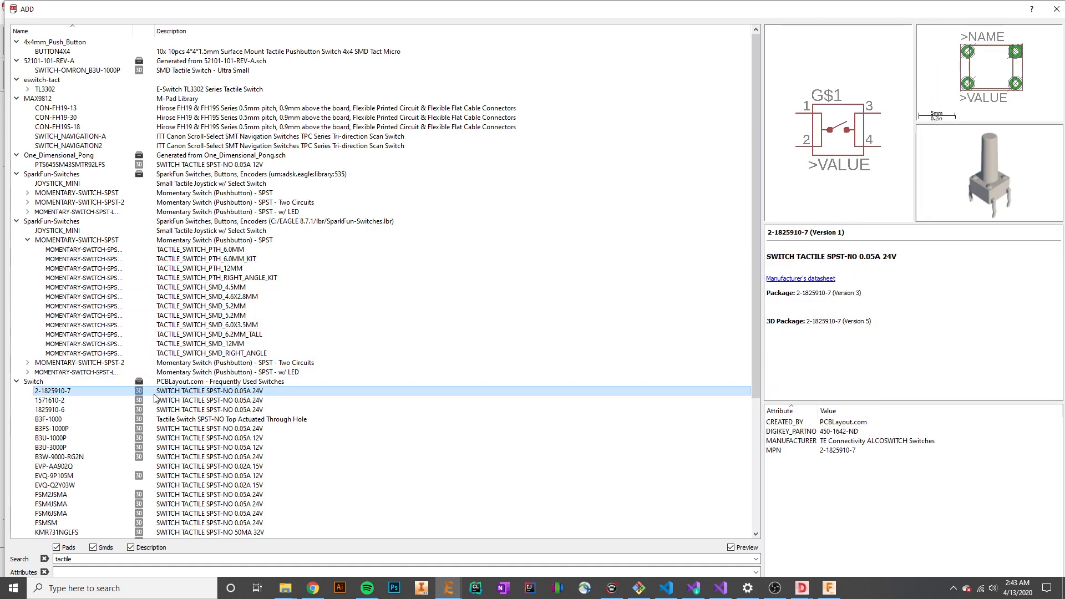
left_click(51, 401)
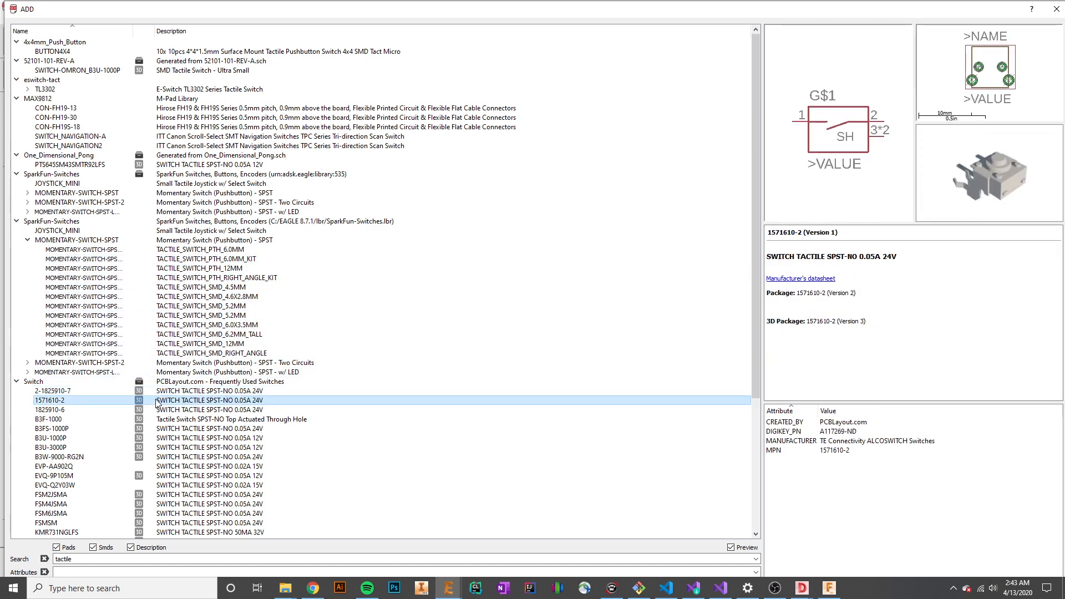
left_click(51, 390)
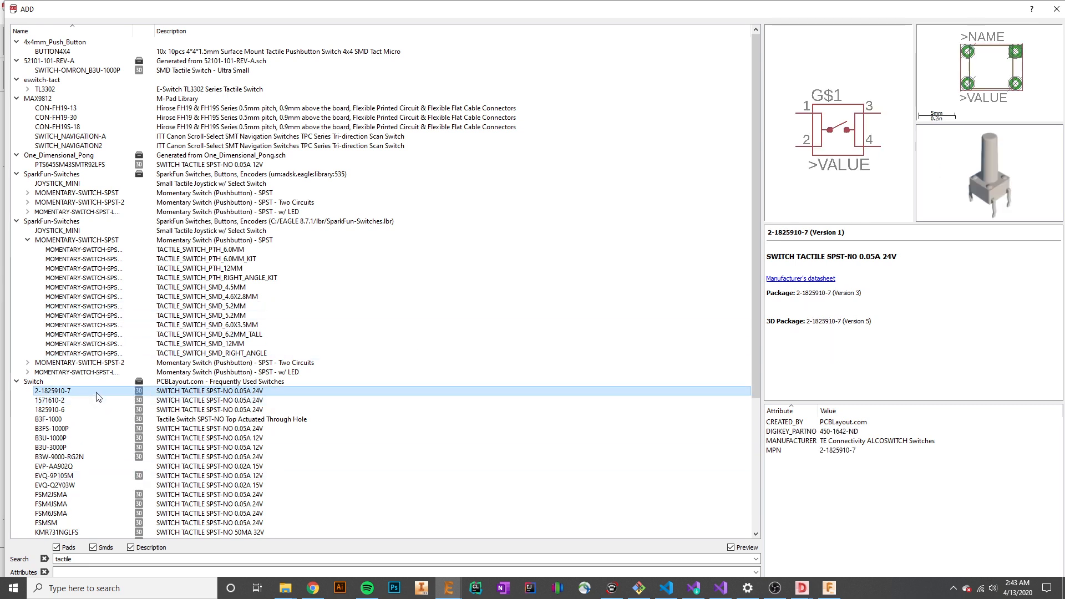
left_click(48, 400)
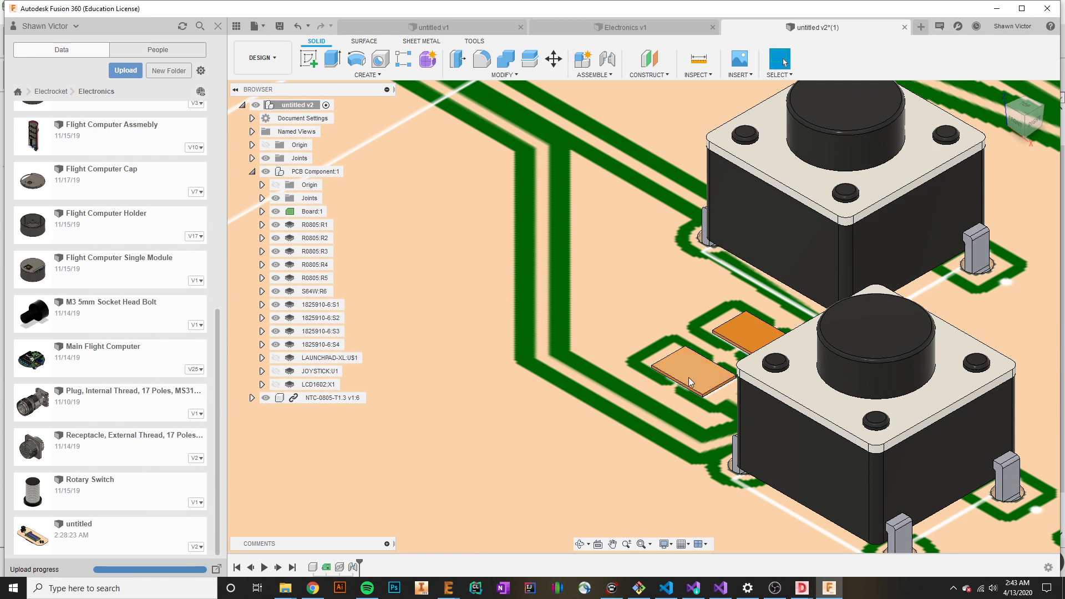
mouse_move(684, 379)
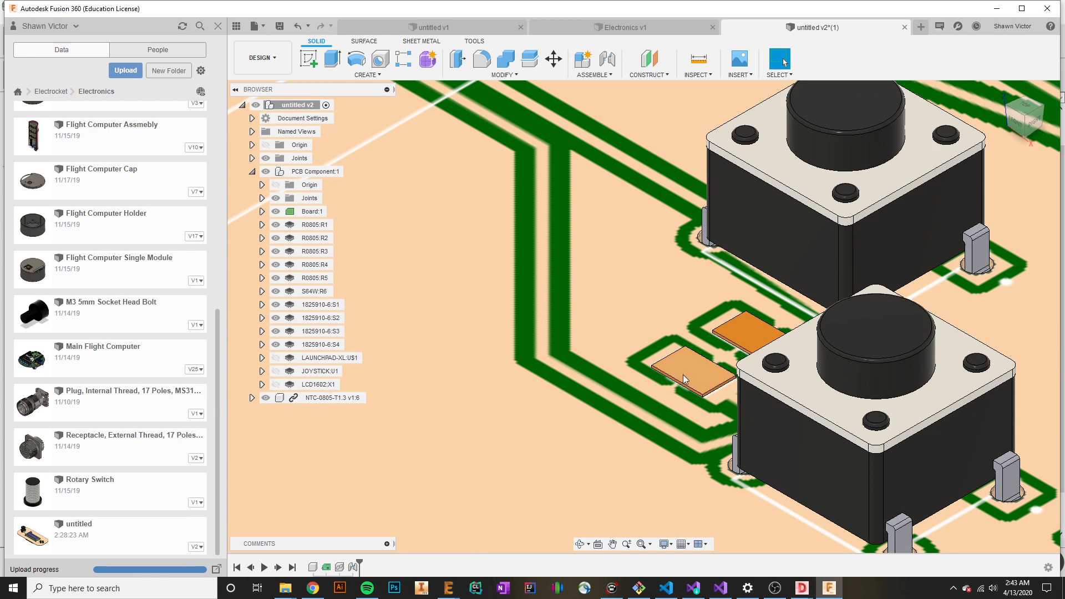
mouse_move(699, 374)
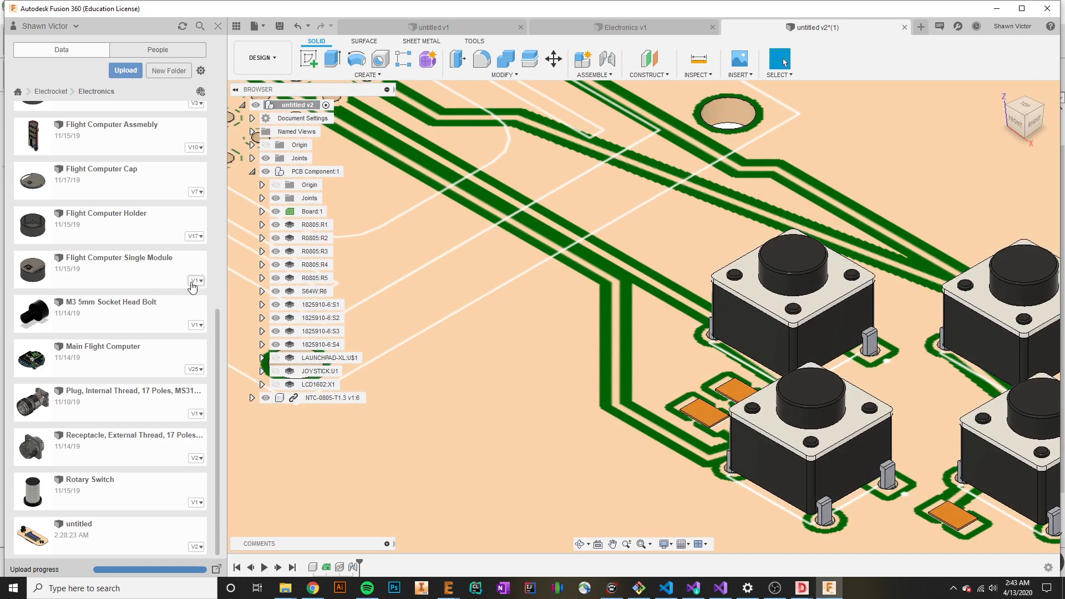
Scroll the Data panel up while viewing the PCB's tactile switches and resistor pads.
scroll("up", 3)
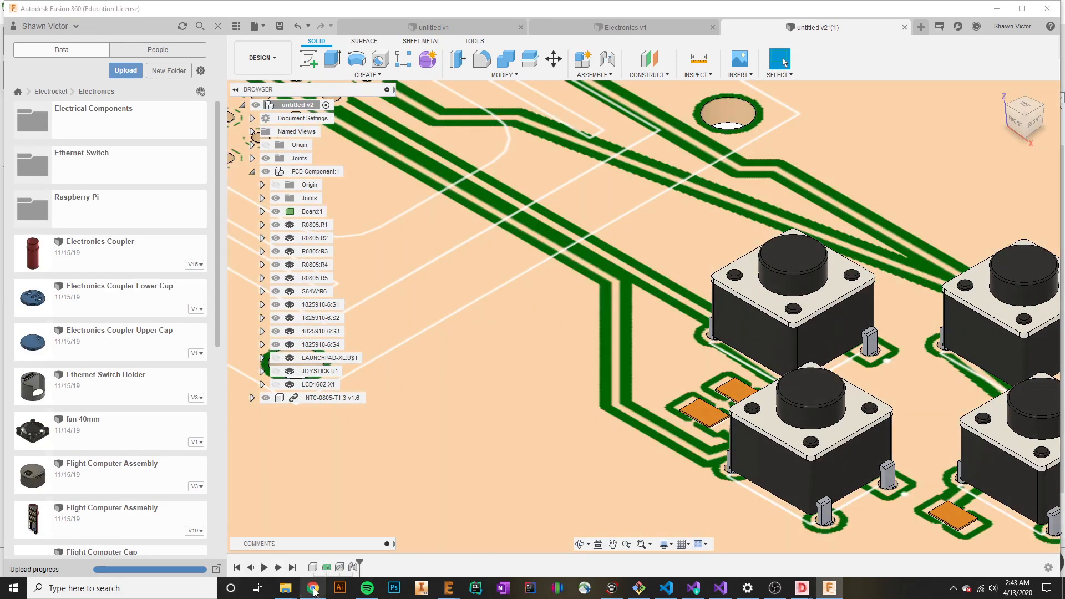
Show the GrabCAD Tactile SPST-NO Switch 6x6mm page in Chrome.
left_click(311, 588)
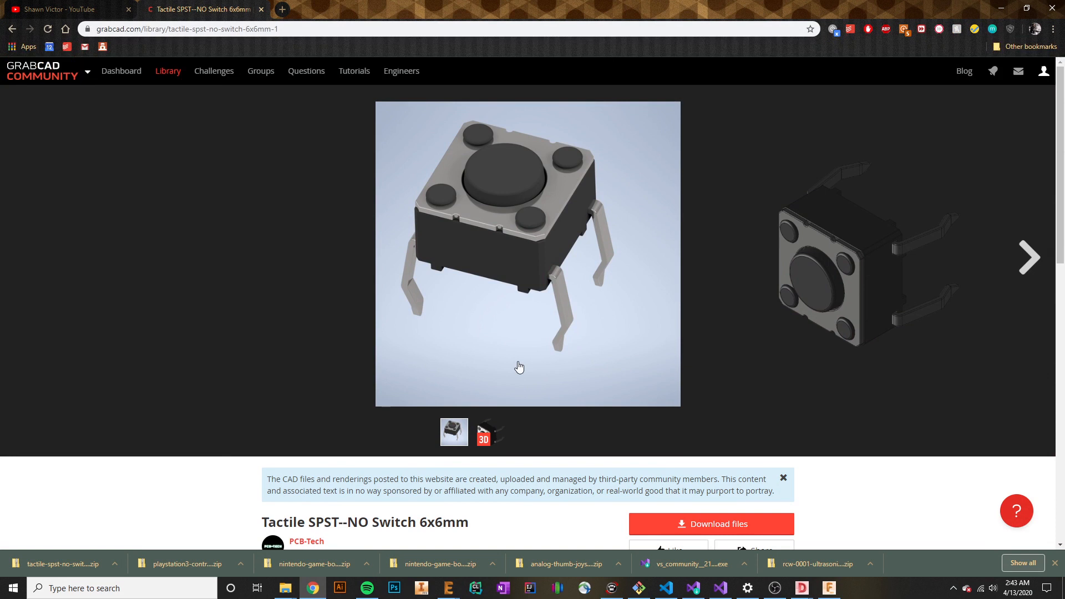
mouse_move(386, 282)
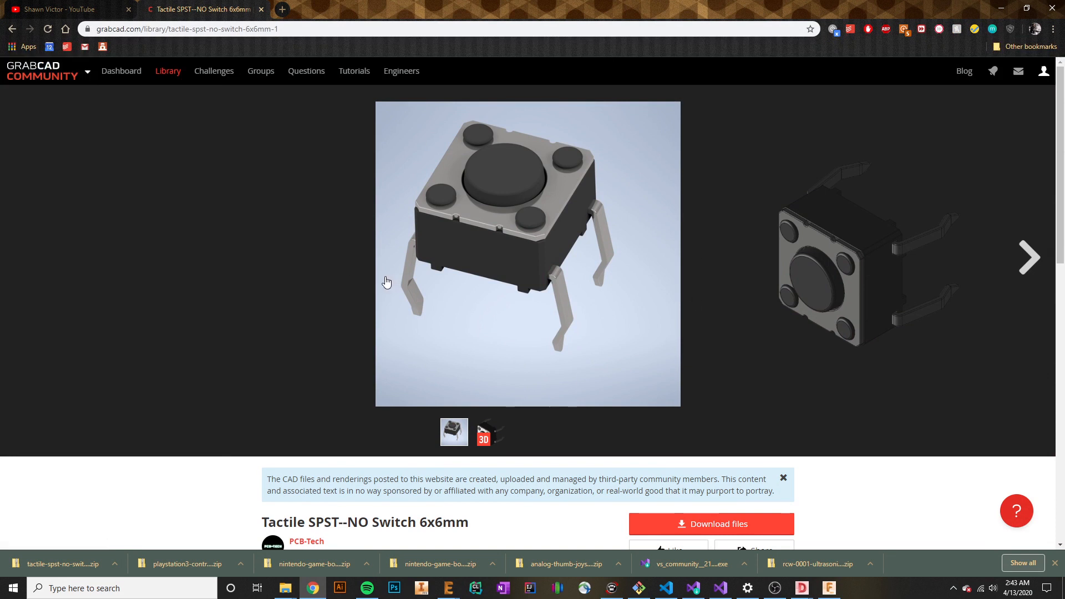
mouse_move(590, 336)
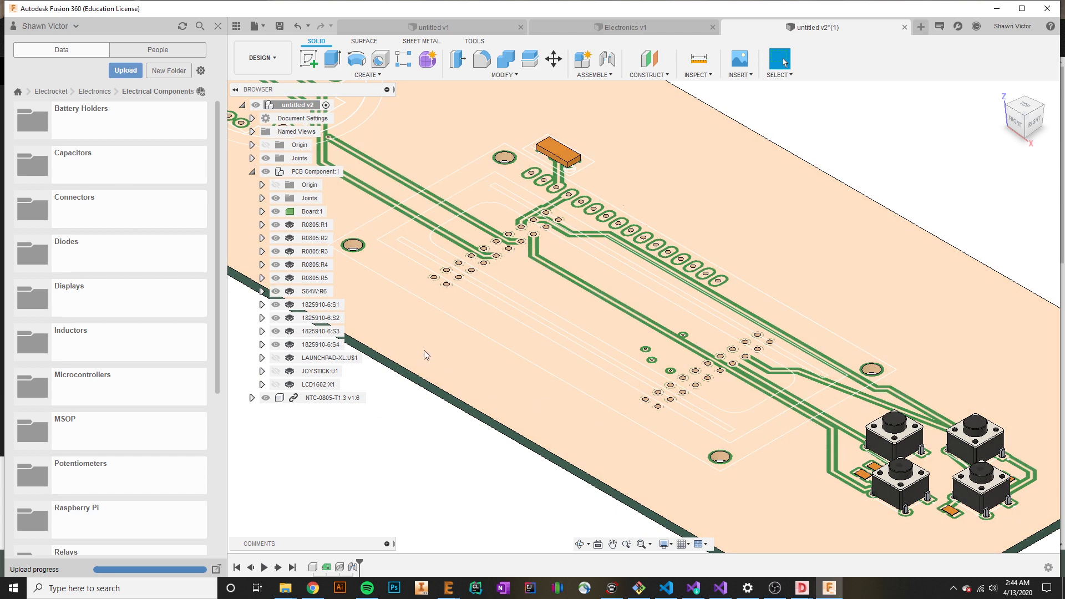
mouse_move(598, 346)
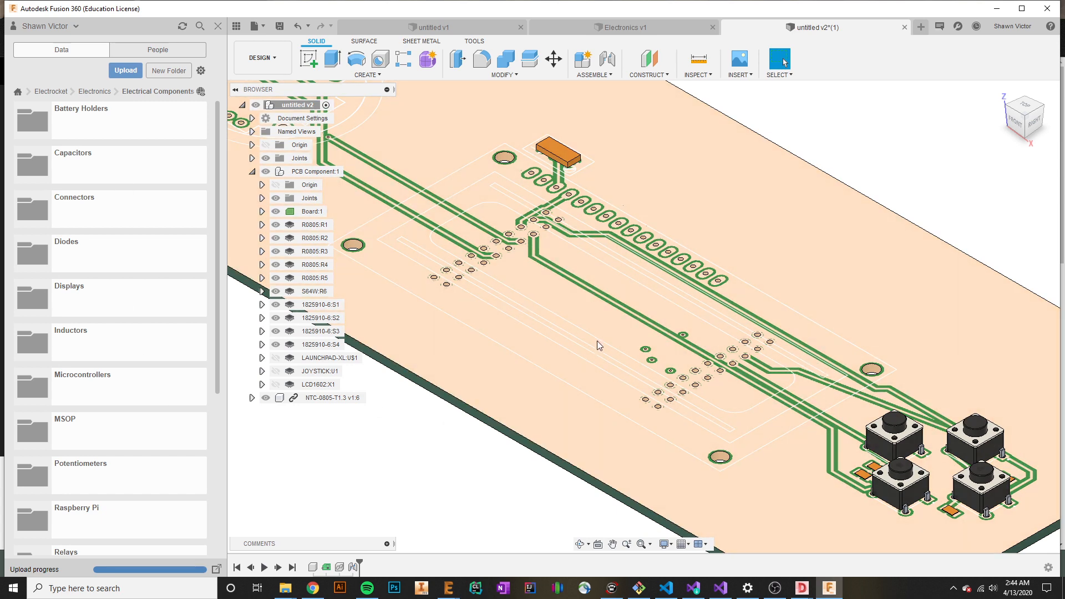
mouse_move(758, 286)
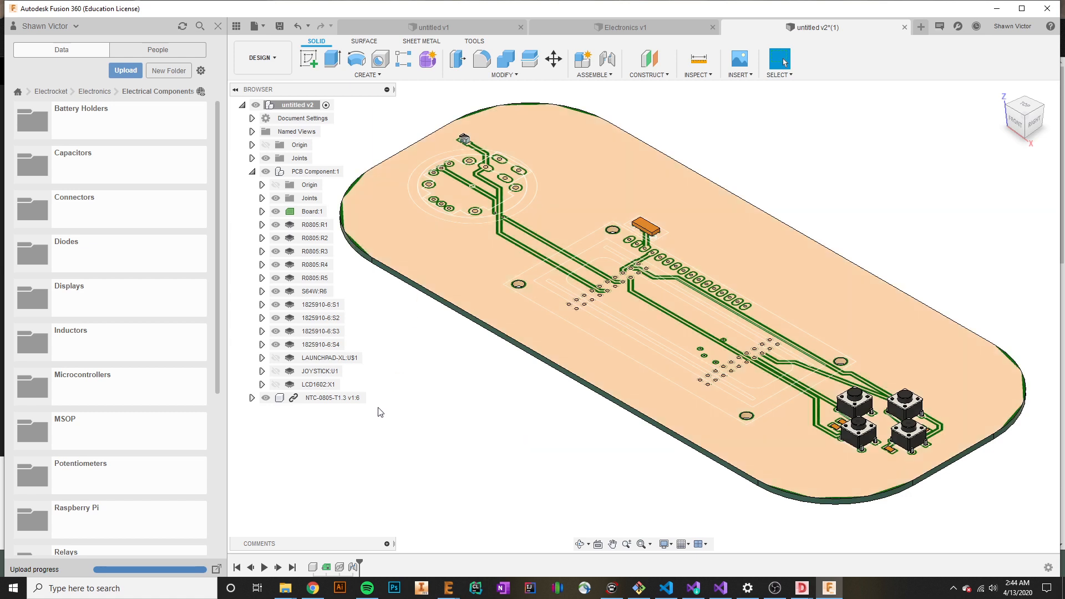
Return to the Fusion 360 PCB model and view the board's underside.
left_click(331, 397)
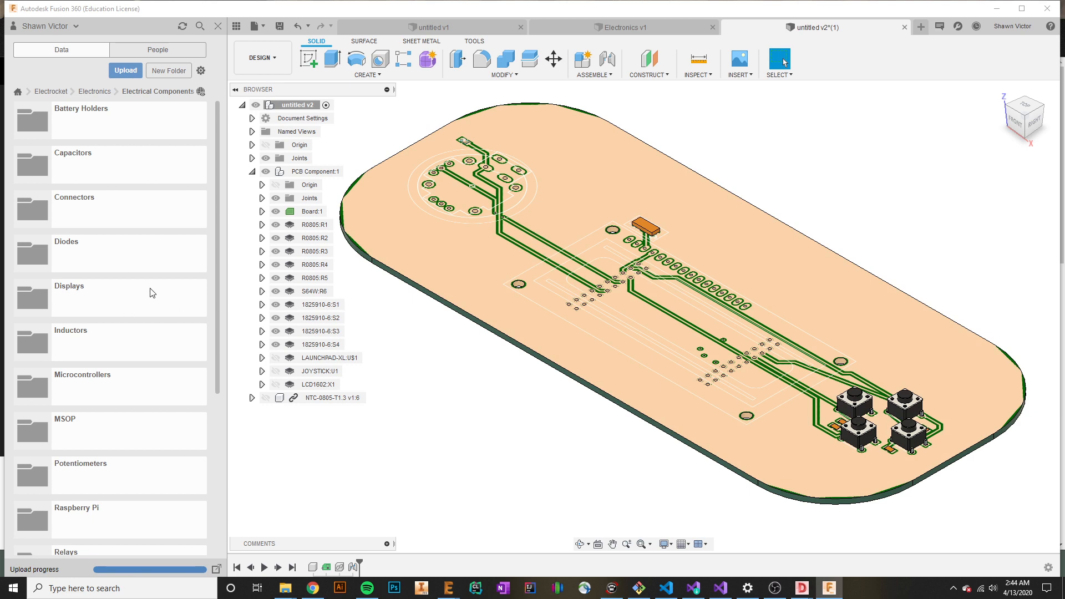
mouse_move(347, 290)
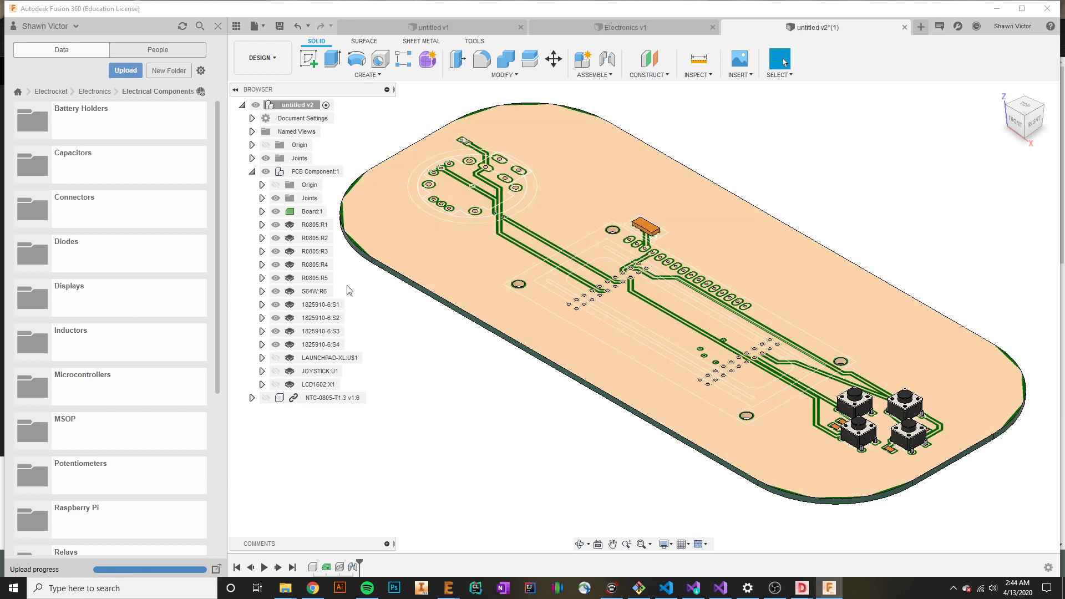
mouse_move(345, 297)
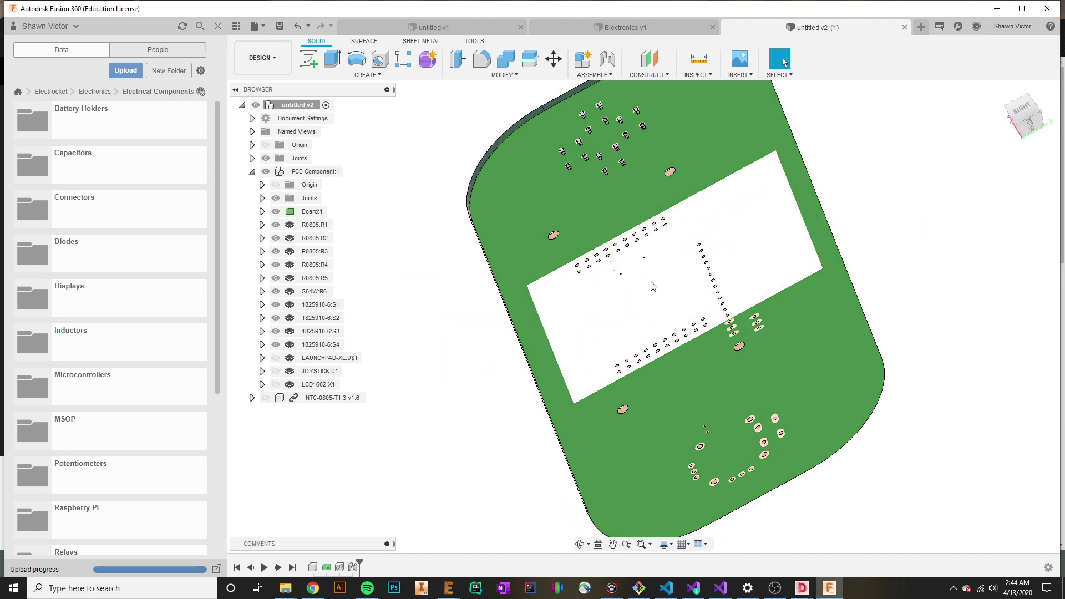
mouse_move(739, 387)
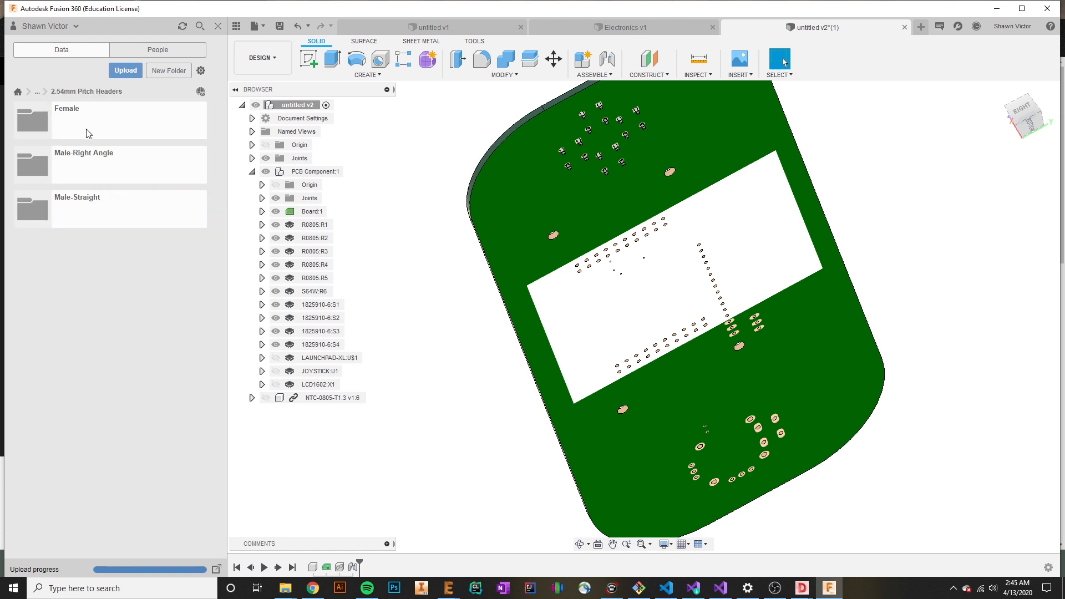
Insert a Female Pin Header 02x10 from the Female pin headers folder, rotated -90 degrees.
double_click(66, 109)
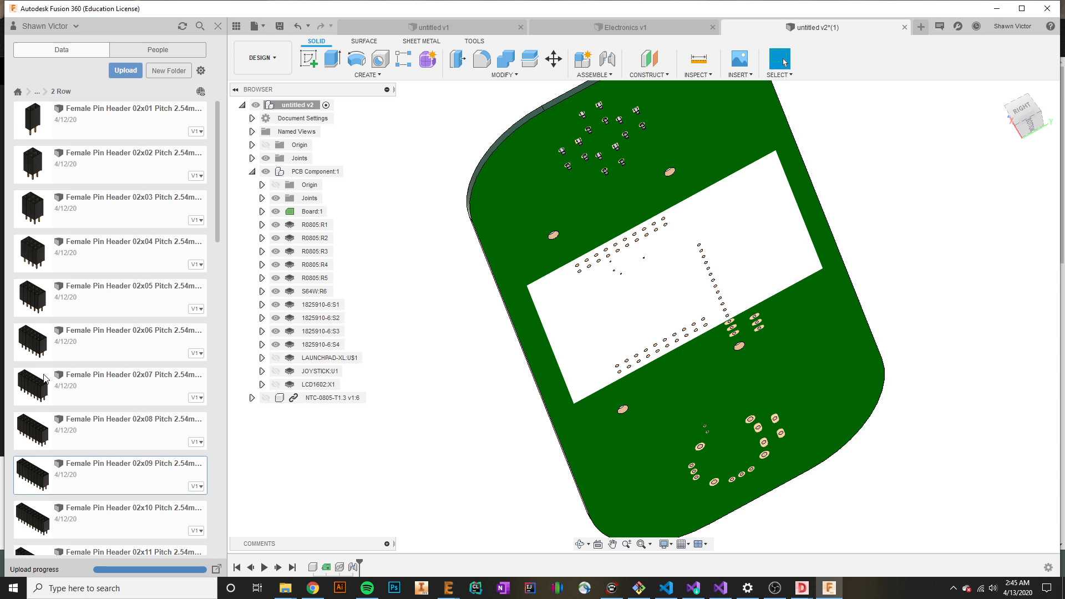
mouse_move(94, 453)
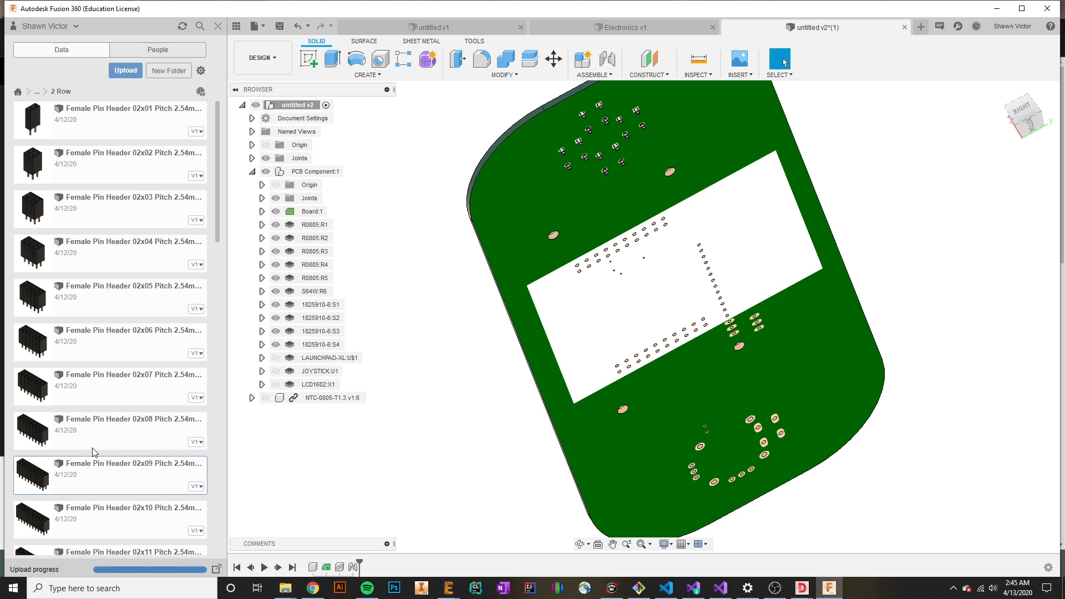
mouse_move(40, 576)
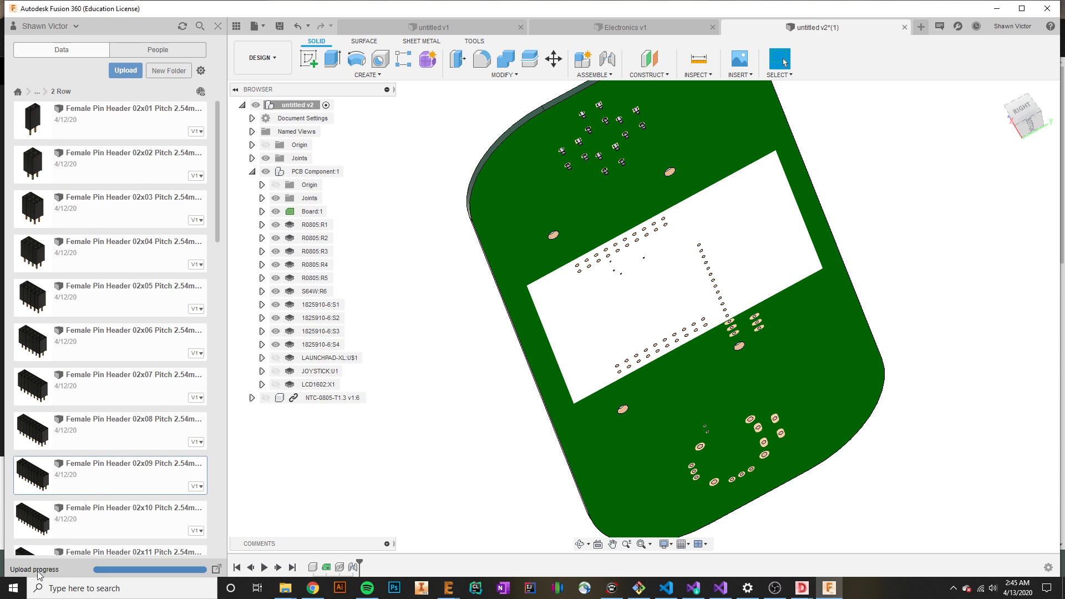
mouse_move(100, 526)
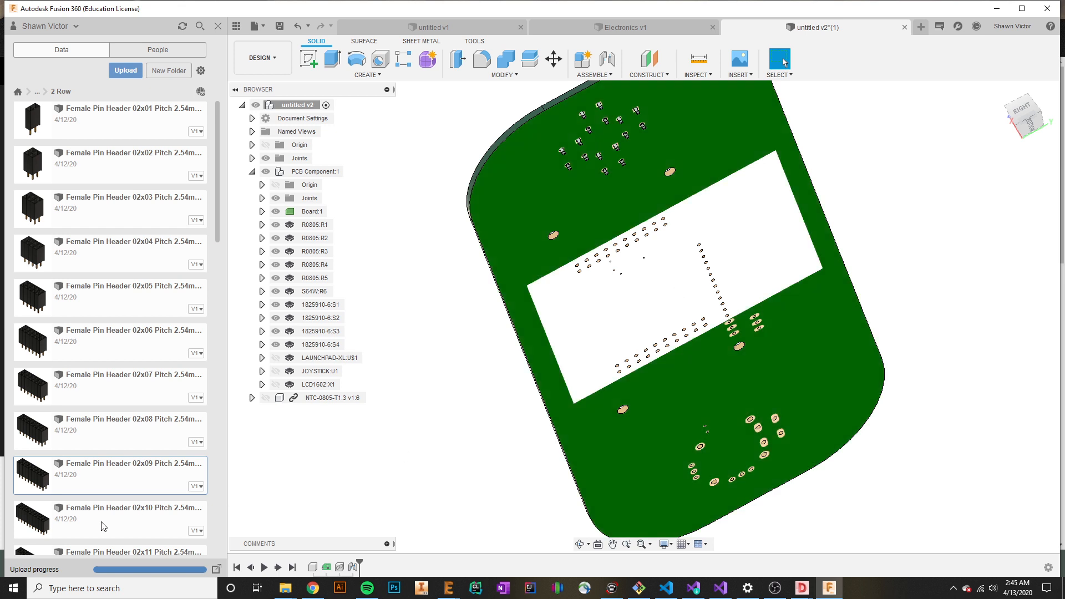
mouse_move(109, 520)
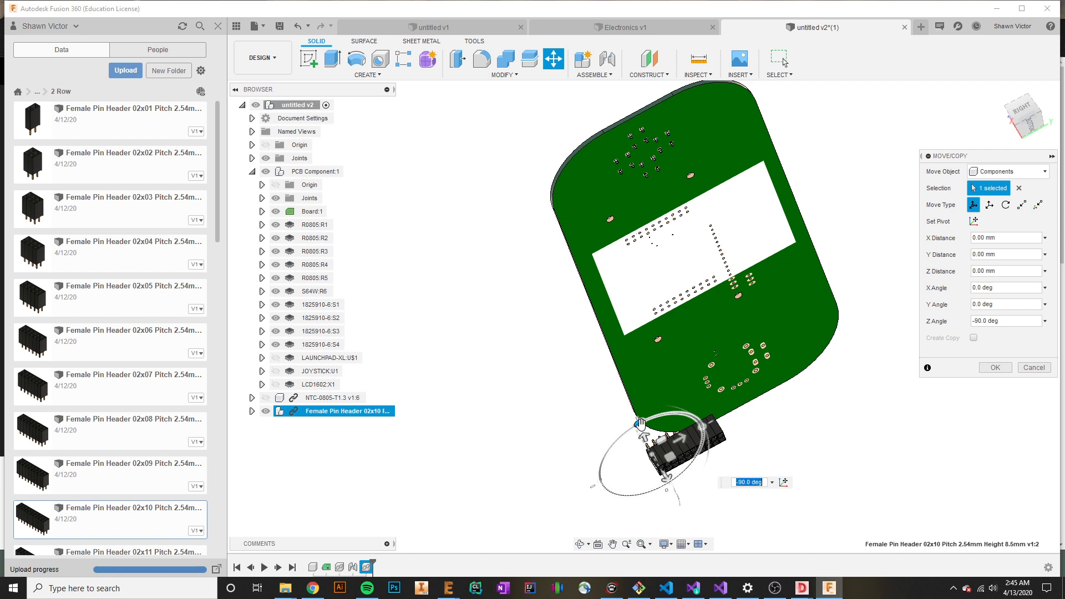
left_click(994, 367)
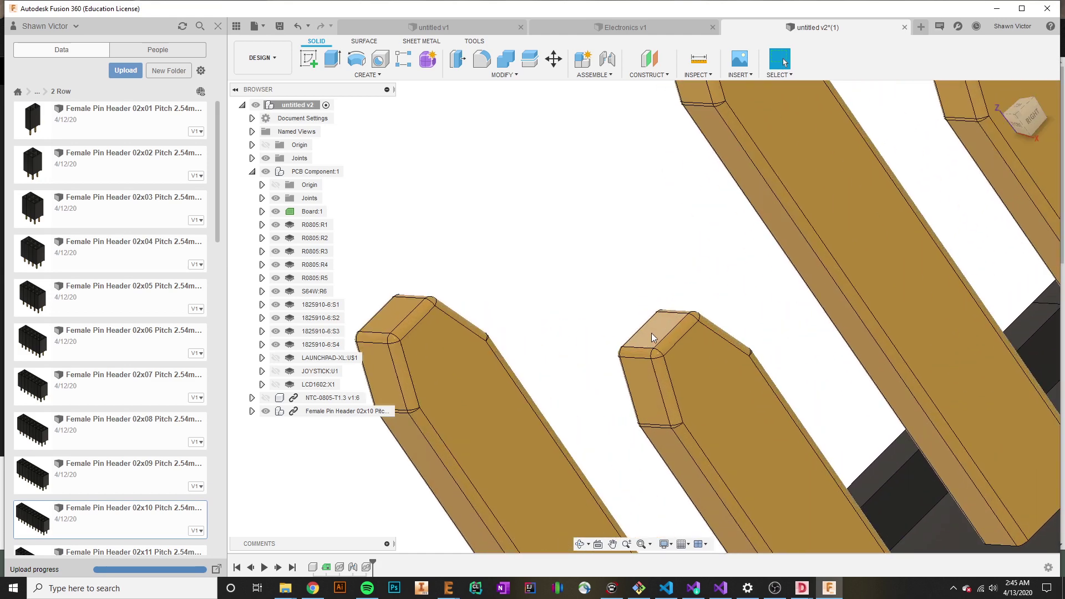
mouse_move(627, 176)
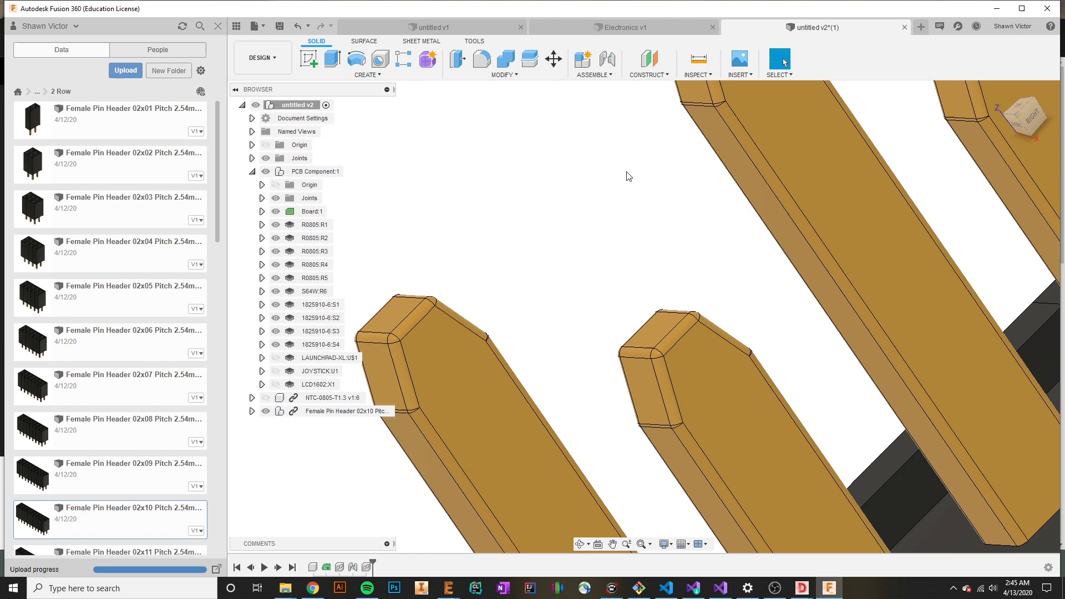
Joint a header pin tip to a board hole at 90 degrees with 3 mm Z offset.
left_click(606, 60)
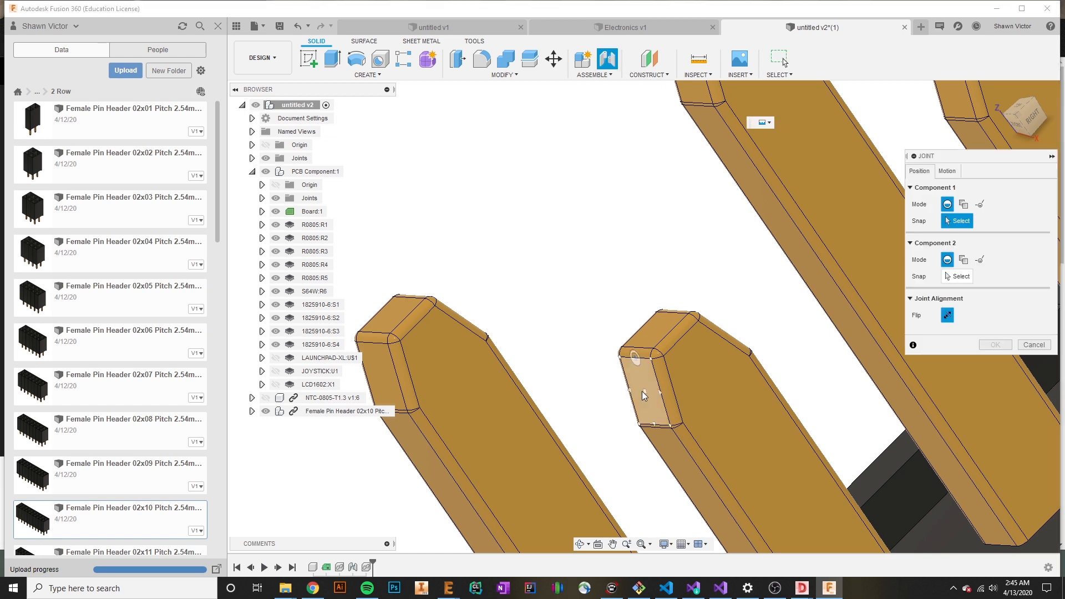
left_click(644, 396)
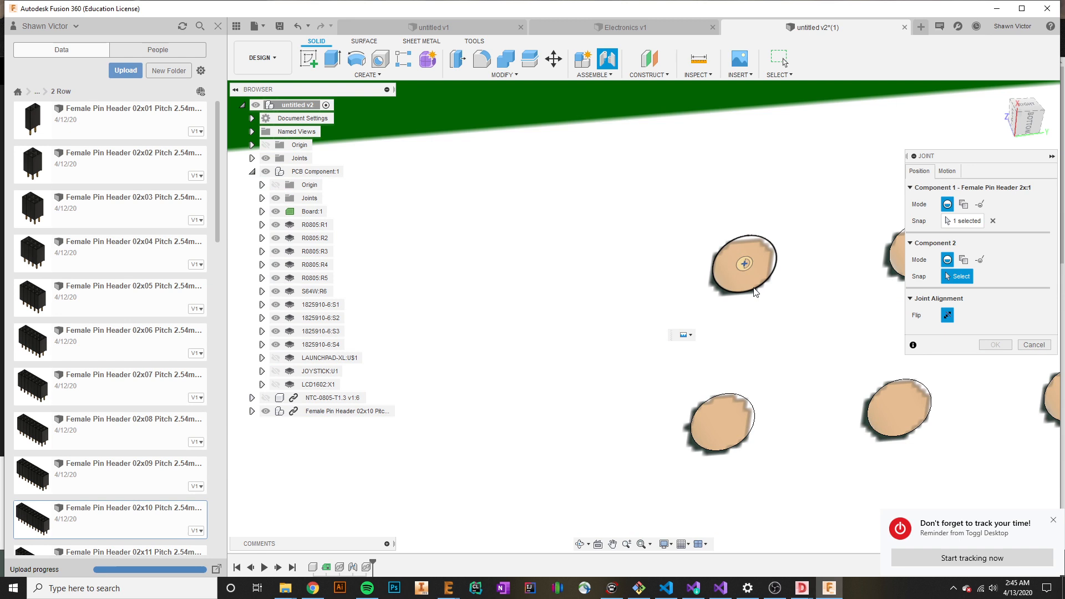
left_click(721, 421)
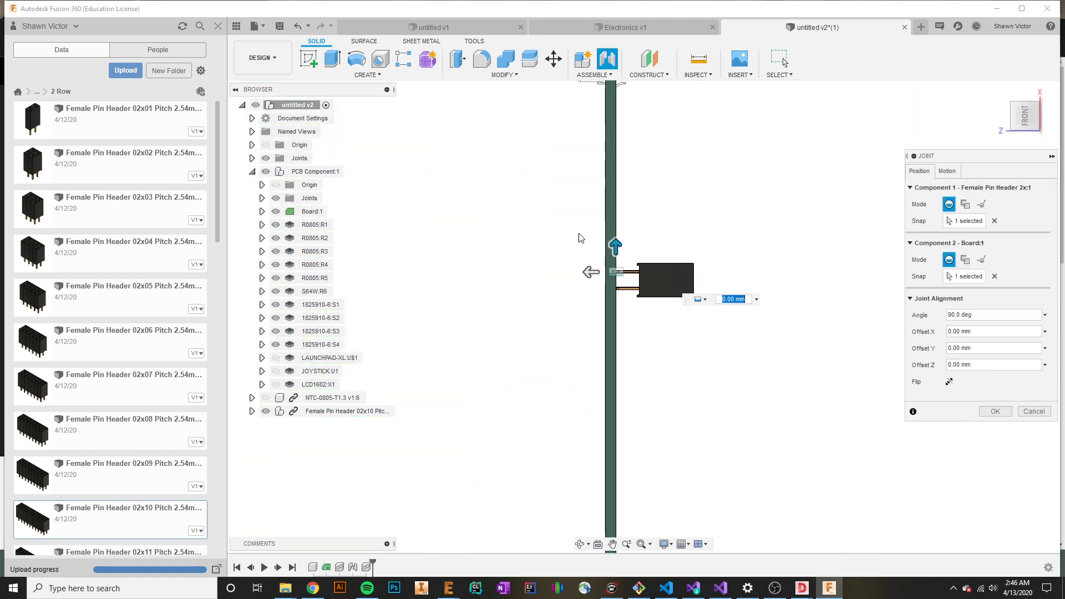
mouse_move(595, 291)
type("3")
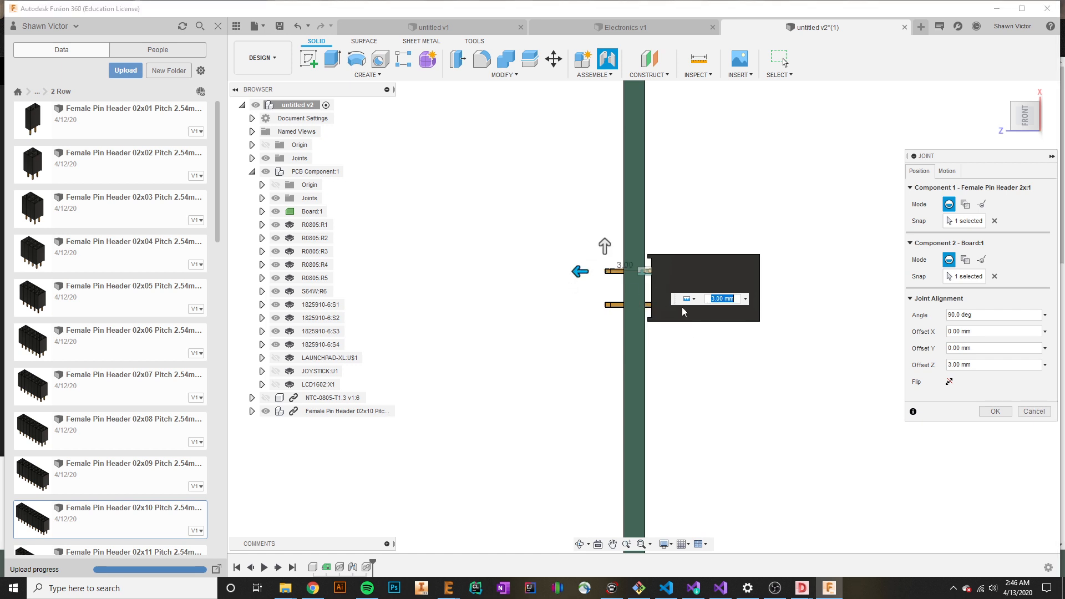
left_click(995, 411)
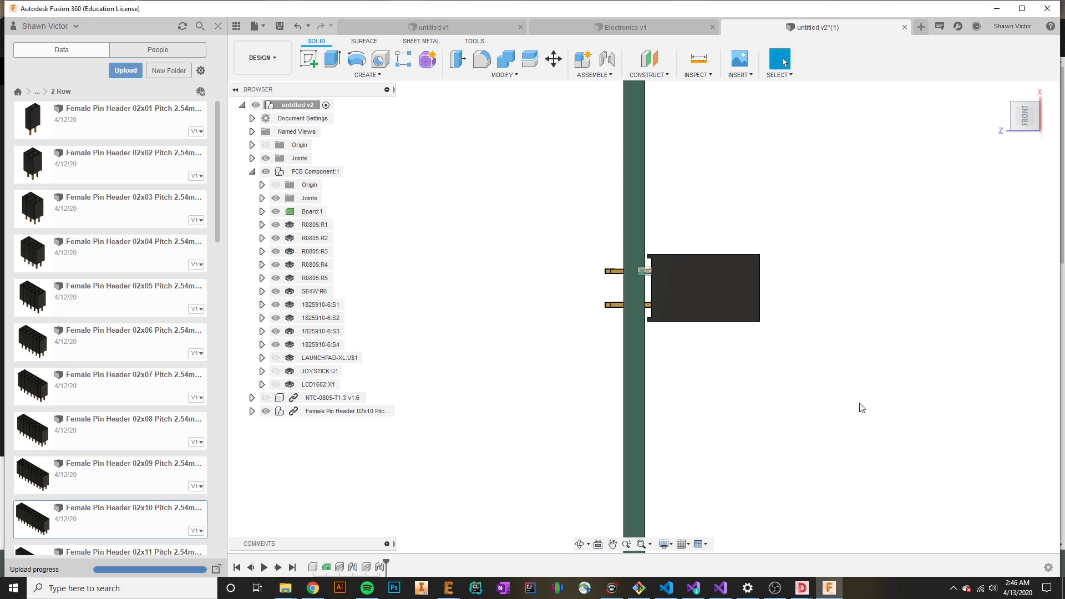
Select the inserted female pin header and start a Rigid Group on its parts.
left_click(999, 91)
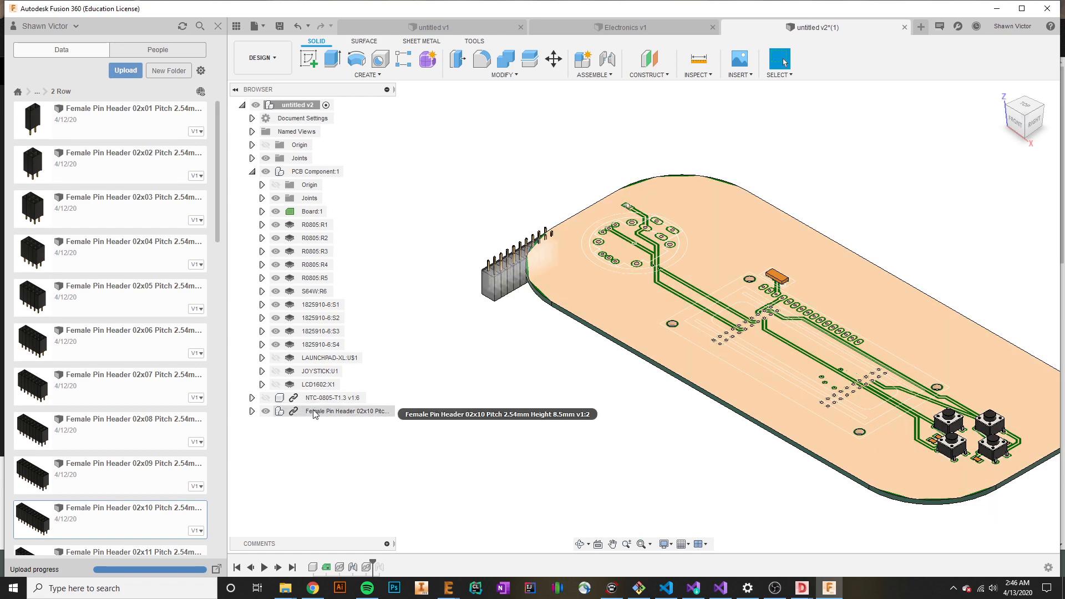
mouse_move(466, 338)
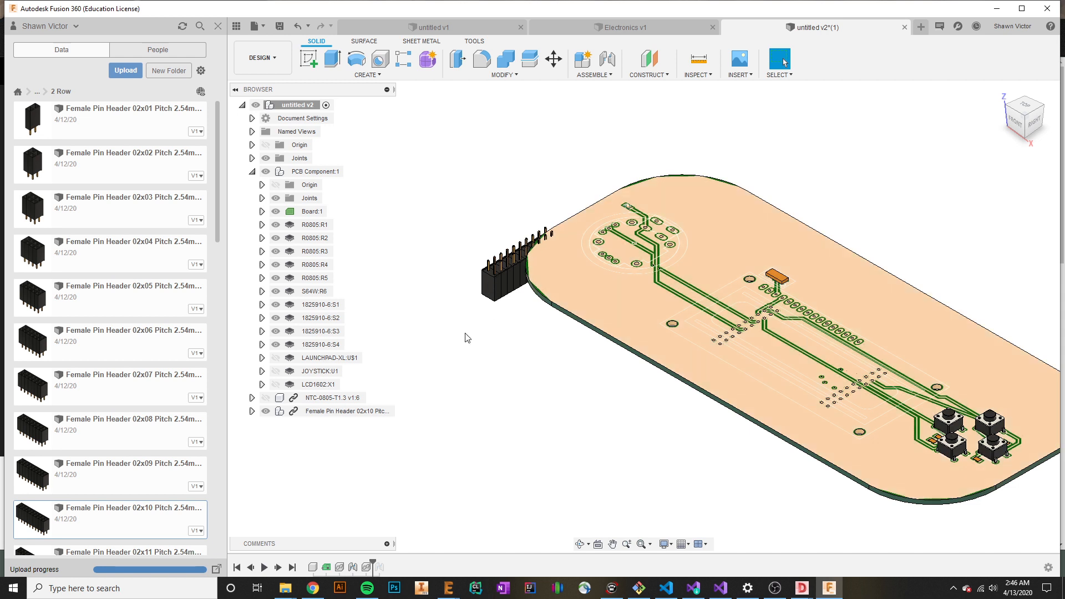
left_click(346, 410)
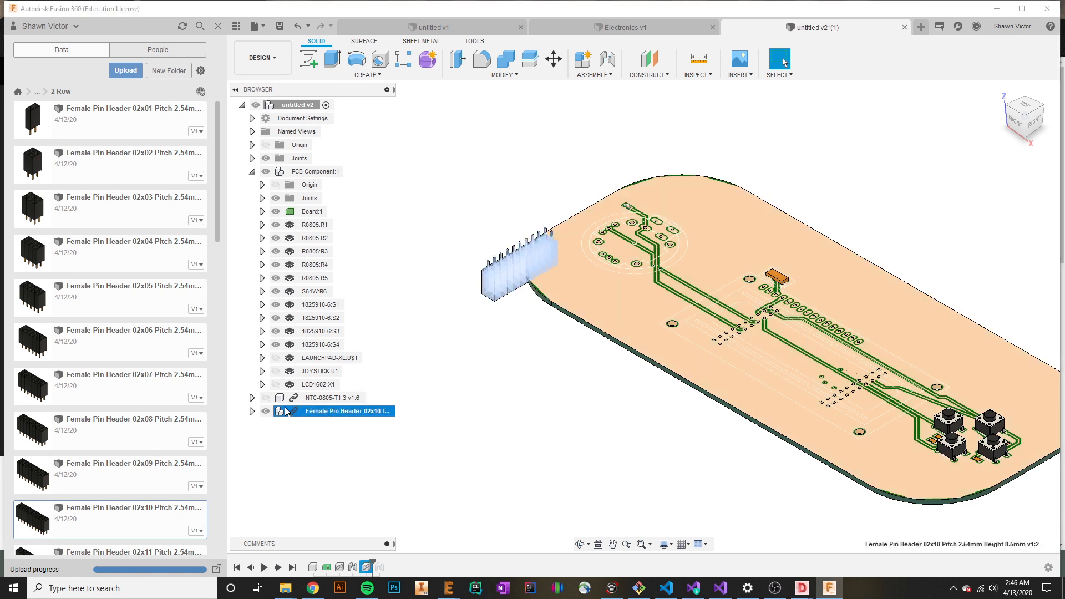
mouse_move(327, 414)
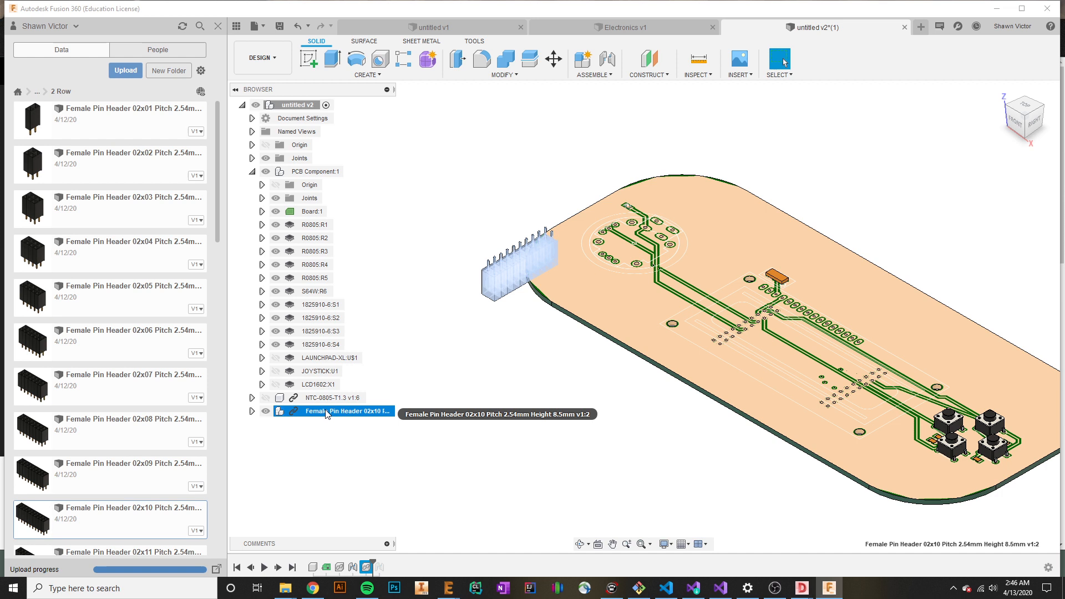
right_click(330, 411)
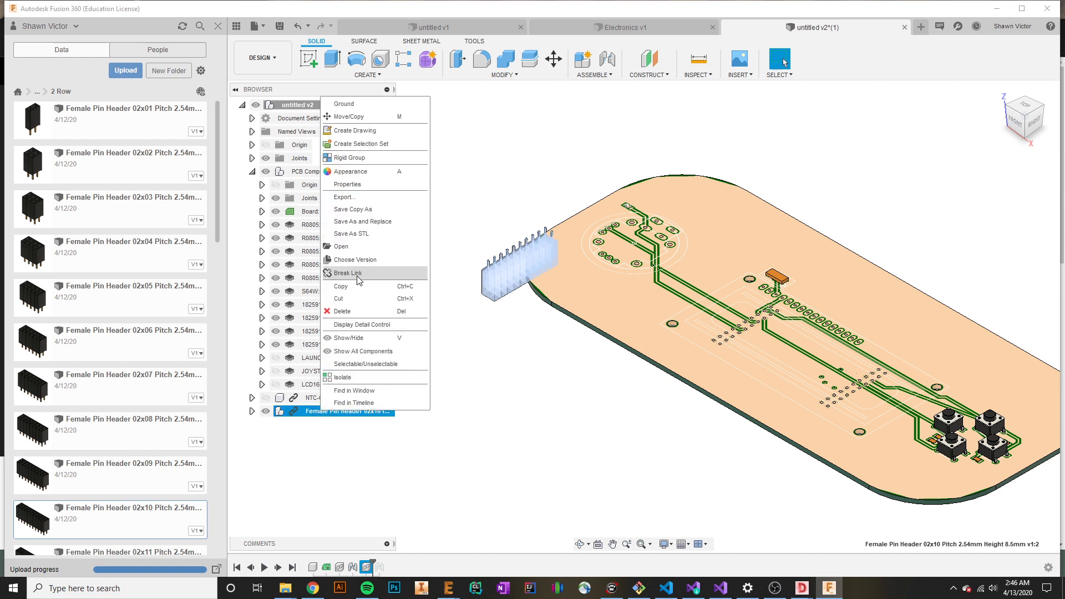
left_click(351, 158)
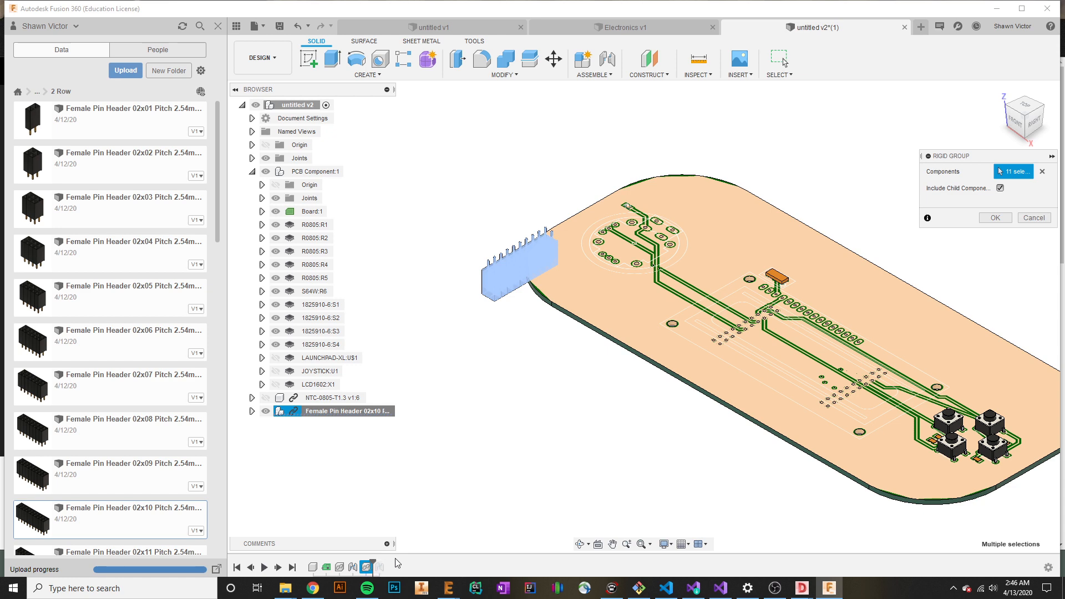
mouse_move(368, 567)
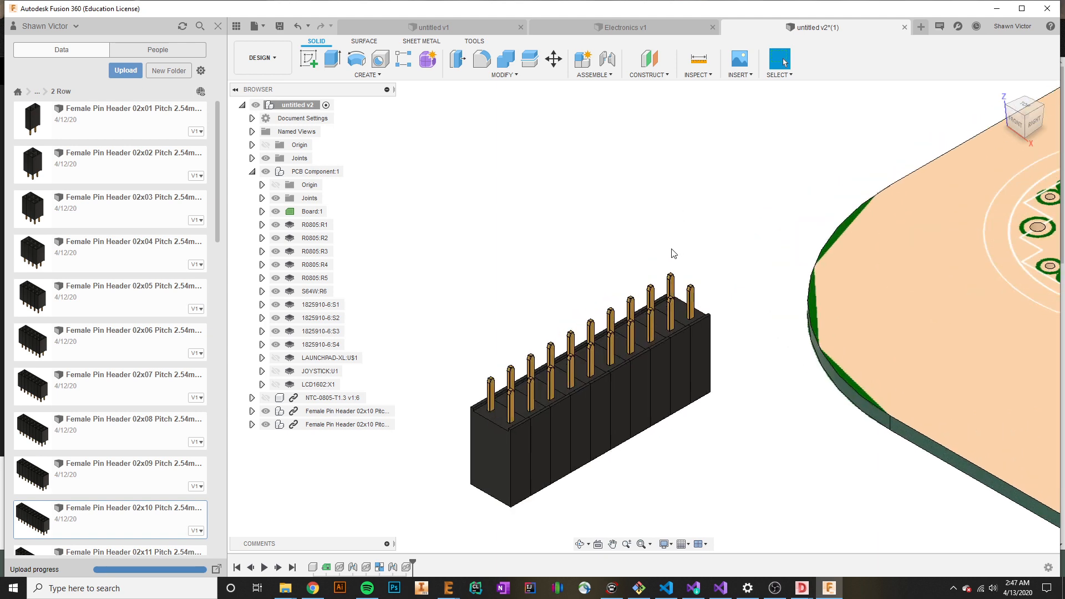
Select the second 02x10 pin header and make its parts a rigid group.
left_click(593, 60)
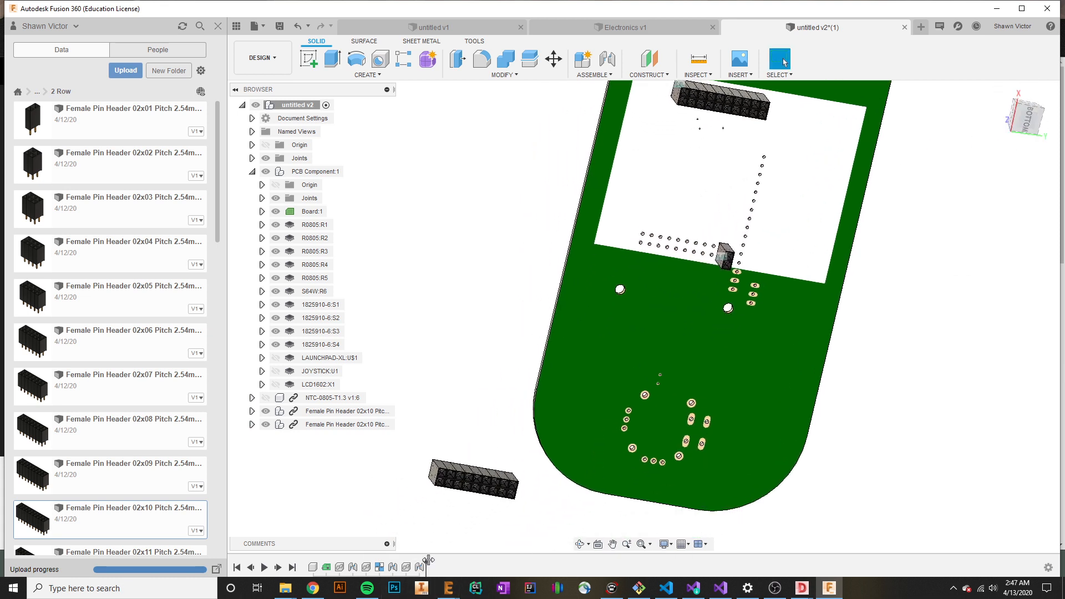
left_click(346, 423)
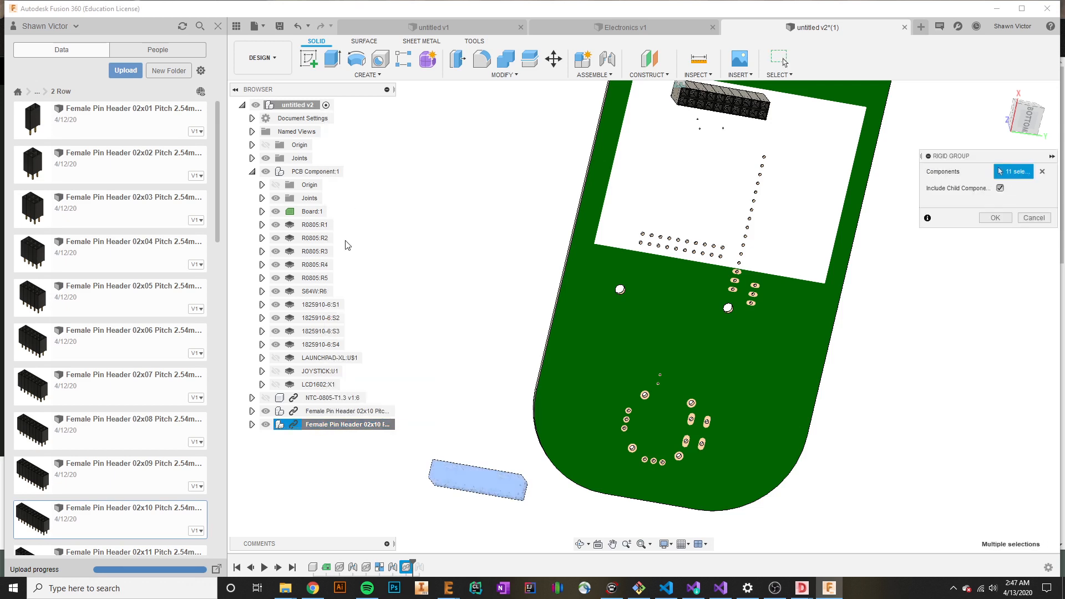
left_click(993, 218)
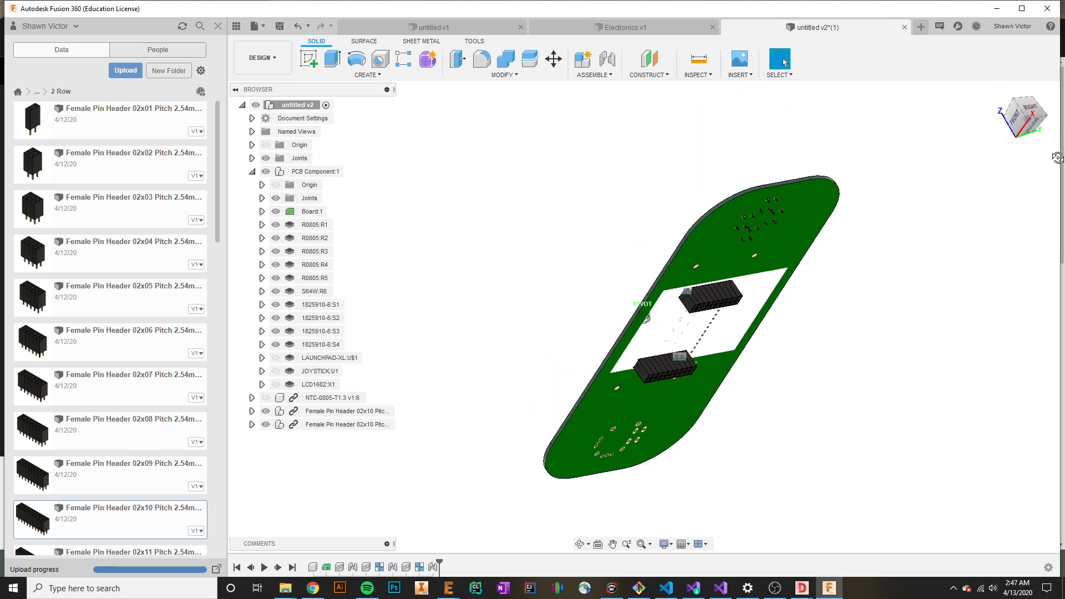
left_click(46, 91)
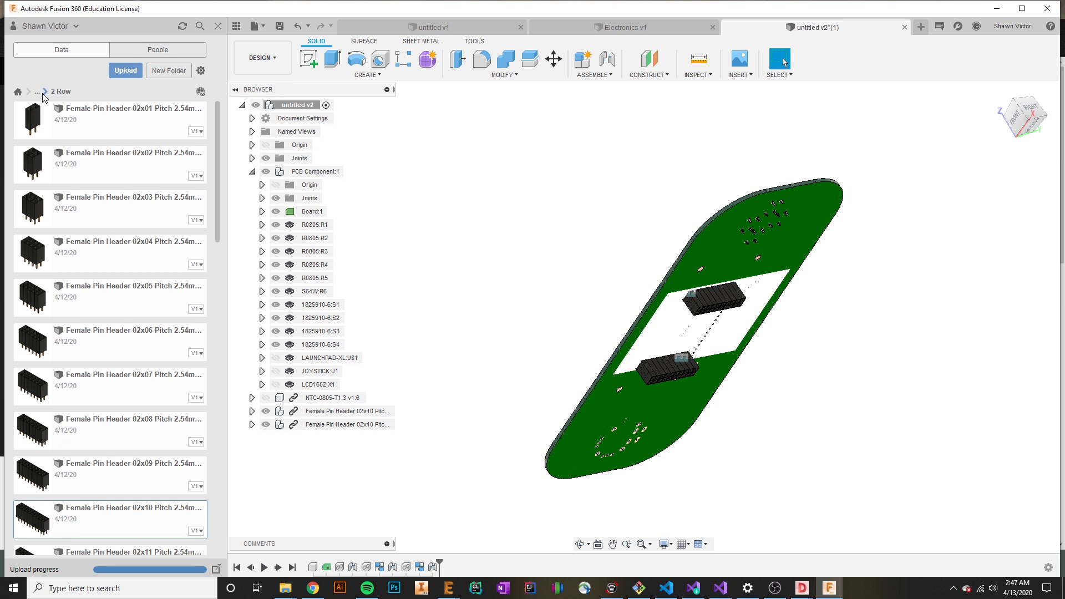
Insert the TM4c LaunchPad, rotate it 90° about X, and joint a pin to a header socket.
left_click(37, 91)
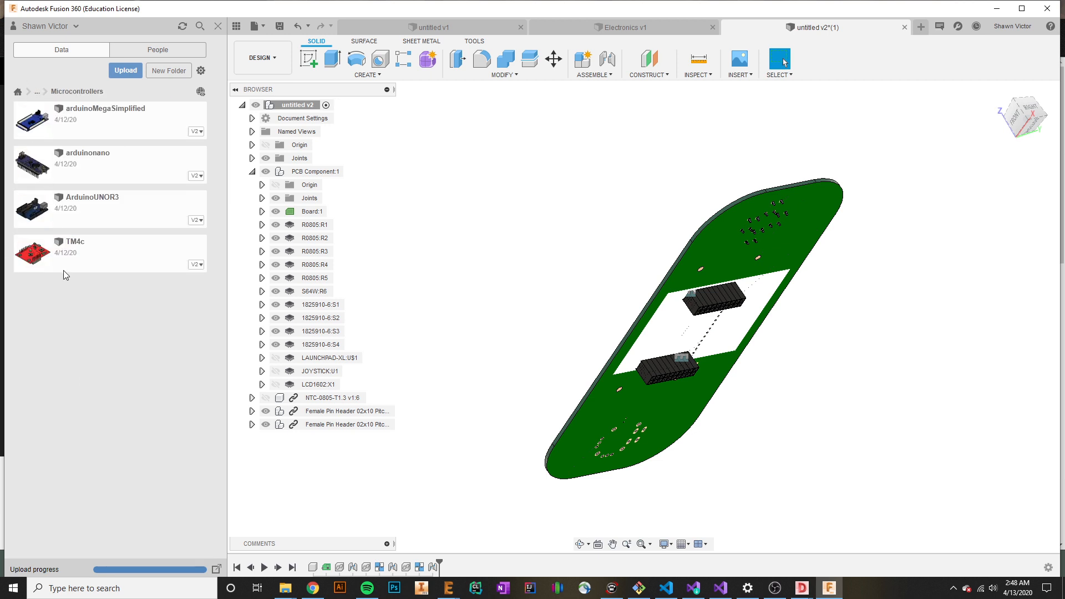
mouse_move(63, 251)
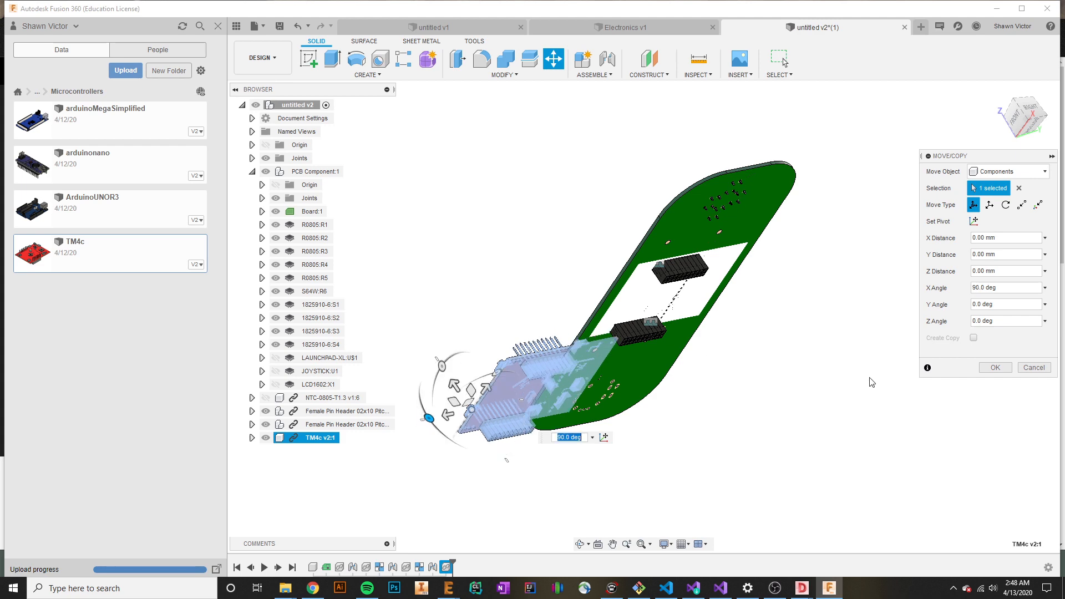
left_click(995, 367)
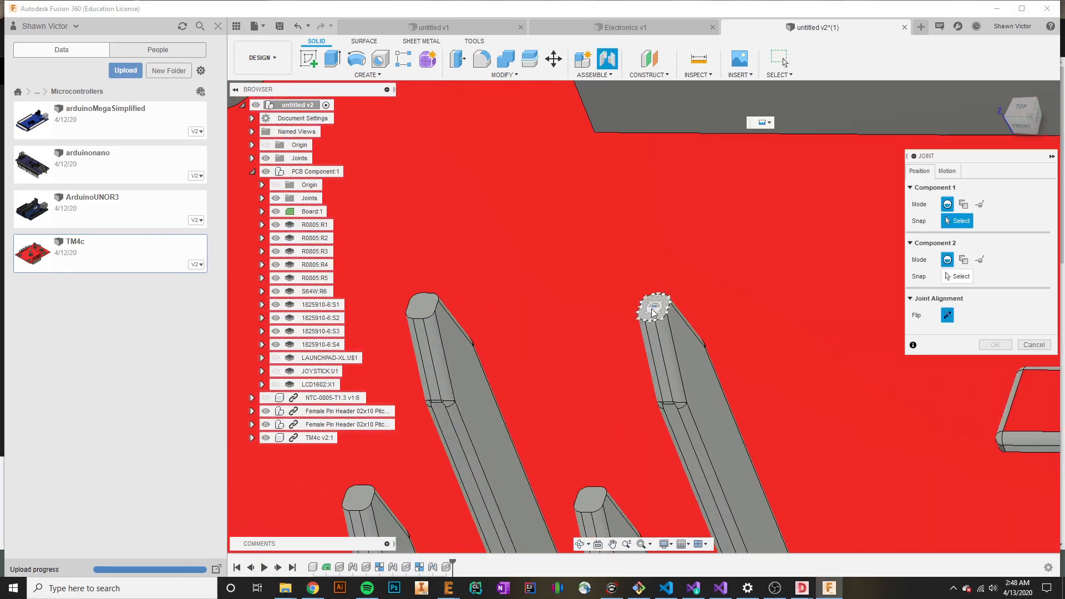
left_click(654, 305)
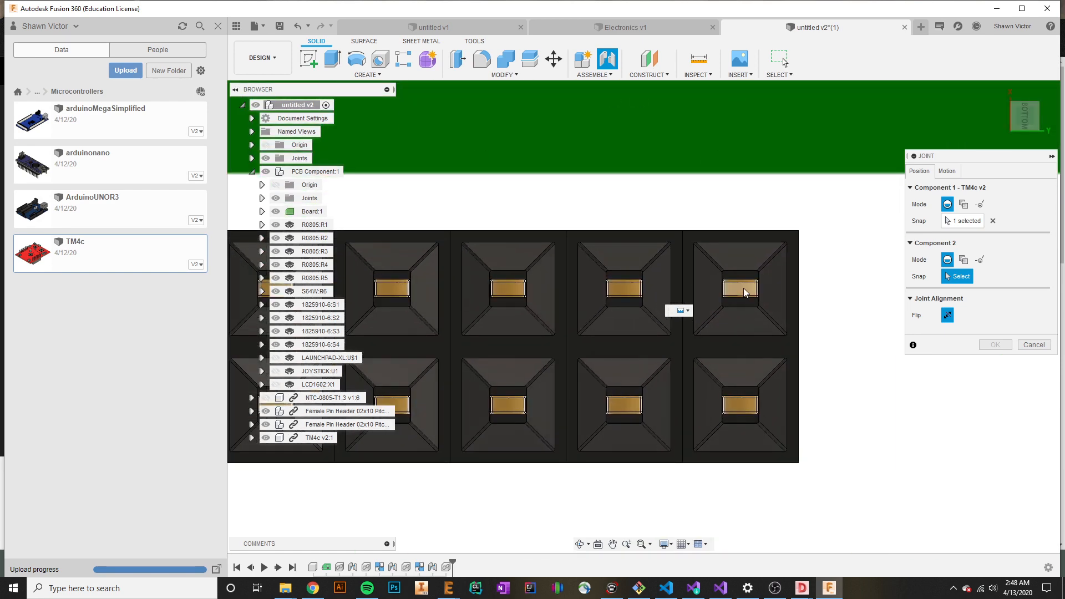
left_click(739, 289)
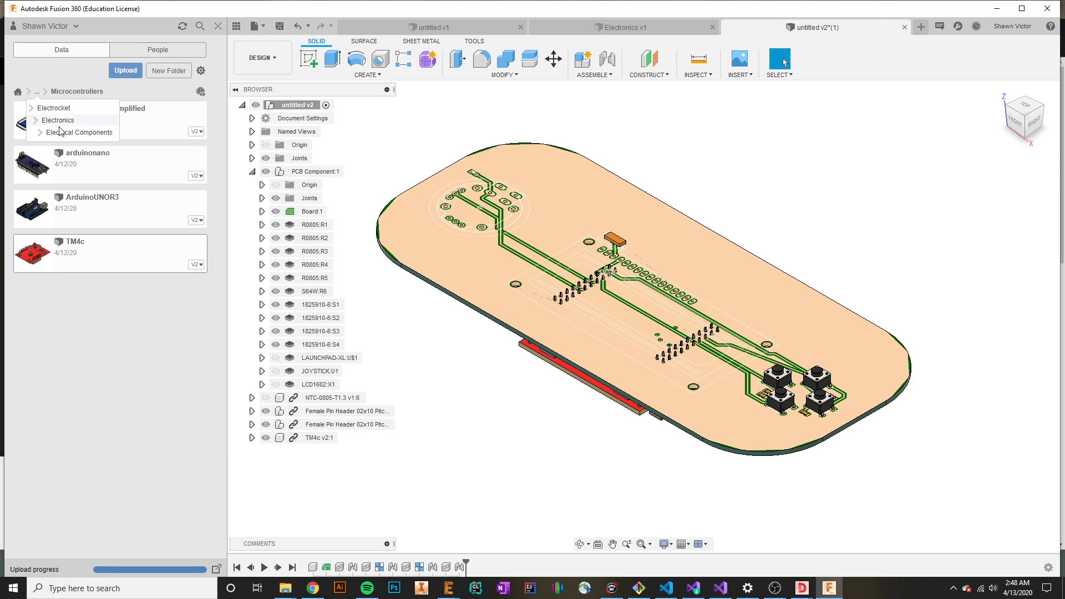
Insert the lcd_2x16 display from the component library and lift it 20 mm.
left_click(83, 133)
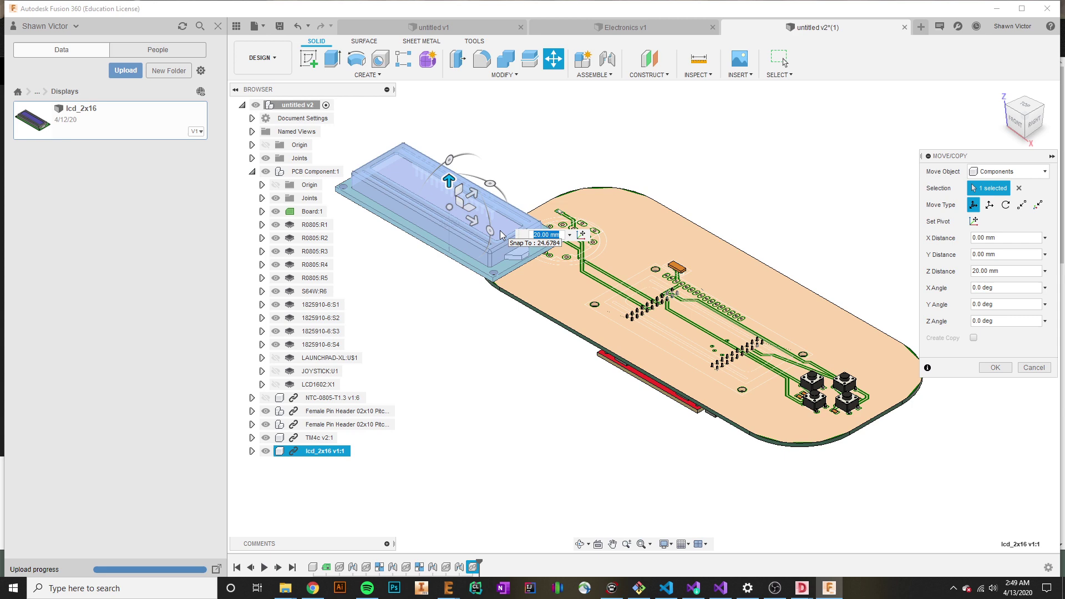
left_click(995, 368)
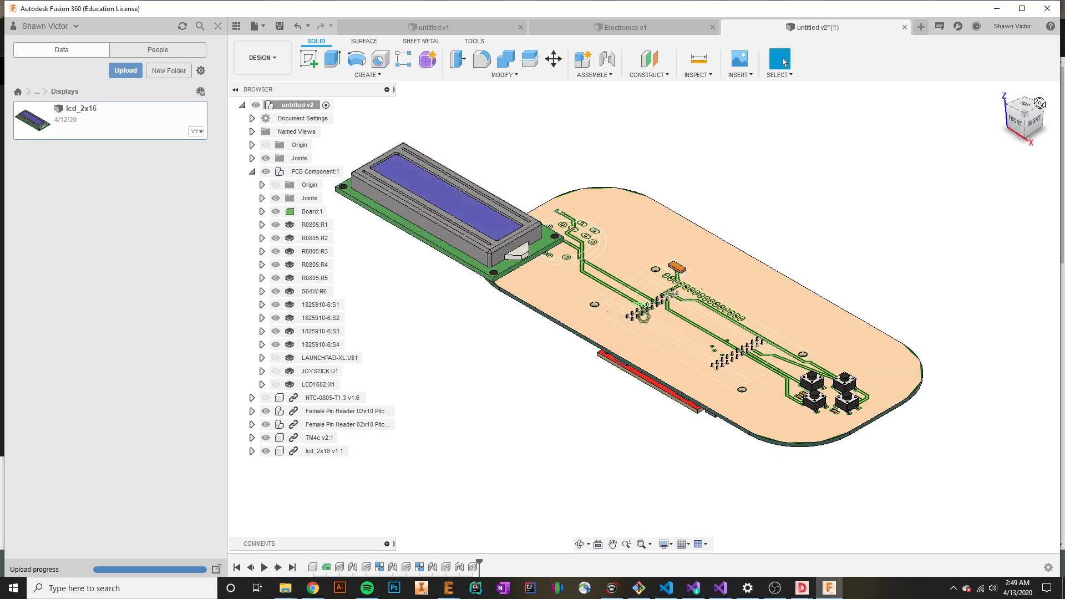
left_click(1021, 113)
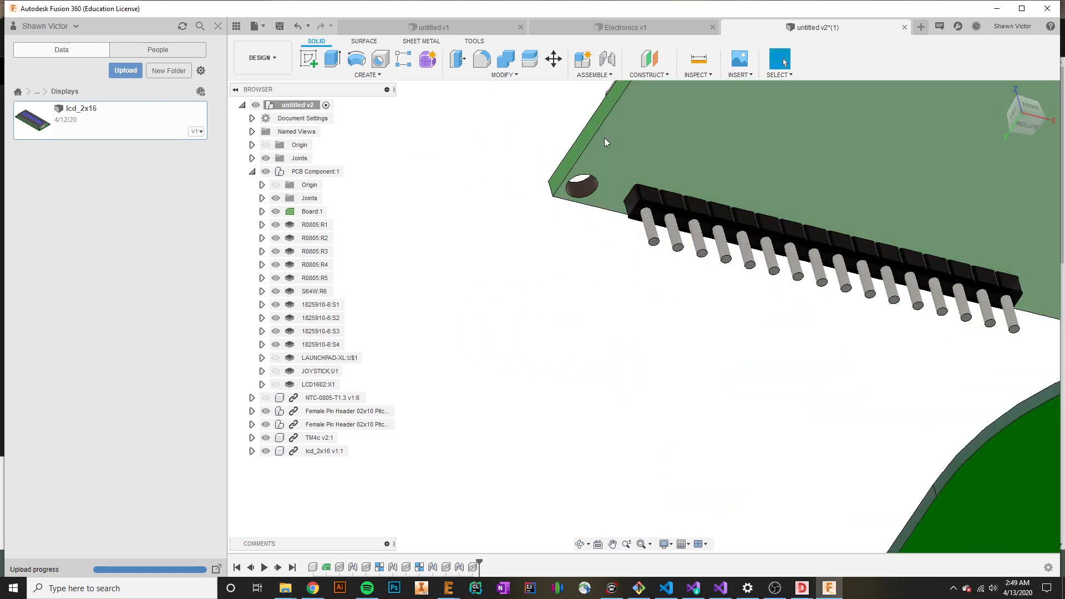
Joint an LCD pin to a board hole with a 4 mm Z offset.
left_click(592, 60)
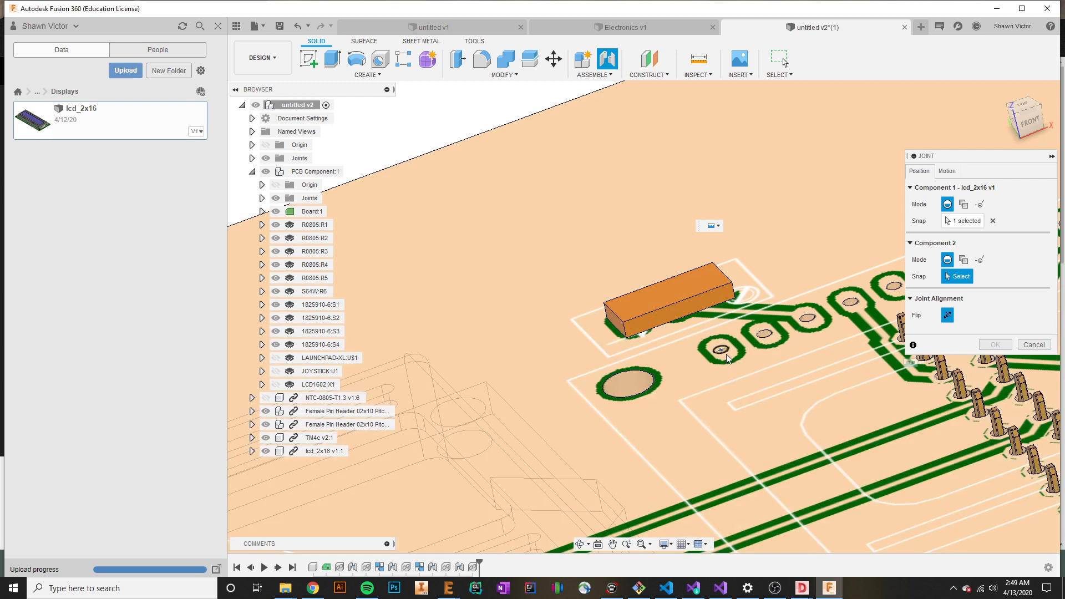
left_click(726, 359)
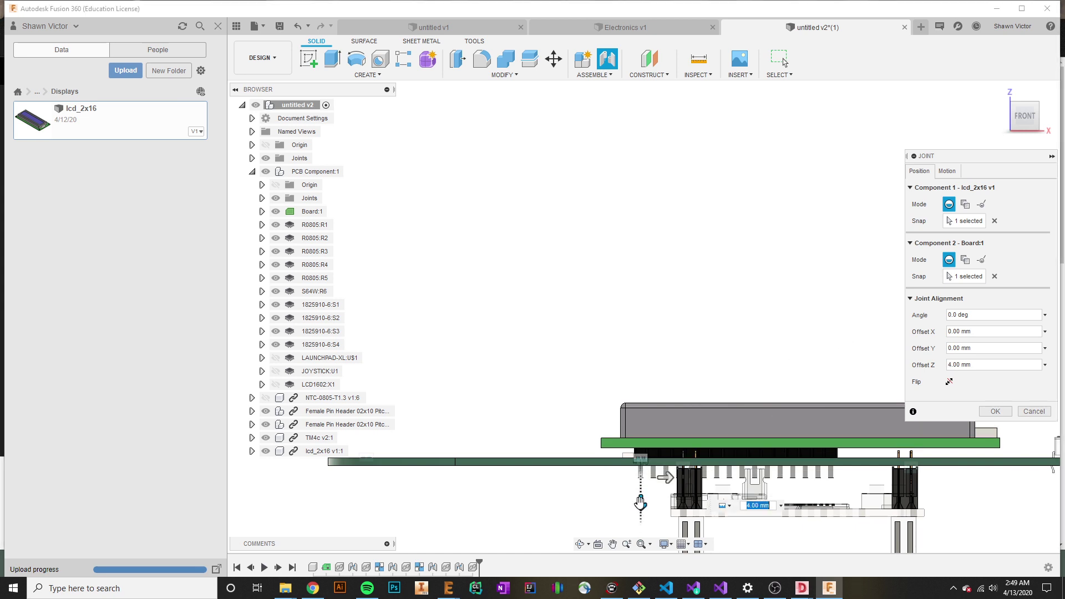
left_click(995, 411)
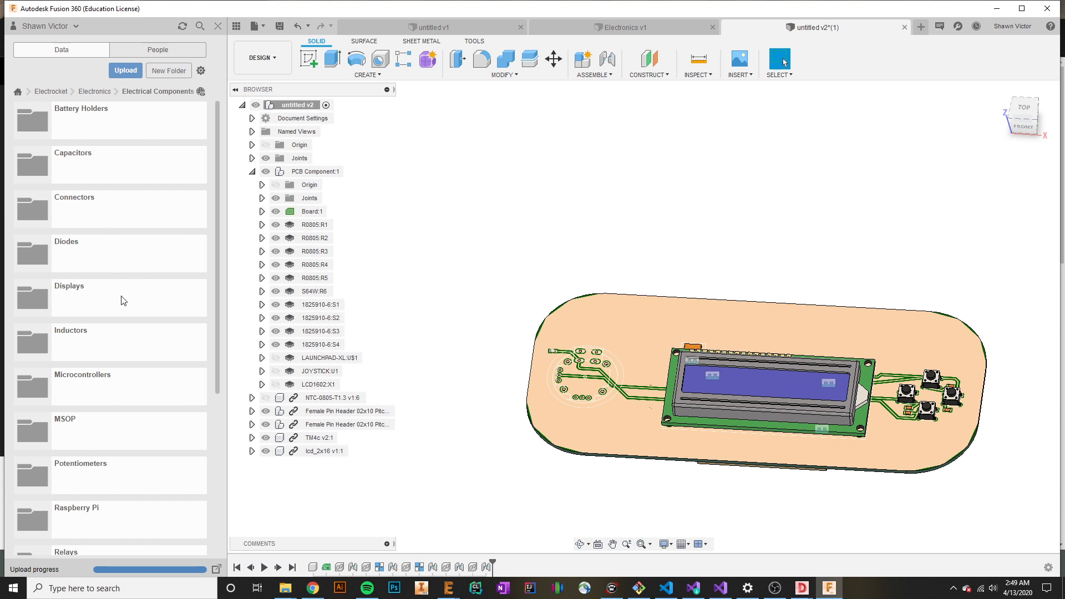
mouse_move(85, 396)
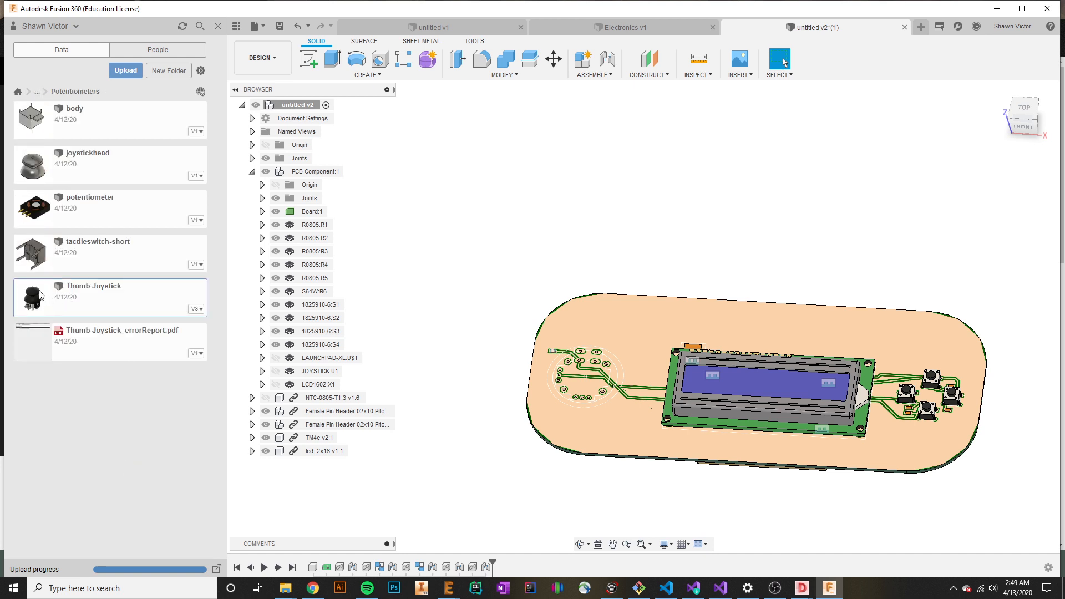
mouse_move(593, 243)
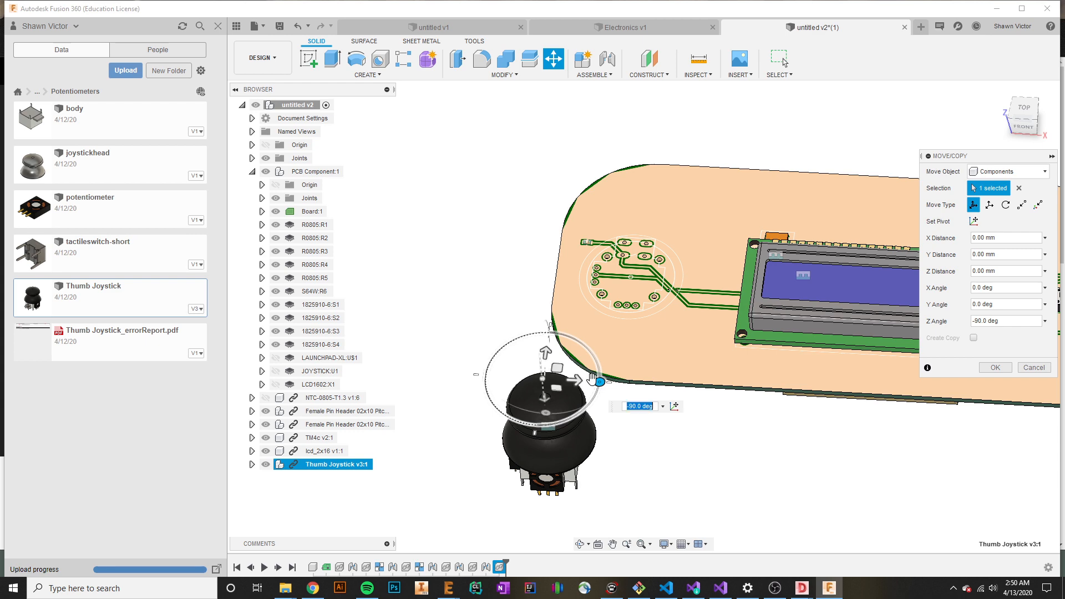
Turn the Thumb Joystick -90° and joint its body onto the board footprint at -4 mm.
left_click(995, 366)
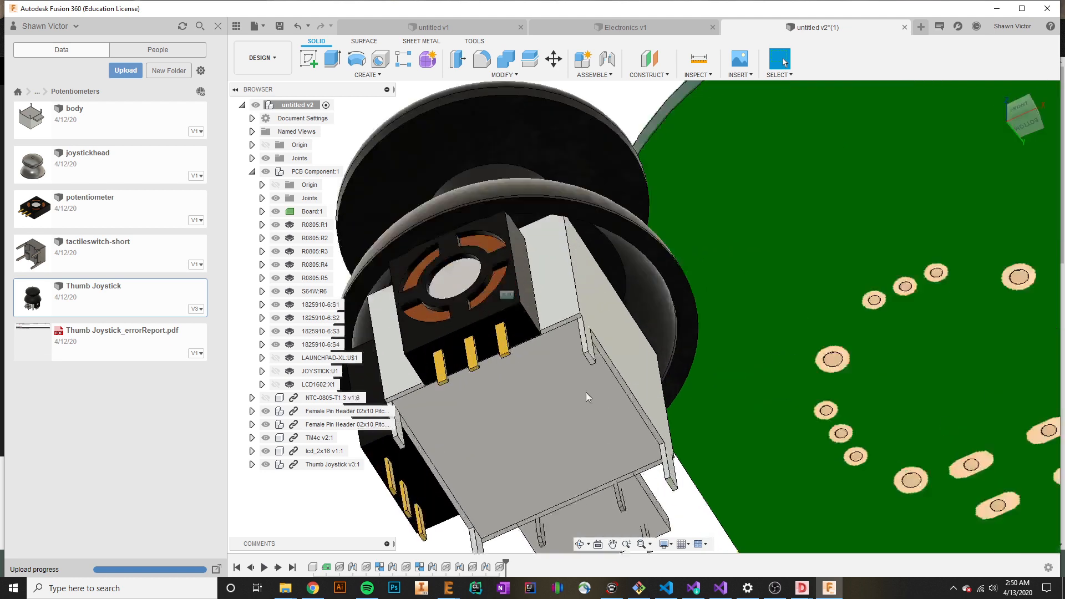
left_click(593, 60)
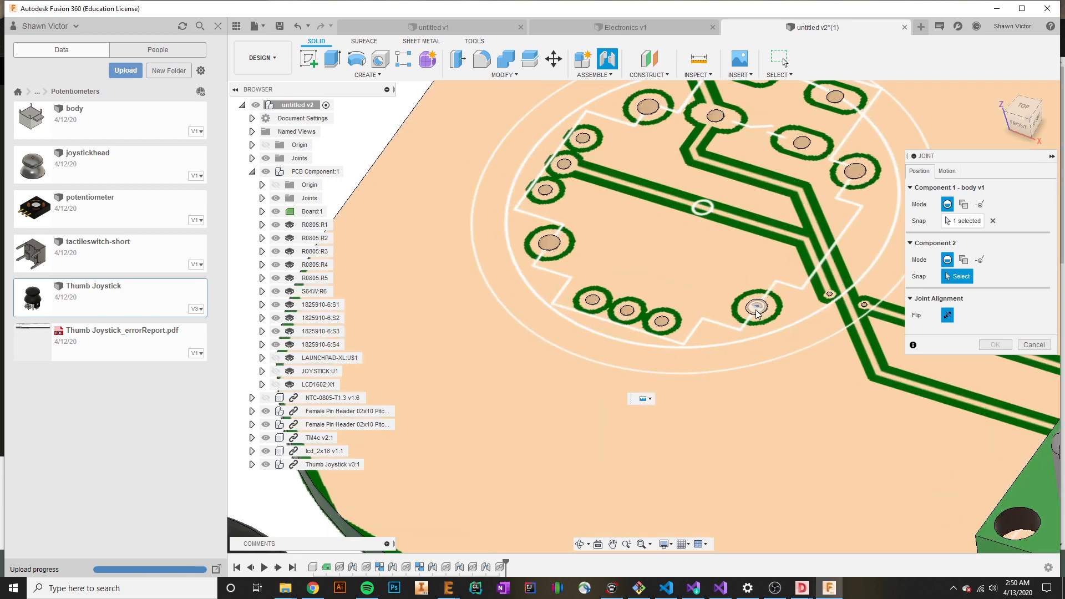
left_click(756, 306)
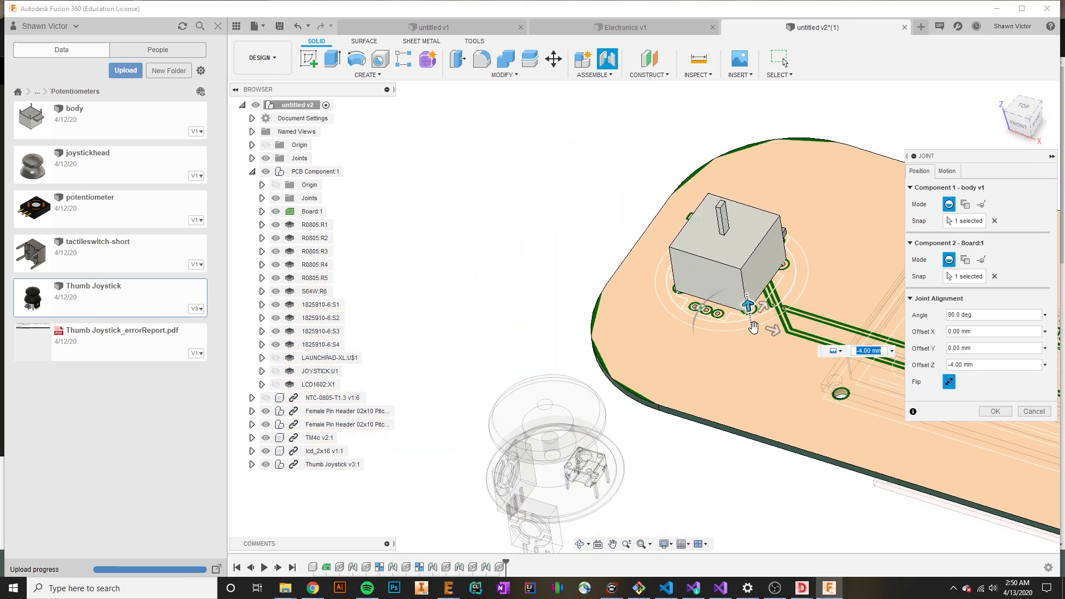
left_click(993, 411)
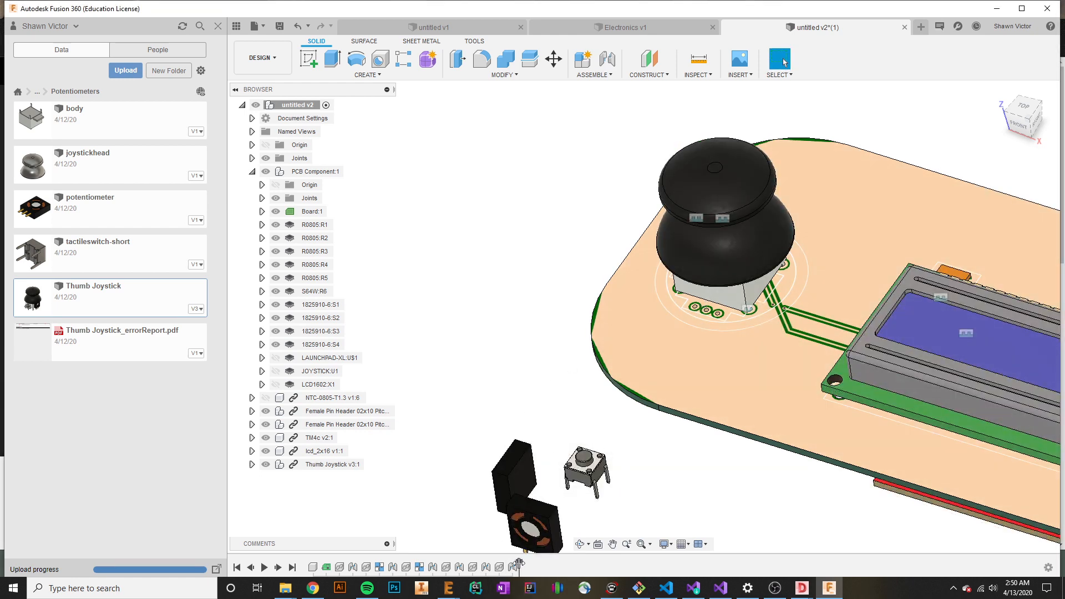
Rigid-group the Thumb Joystick components together.
left_click(332, 463)
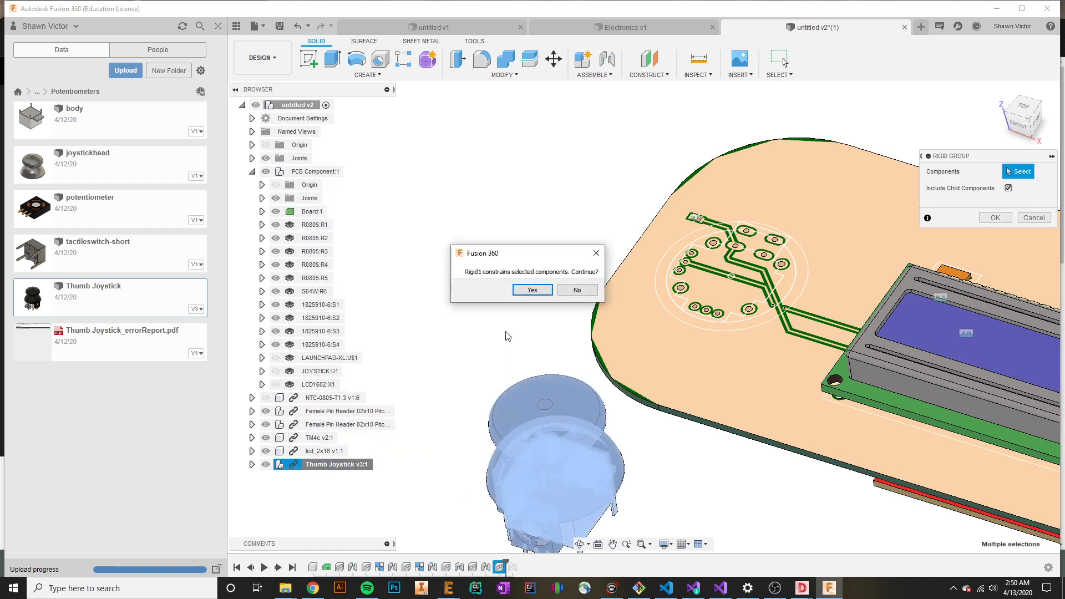
left_click(533, 290)
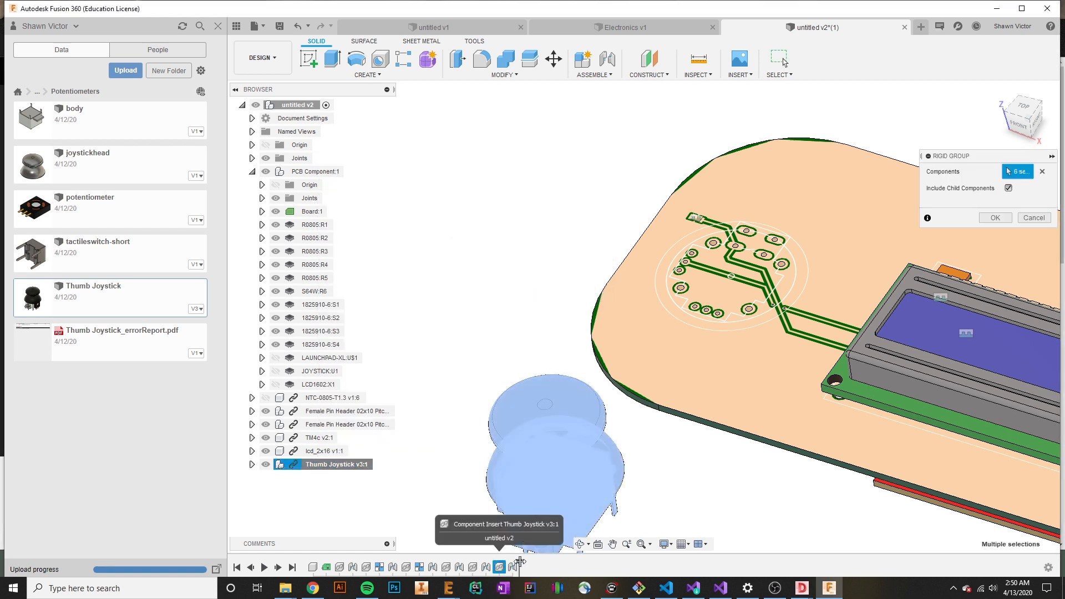
left_click(994, 218)
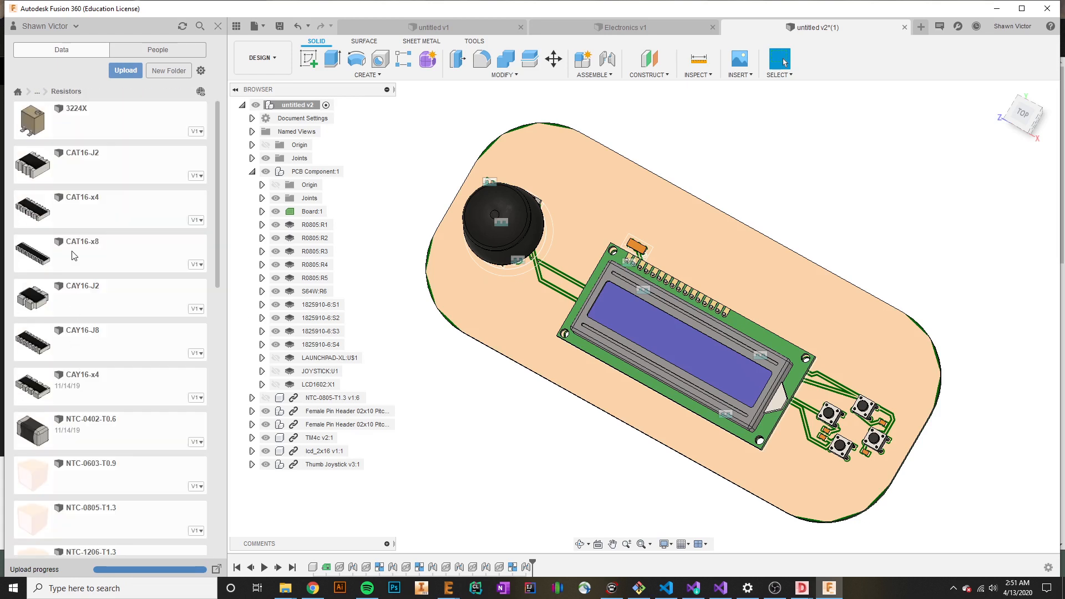
Drop several NTC-0805-T1.3 resistor copies into the design, confirming each placement.
scroll("down", 3)
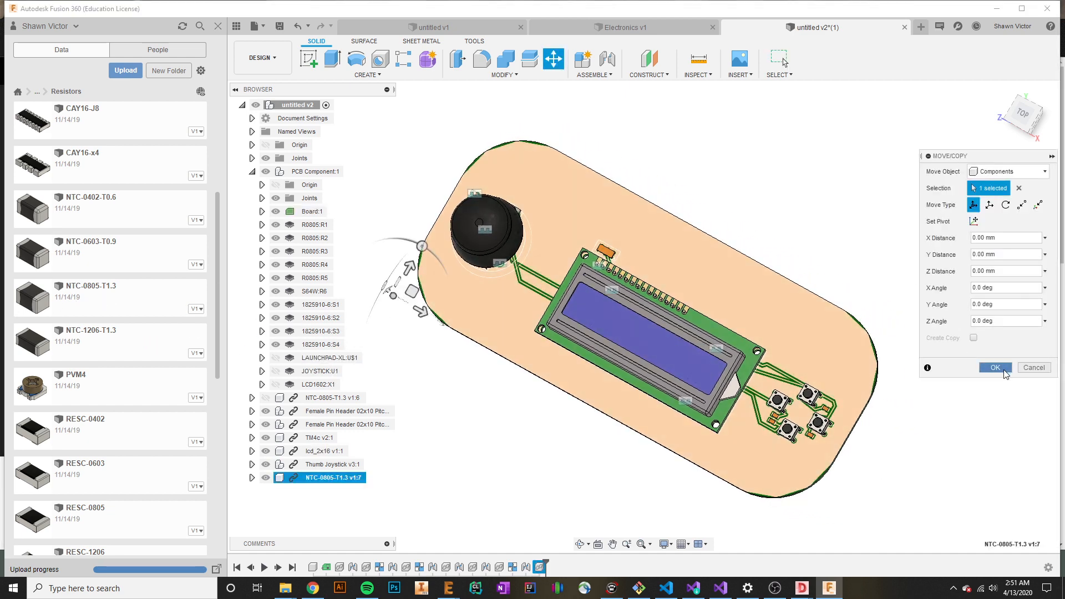
left_click(995, 368)
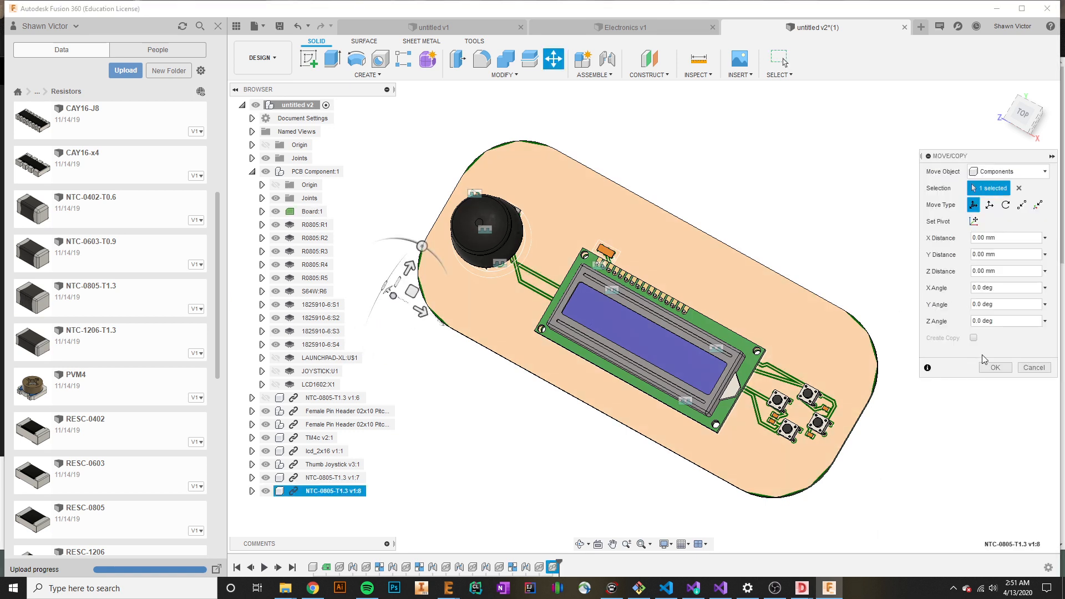
left_click(1034, 368)
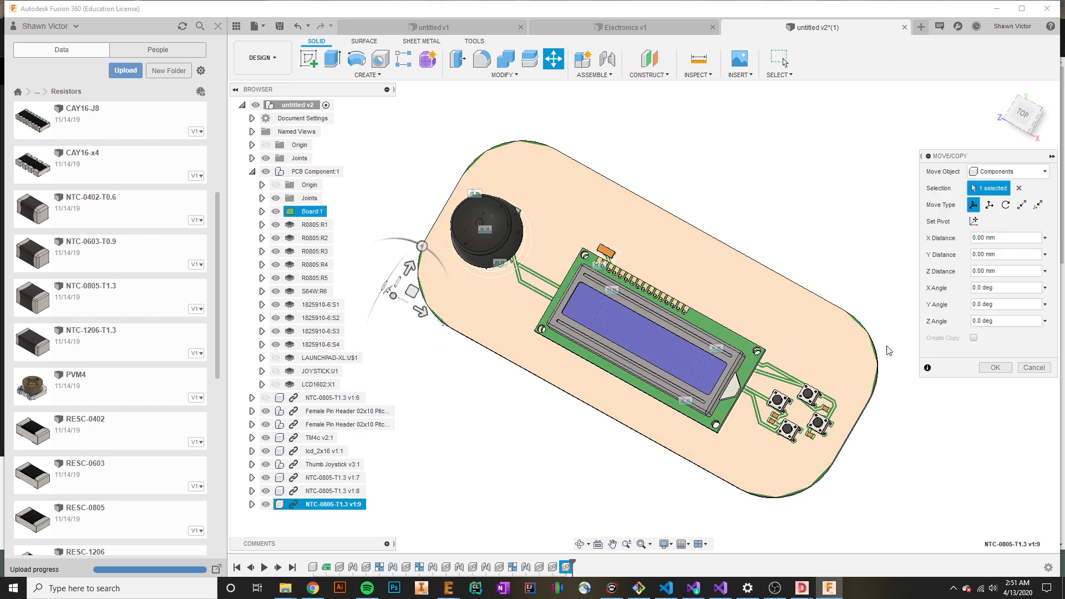
left_click(1033, 367)
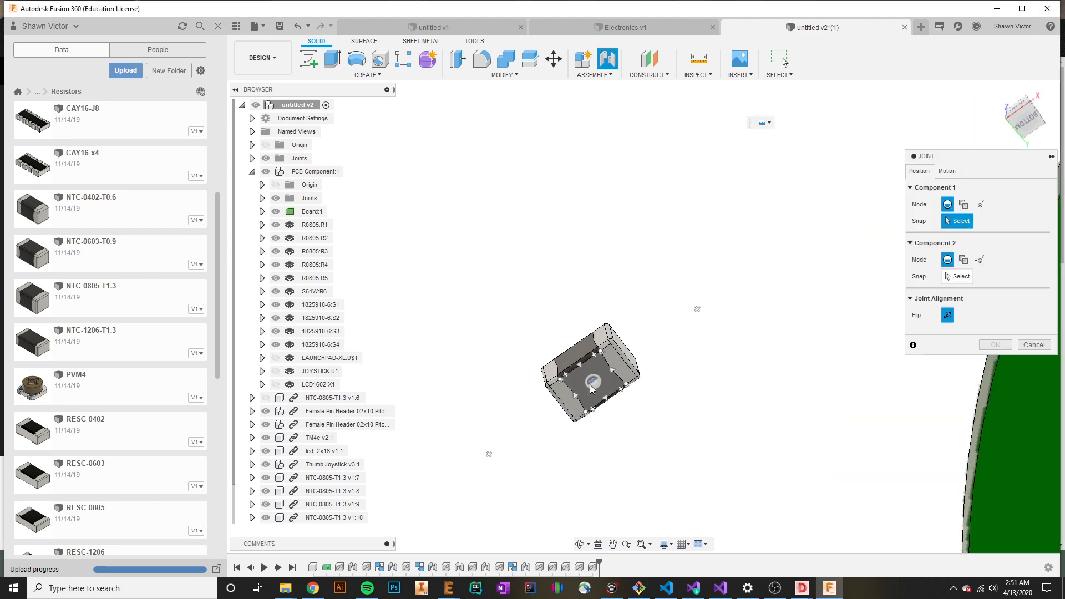
Joint the first two NTC resistors onto the R1 and R2 footprints.
left_click(590, 374)
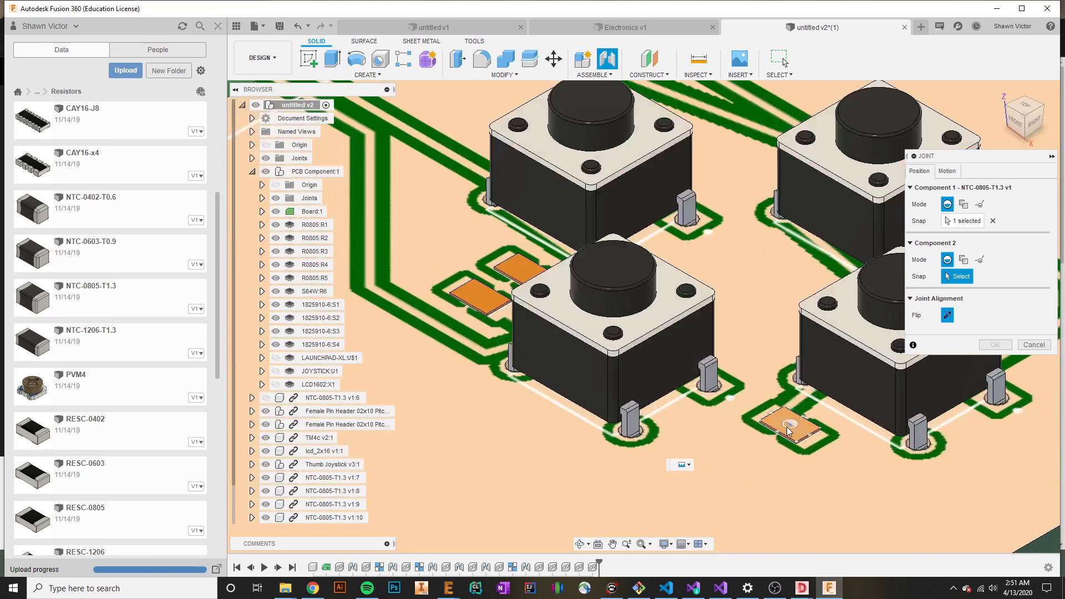
left_click(784, 425)
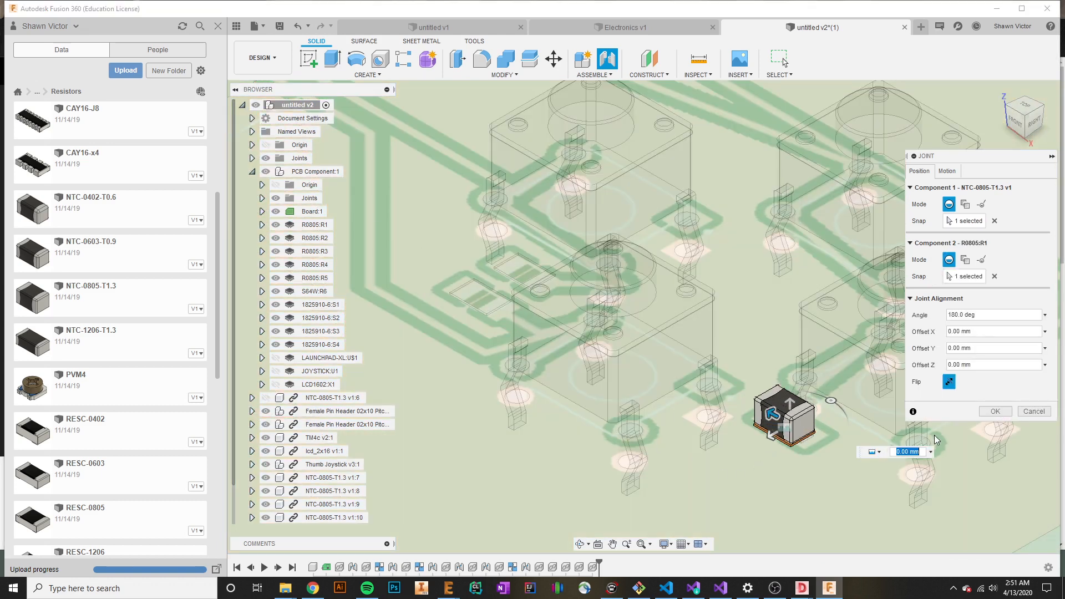
left_click(993, 411)
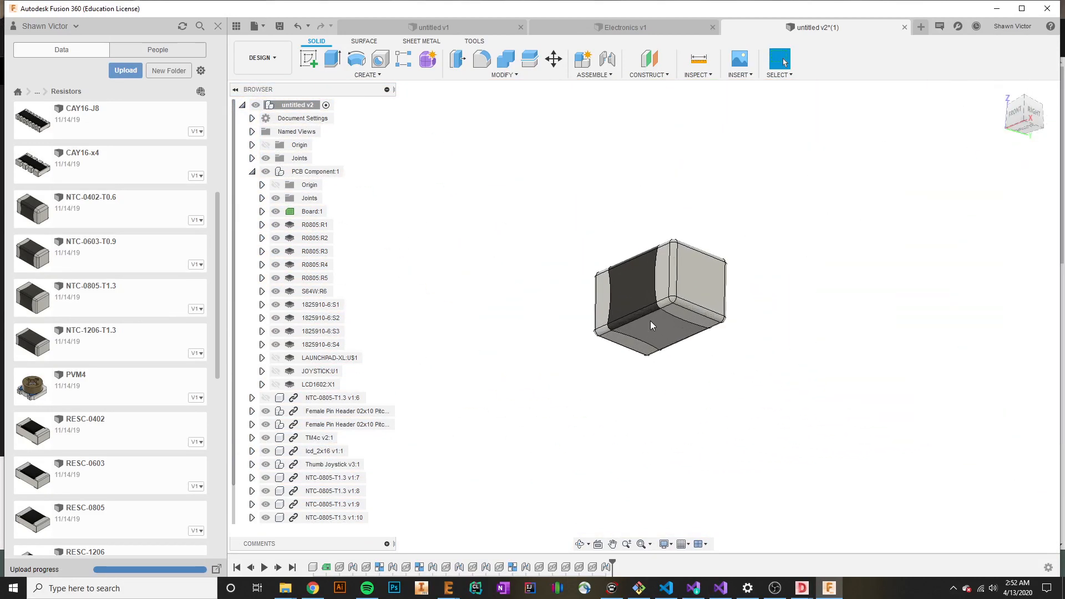
left_click(605, 60)
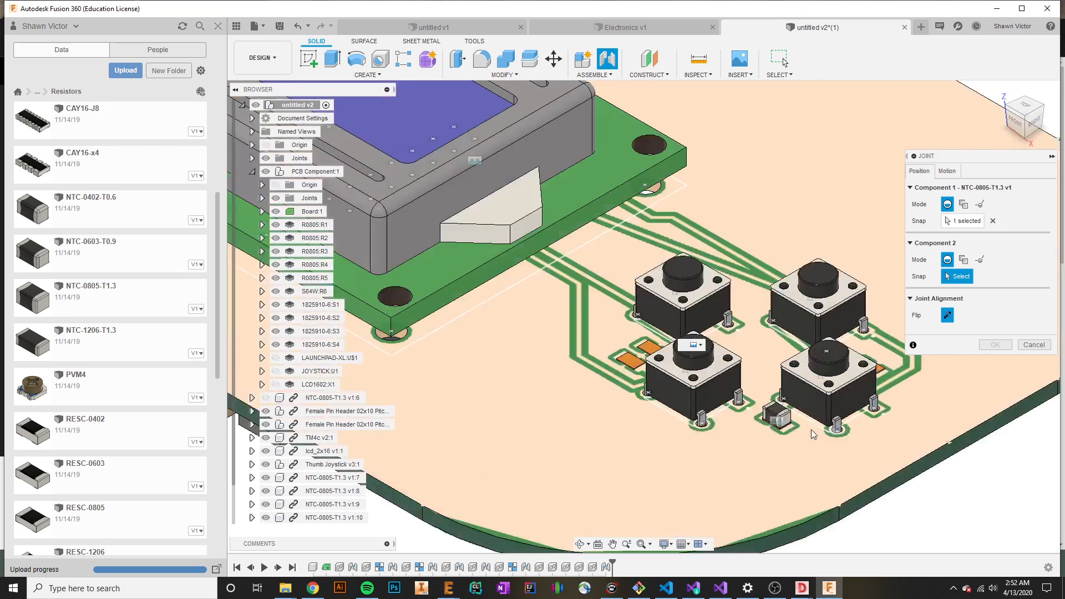
scroll("up", 3)
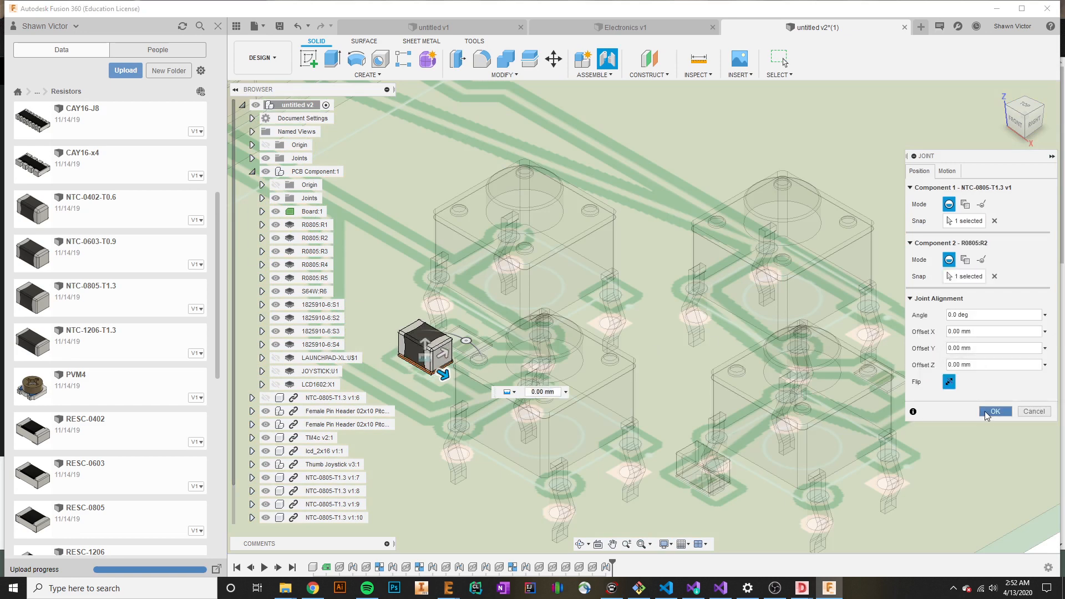
left_click(995, 411)
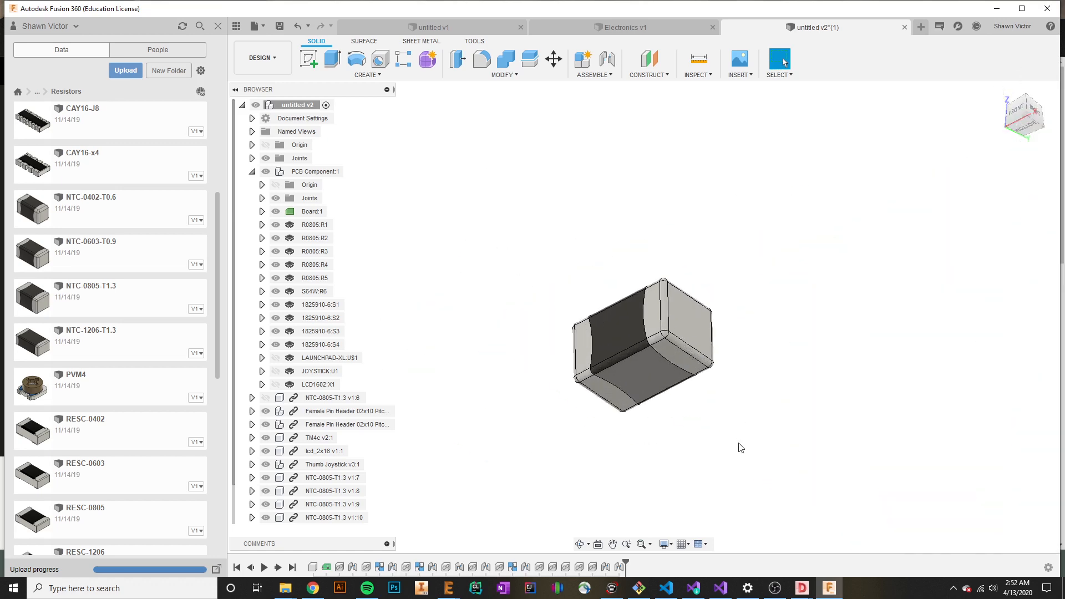
Joint the remaining NTC resistors onto the R4 and R5 footprints.
left_click(606, 60)
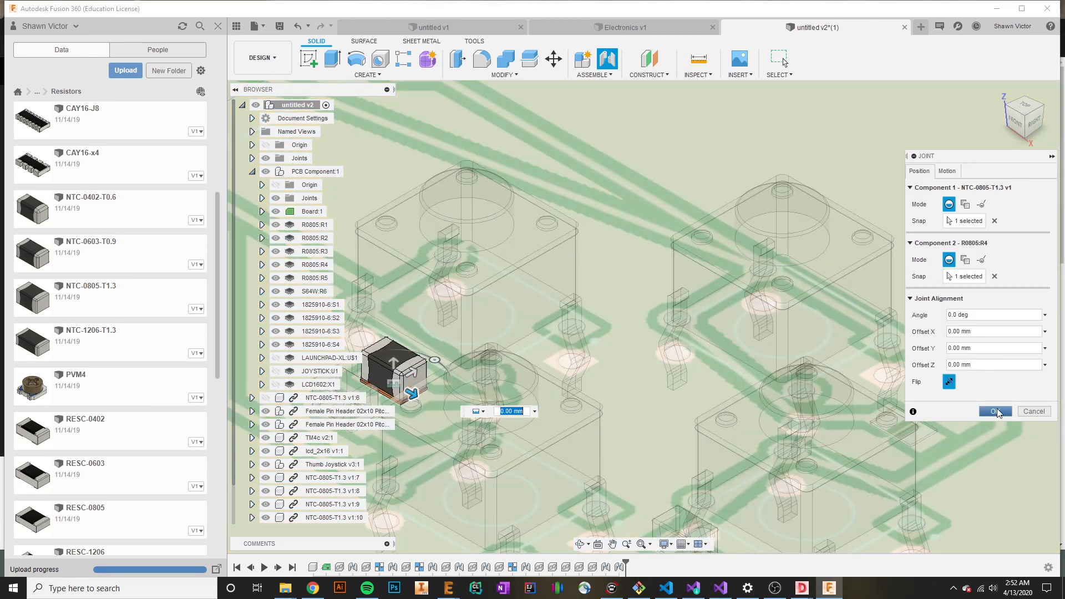
left_click(994, 411)
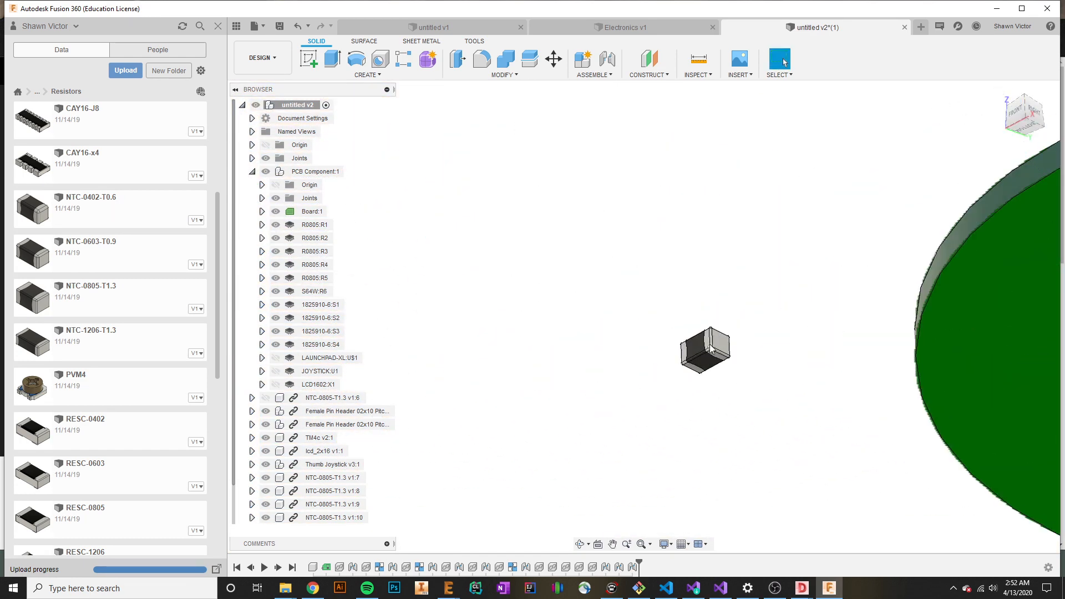
left_click(605, 59)
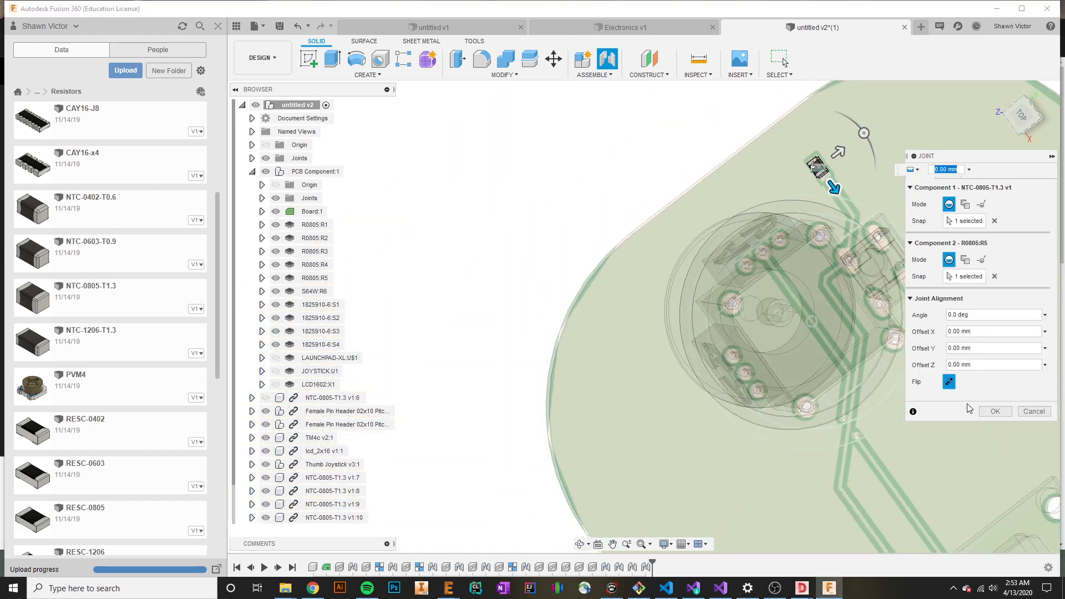
left_click(995, 411)
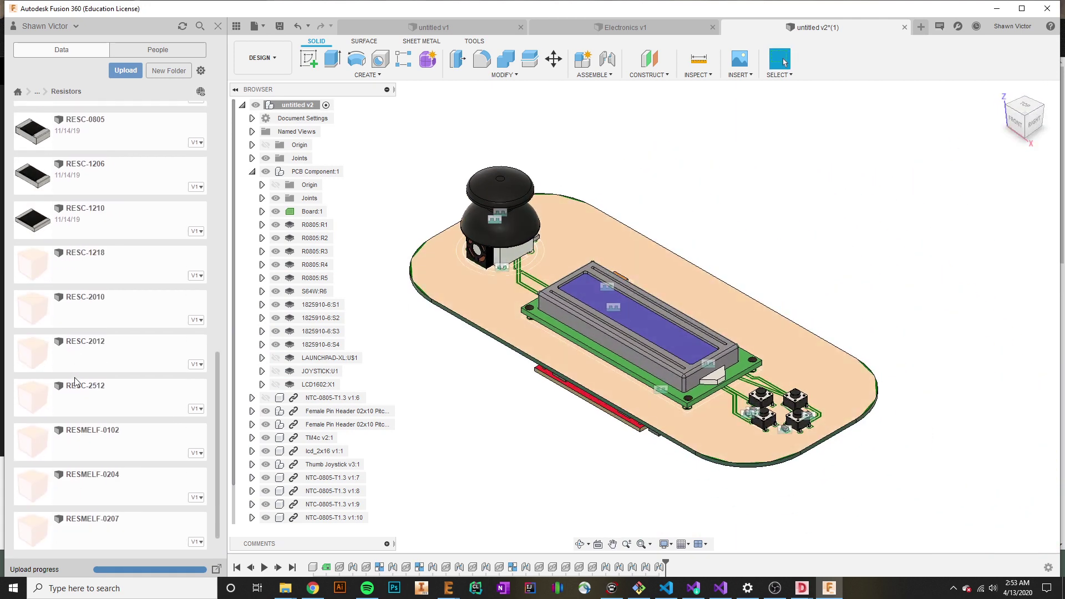
Scroll the Data panel down toward the Trimmer 3296 potentiometer.
scroll("down", 3)
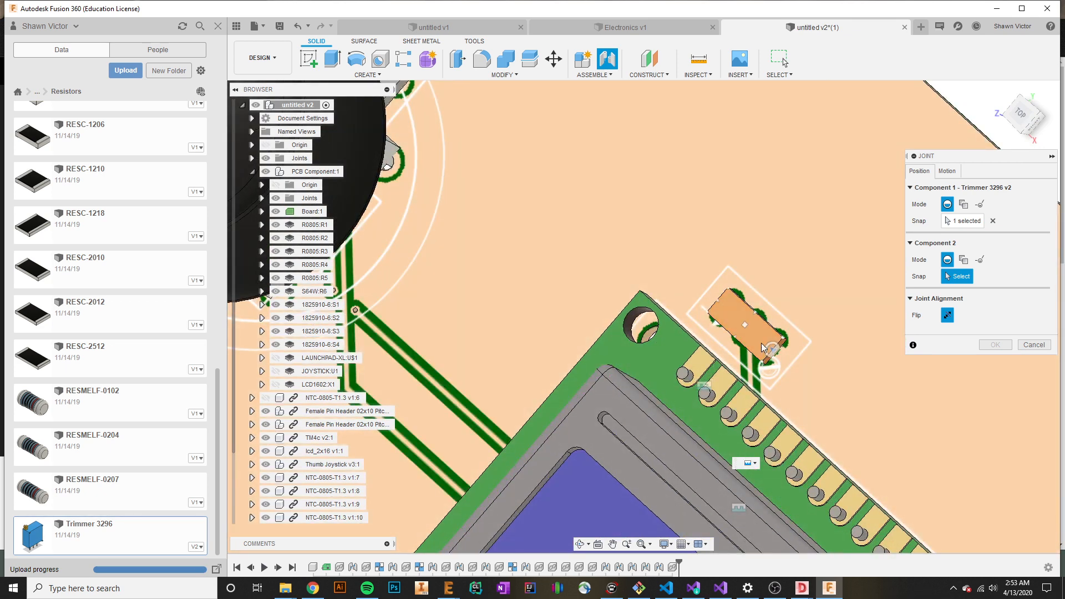
mouse_move(745, 333)
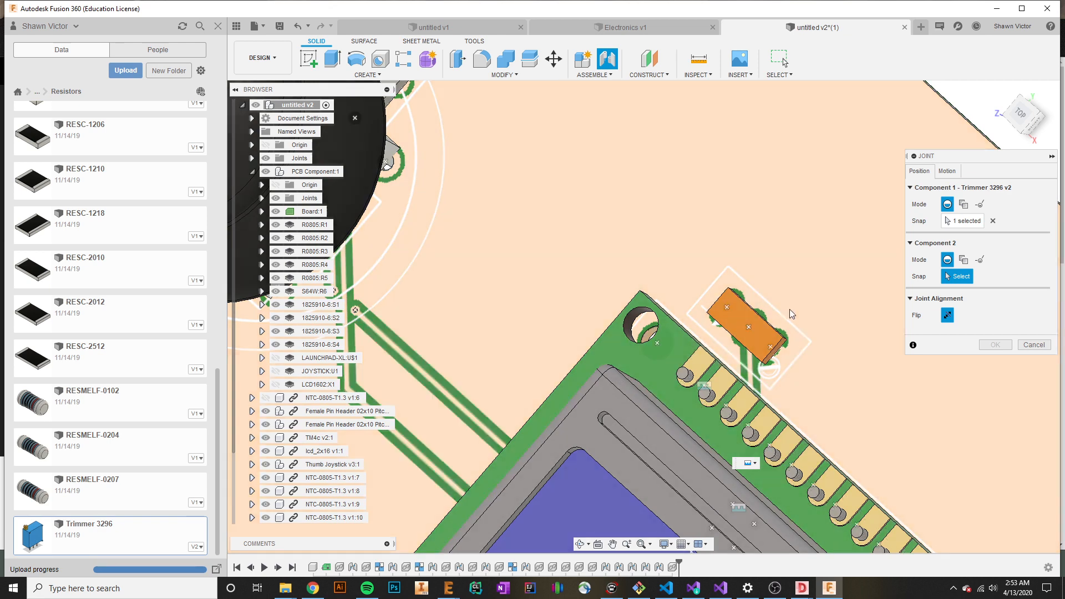
mouse_move(365, 378)
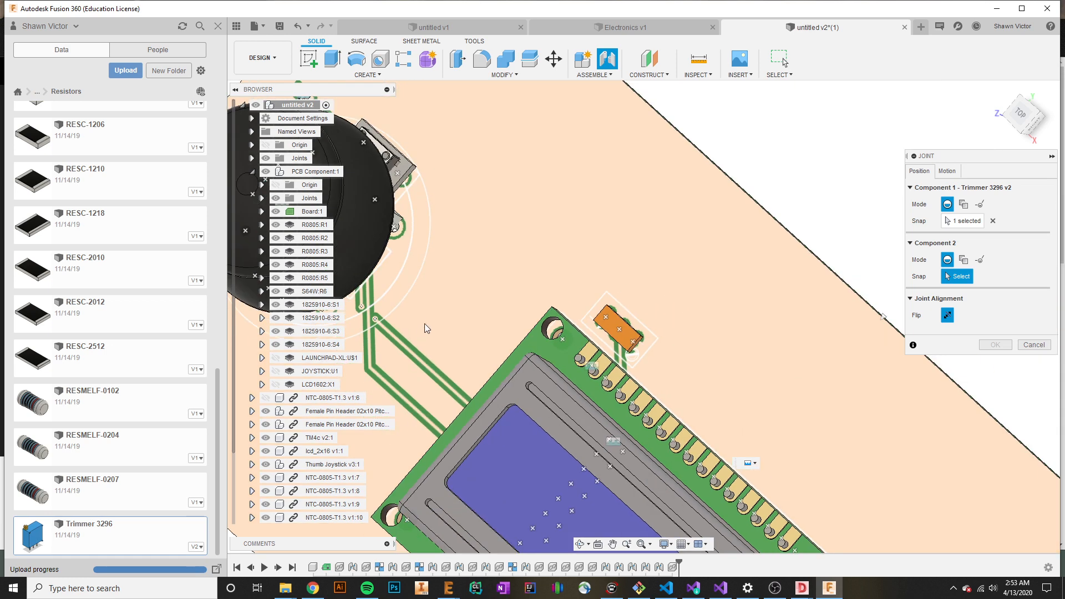
mouse_move(654, 366)
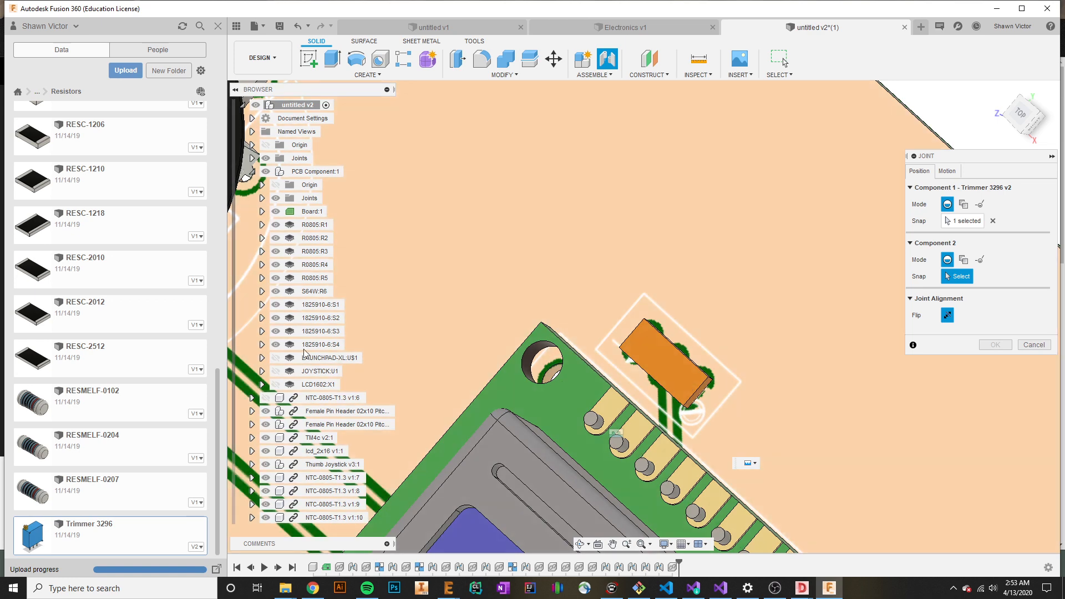
mouse_move(305, 251)
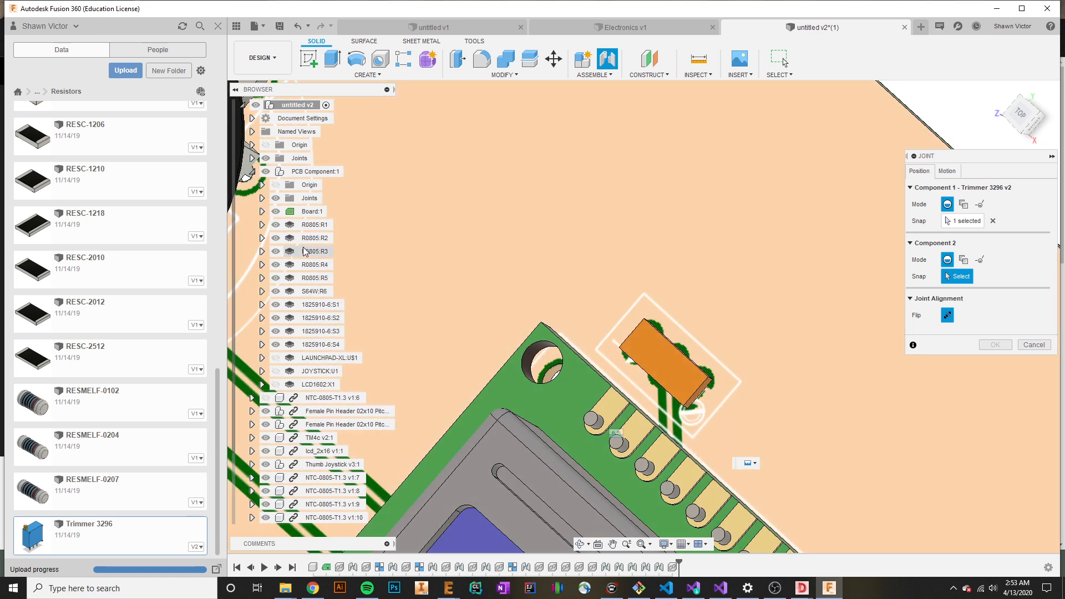
mouse_move(311, 324)
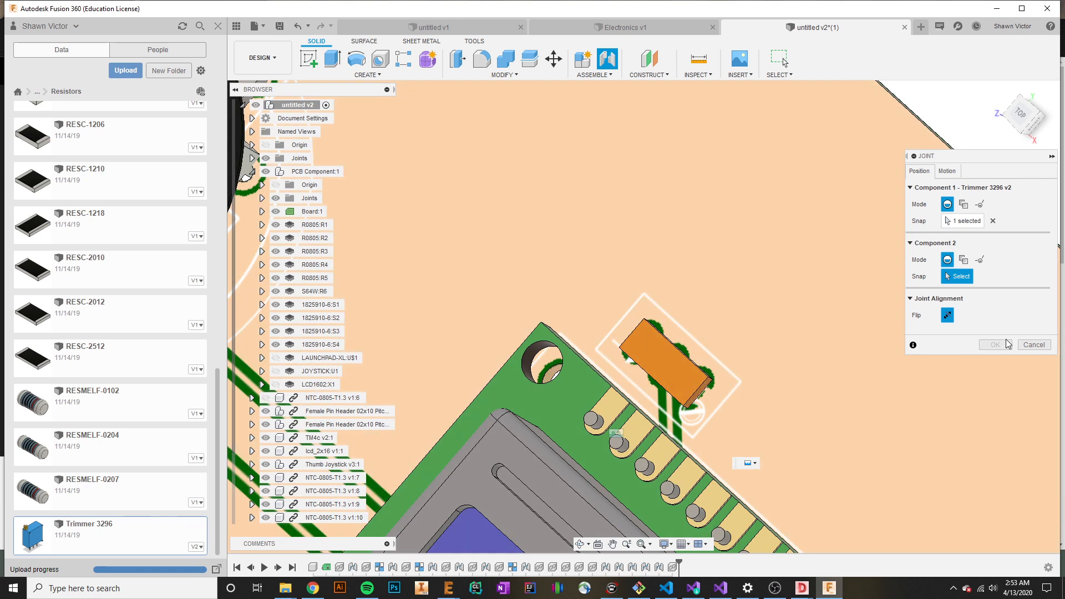
mouse_move(1039, 330)
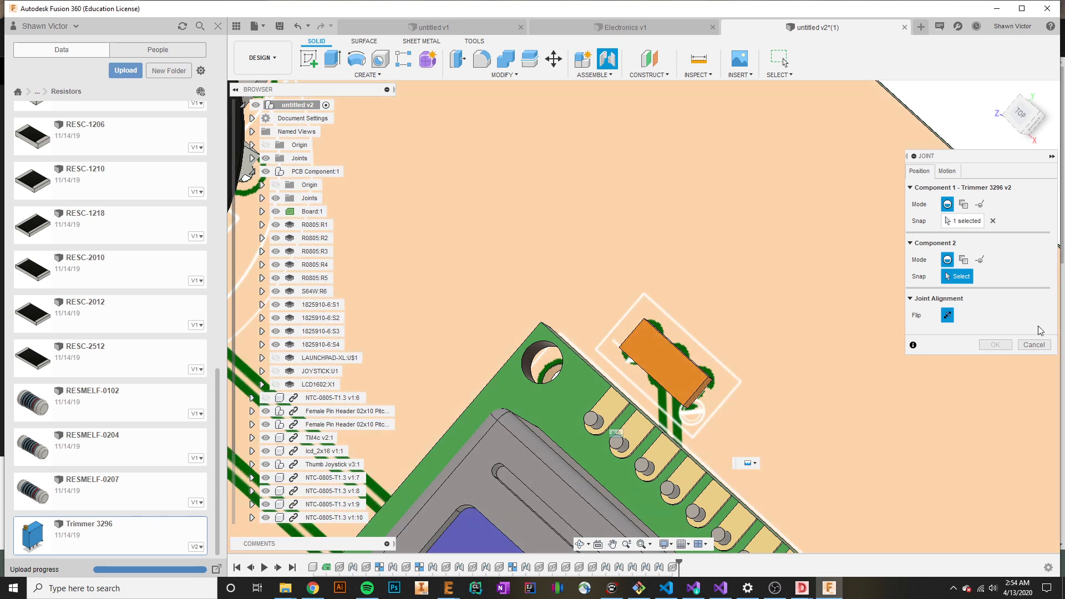
left_click(1034, 345)
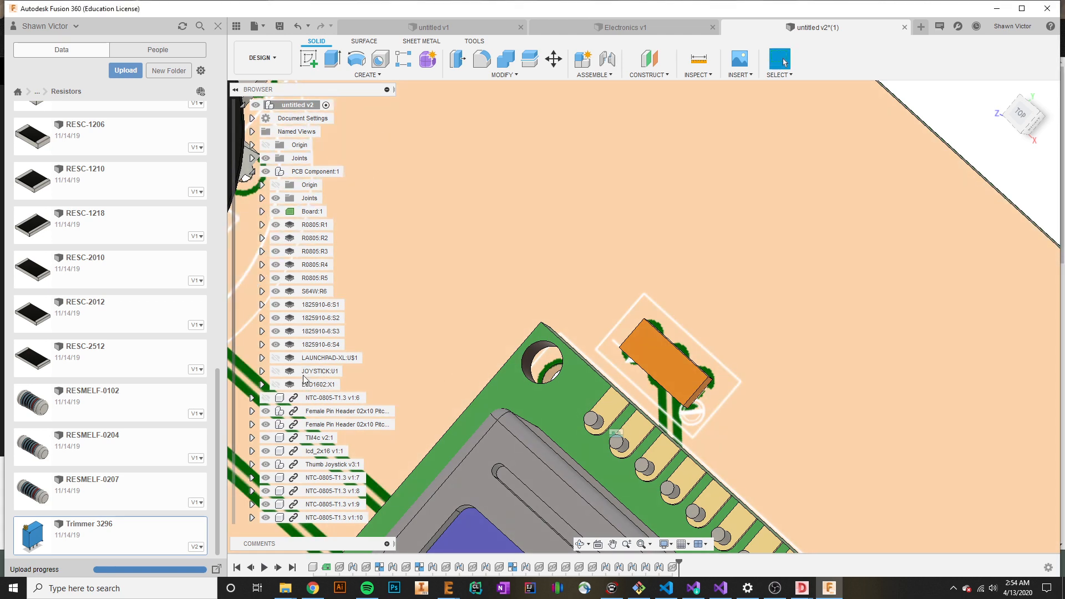
left_click(314, 224)
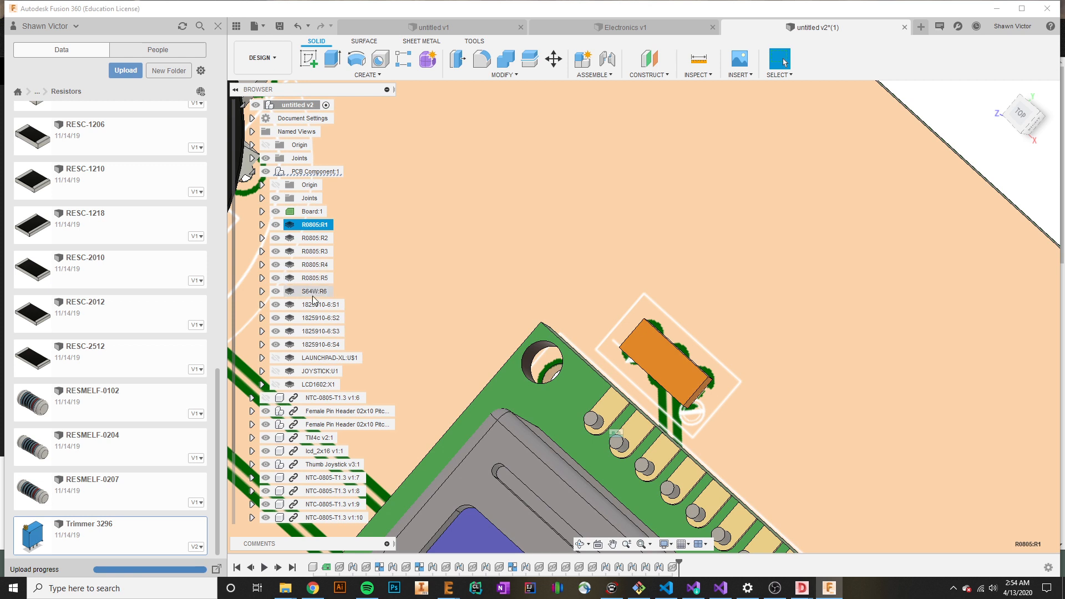
left_click(332, 358)
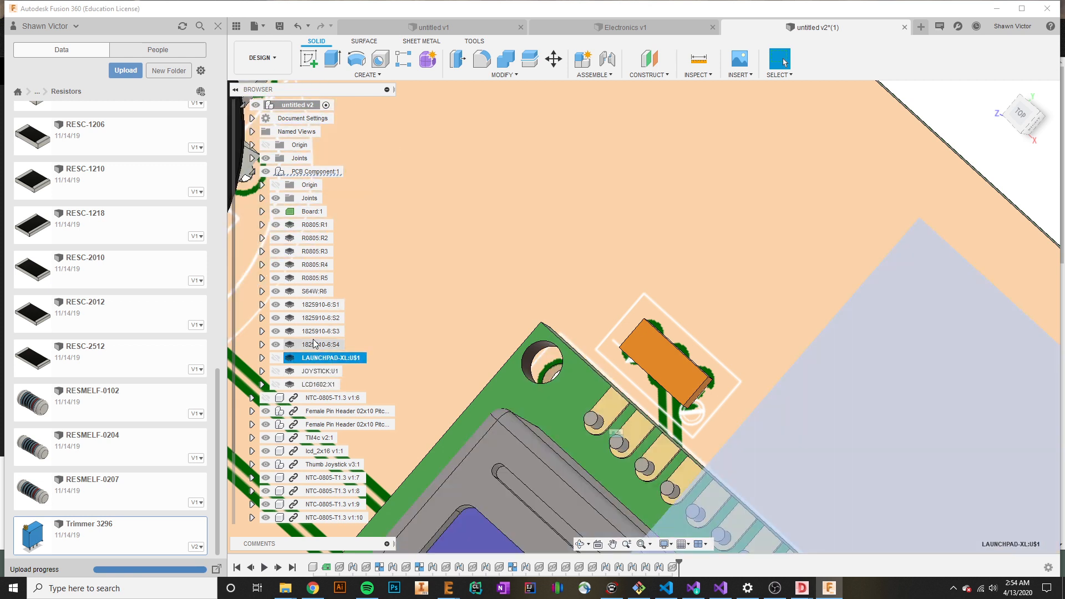
left_click(320, 318)
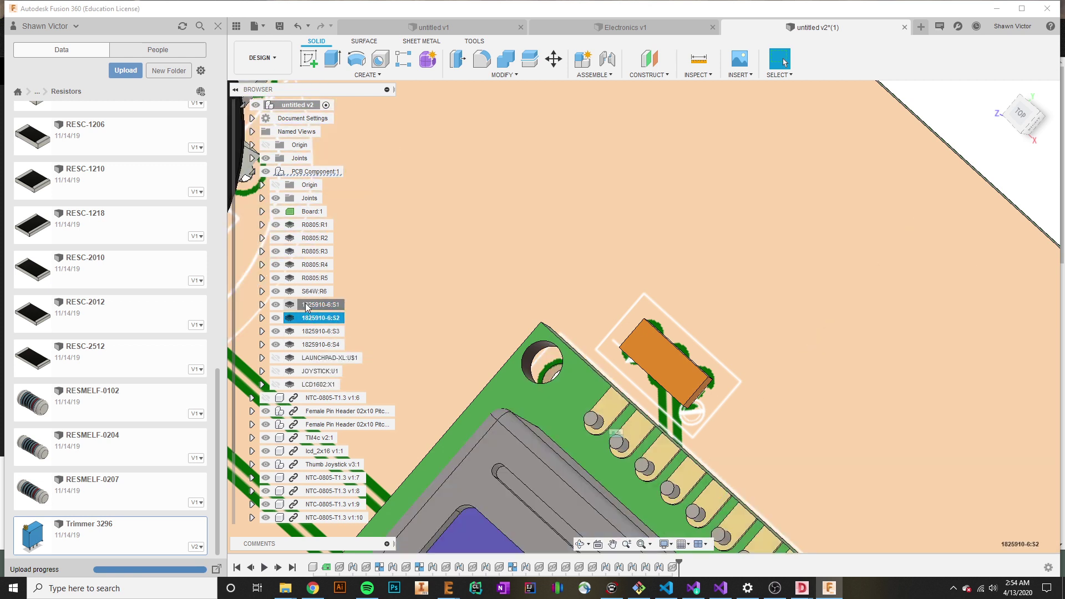
left_click(314, 291)
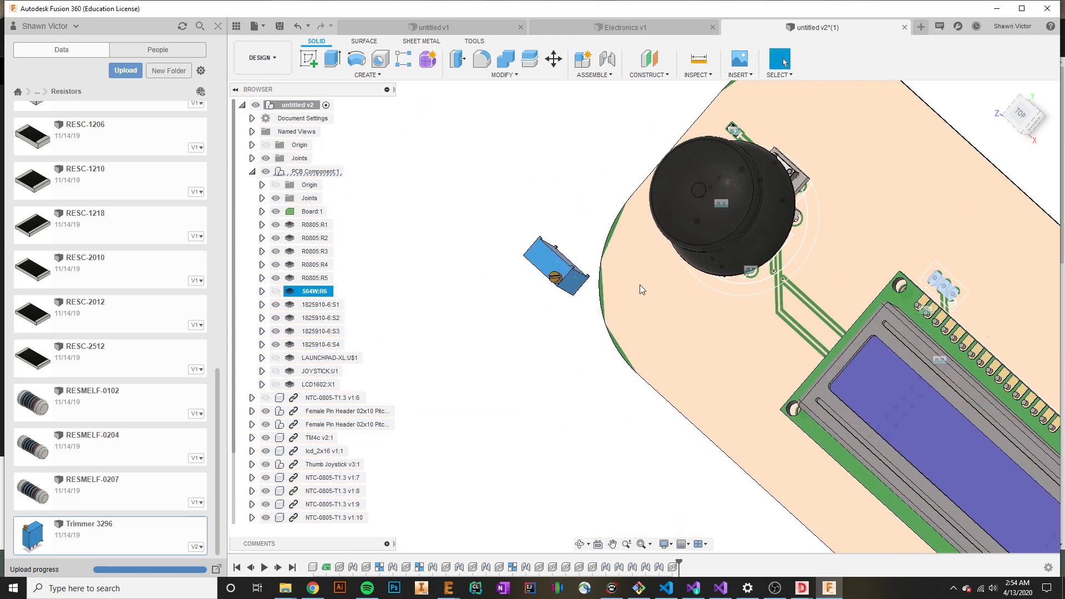
left_click(642, 317)
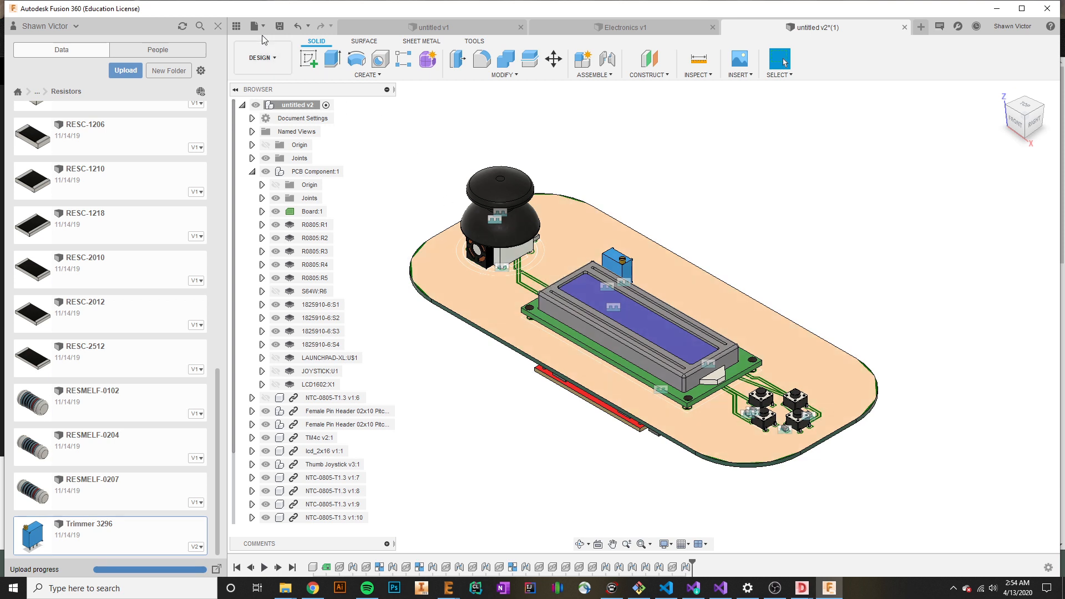
Switch from the Design workspace to the Render workspace.
left_click(261, 57)
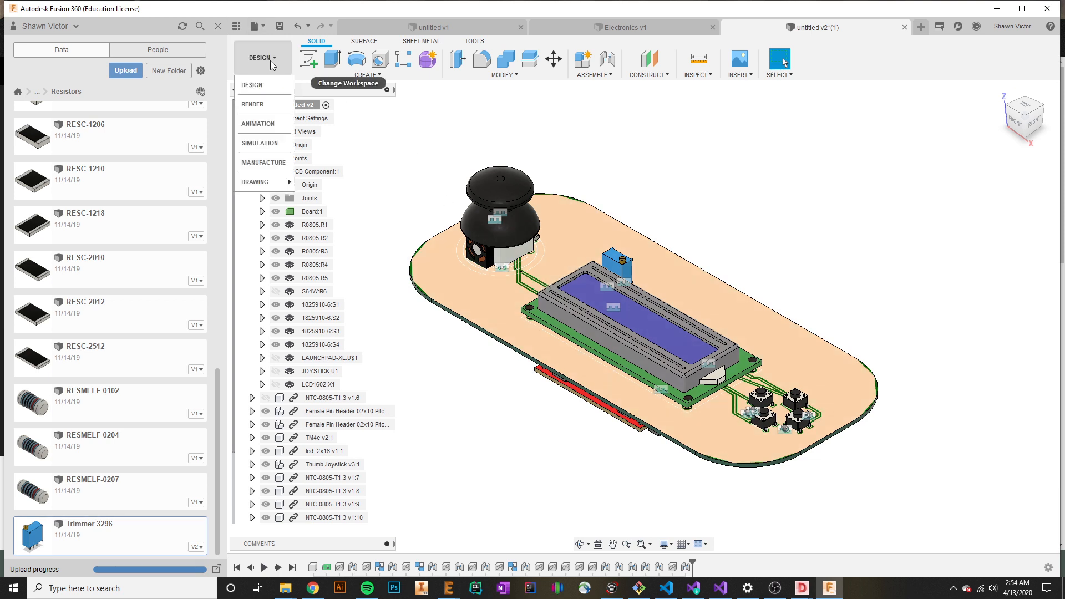
left_click(252, 104)
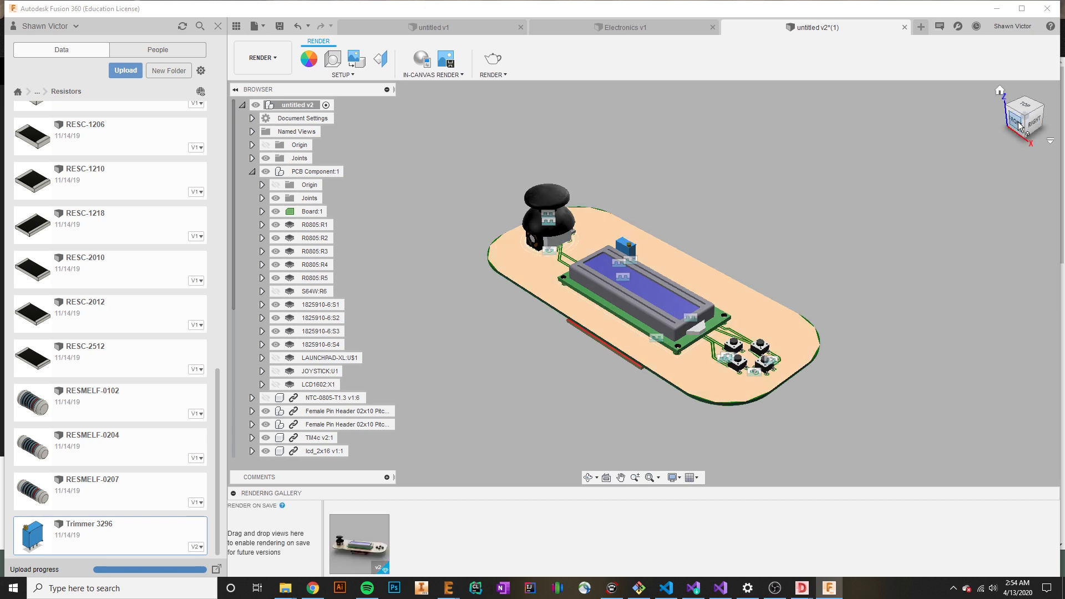
left_click(1026, 118)
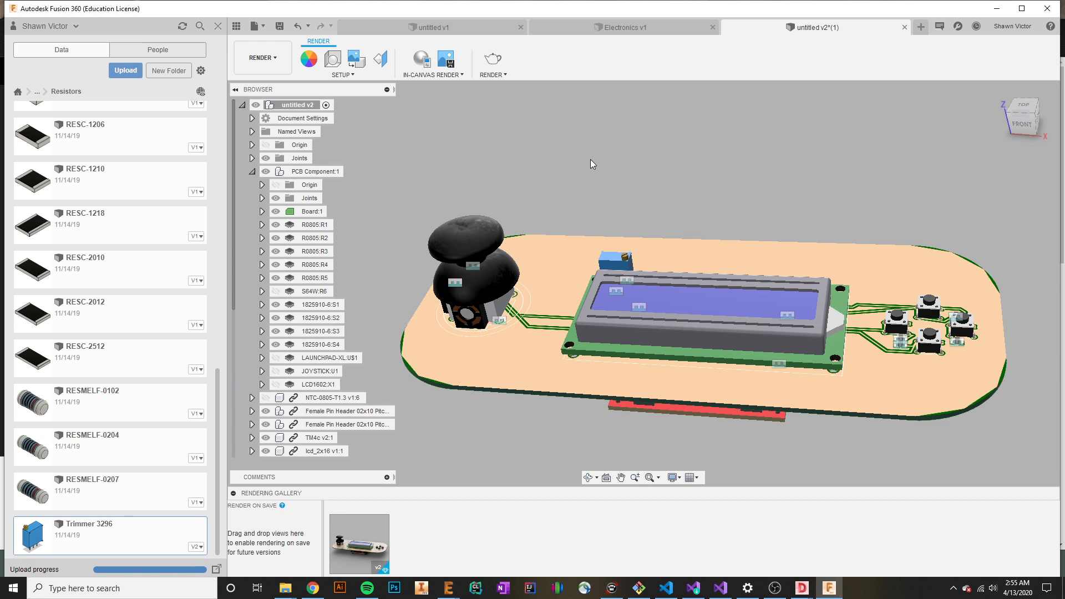
mouse_move(478, 121)
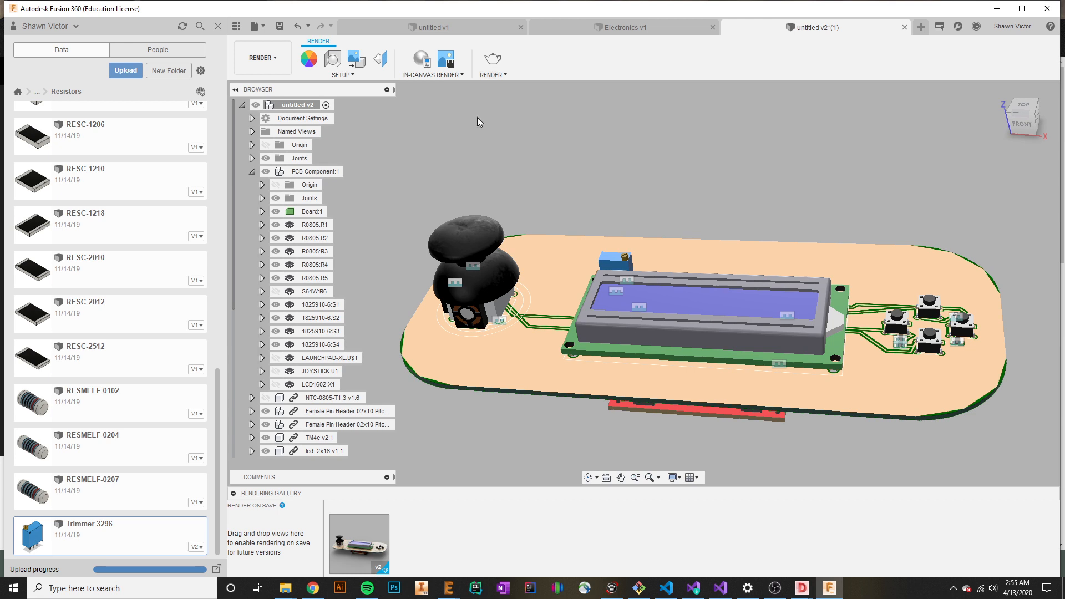
mouse_move(493, 60)
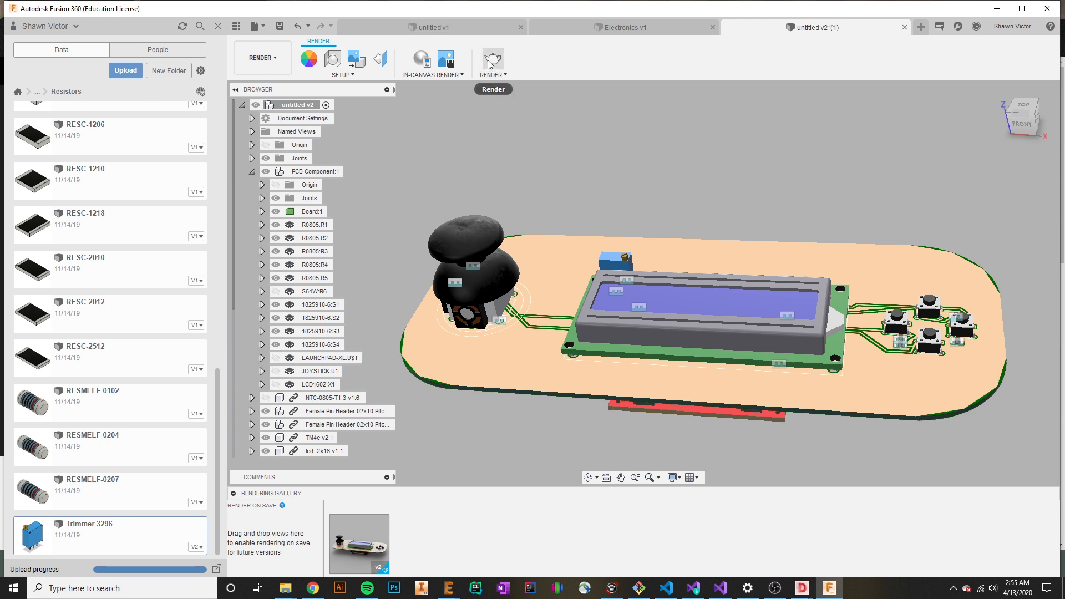
Start a Final-quality cloud render of the controller board at 1501 × 732 px.
left_click(493, 60)
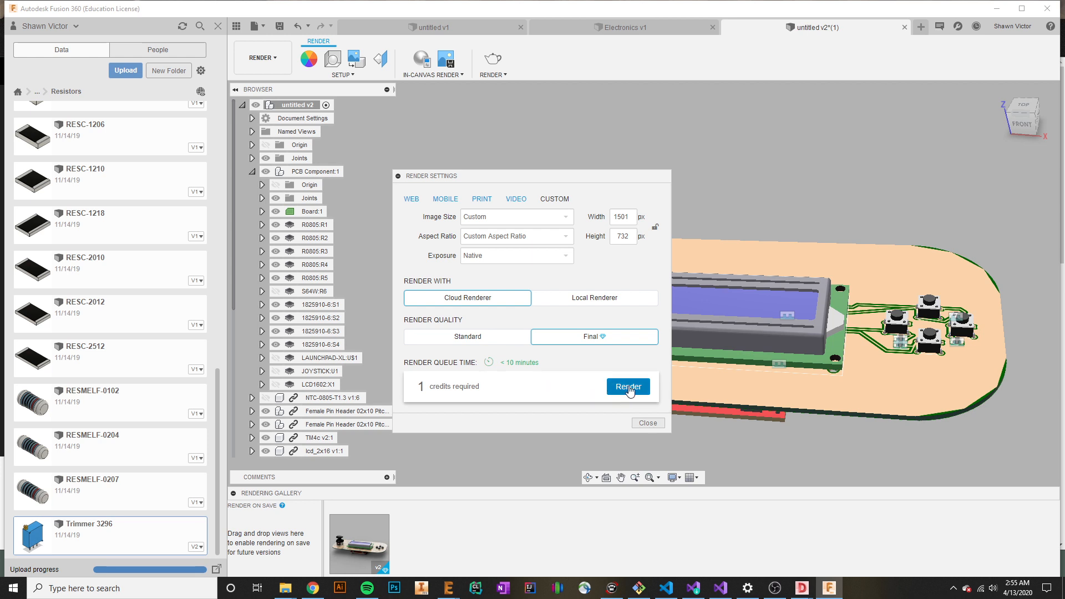
mouse_move(586, 360)
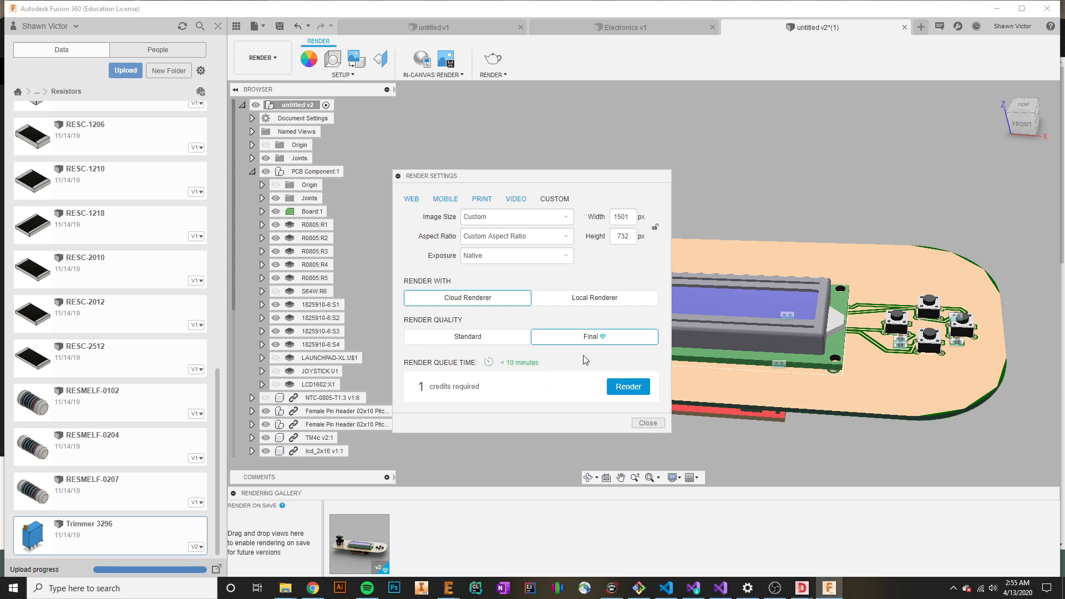
mouse_move(491, 342)
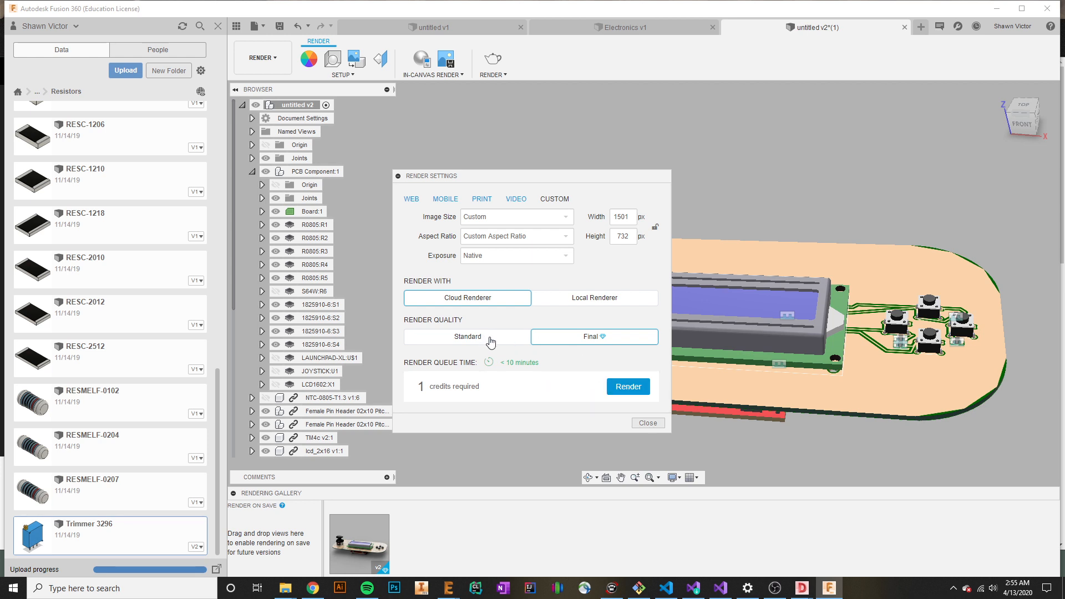
mouse_move(503, 348)
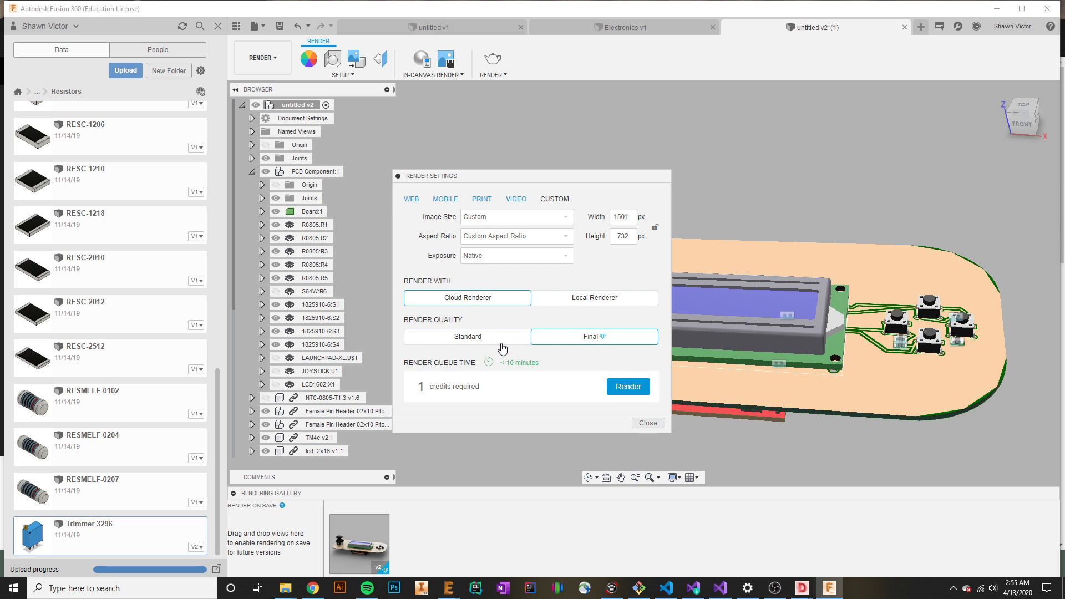
mouse_move(618, 333)
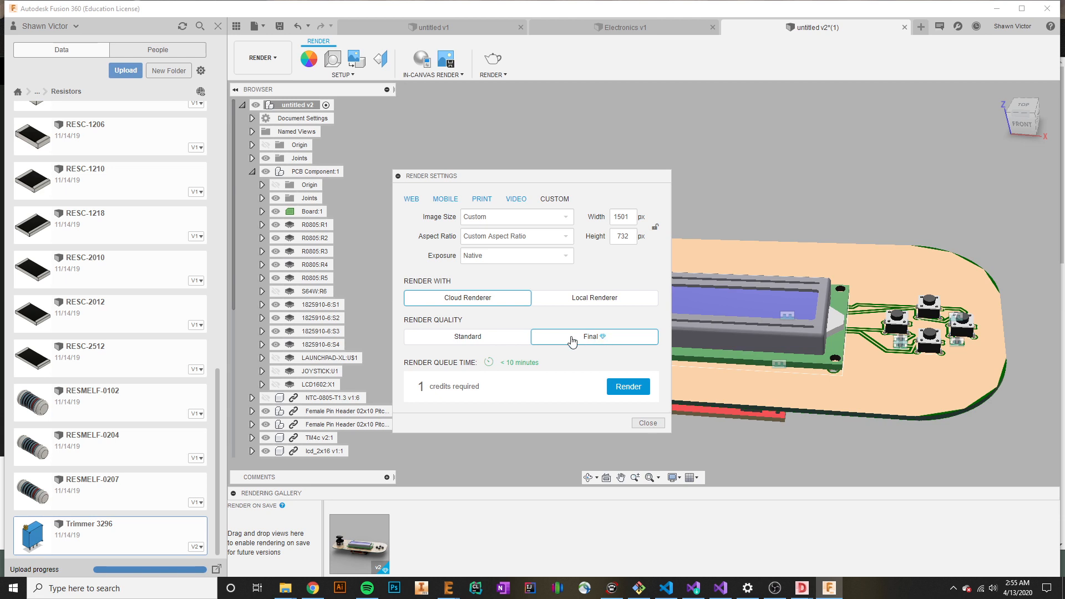
mouse_move(611, 339)
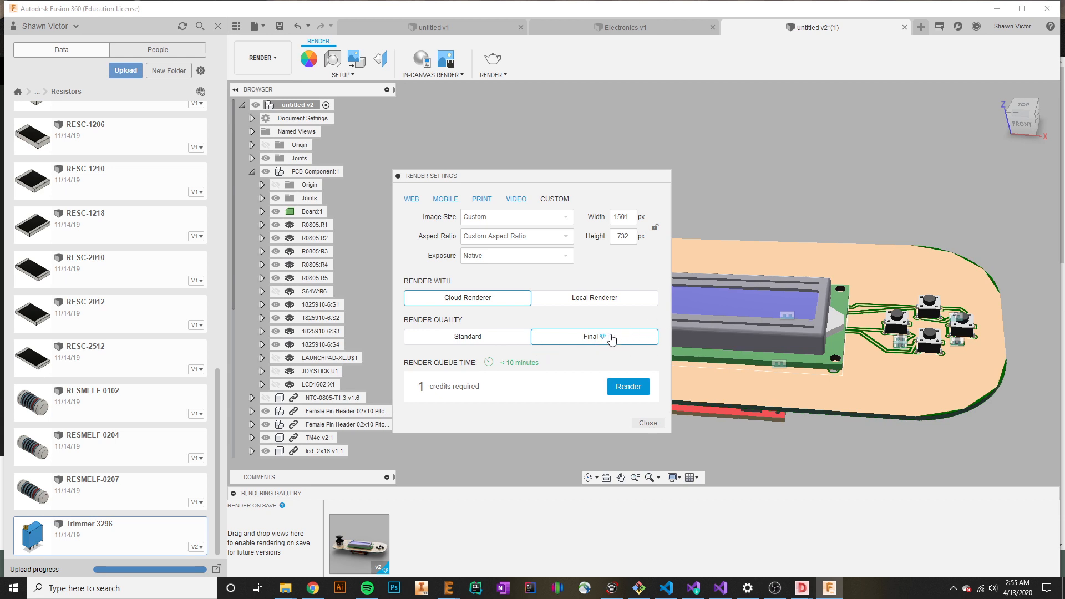
mouse_move(558, 389)
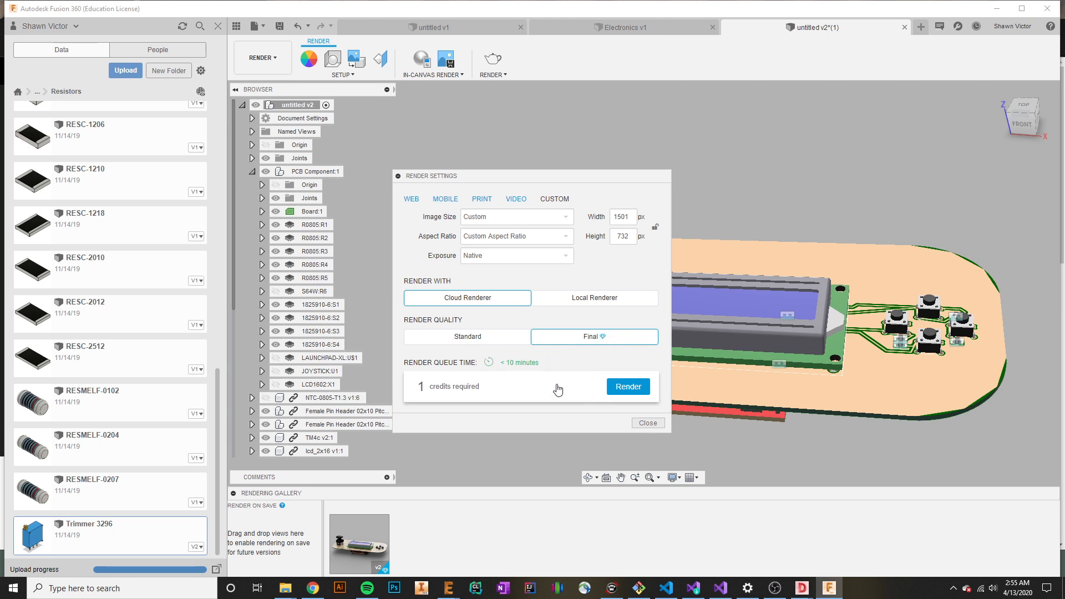
mouse_move(455, 399)
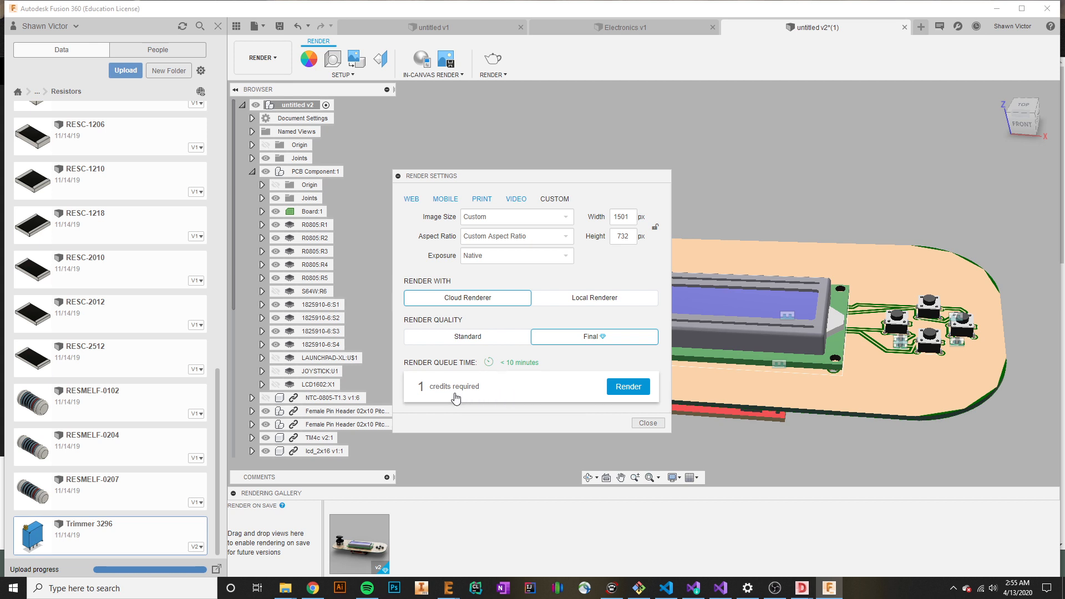
mouse_move(533, 382)
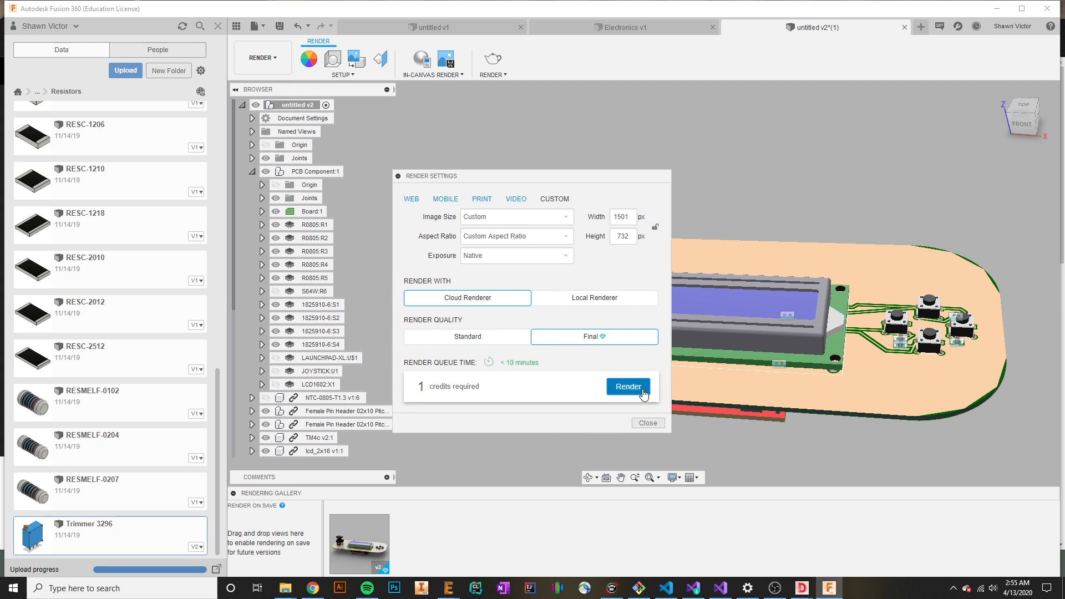
left_click(627, 388)
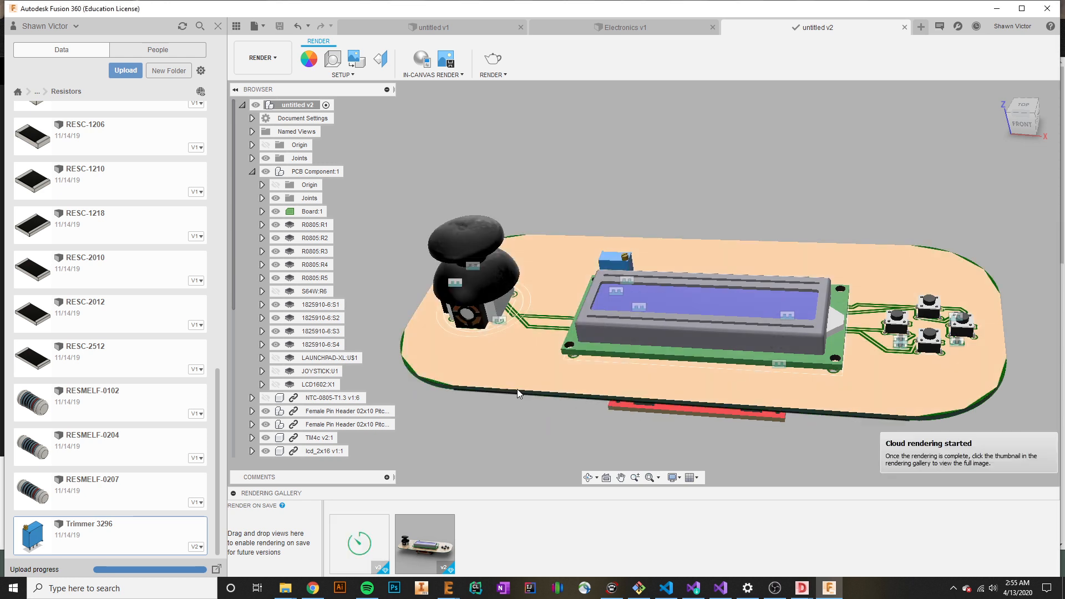
mouse_move(359, 536)
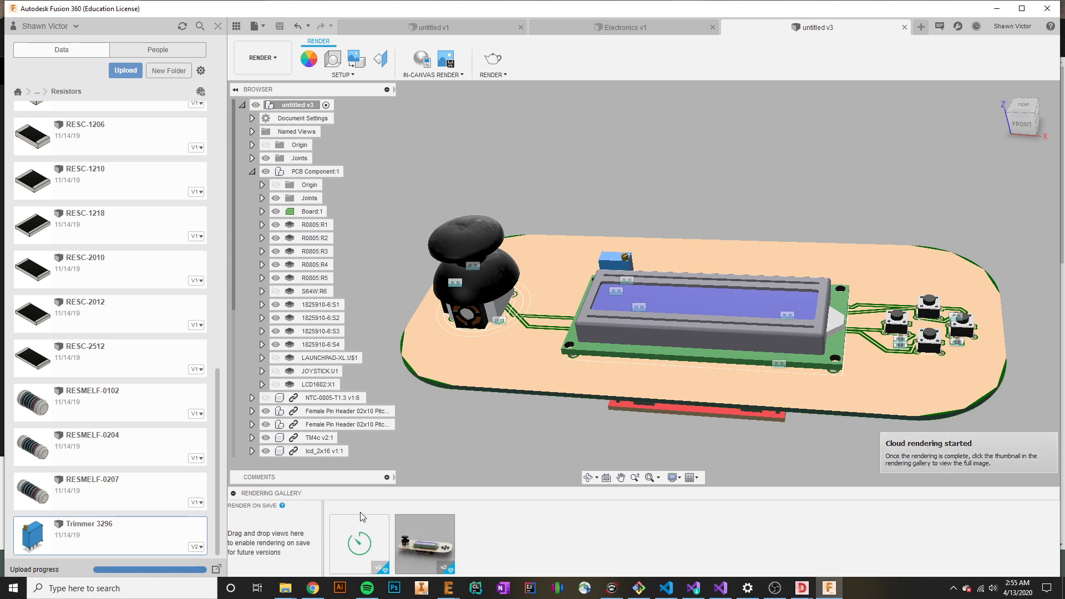
mouse_move(363, 537)
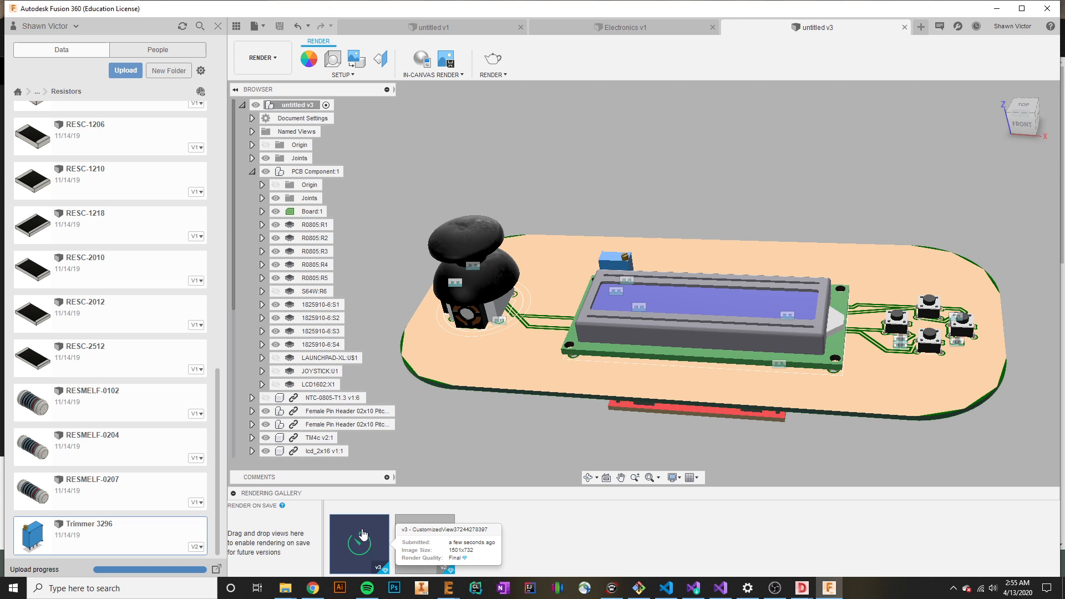
mouse_move(370, 440)
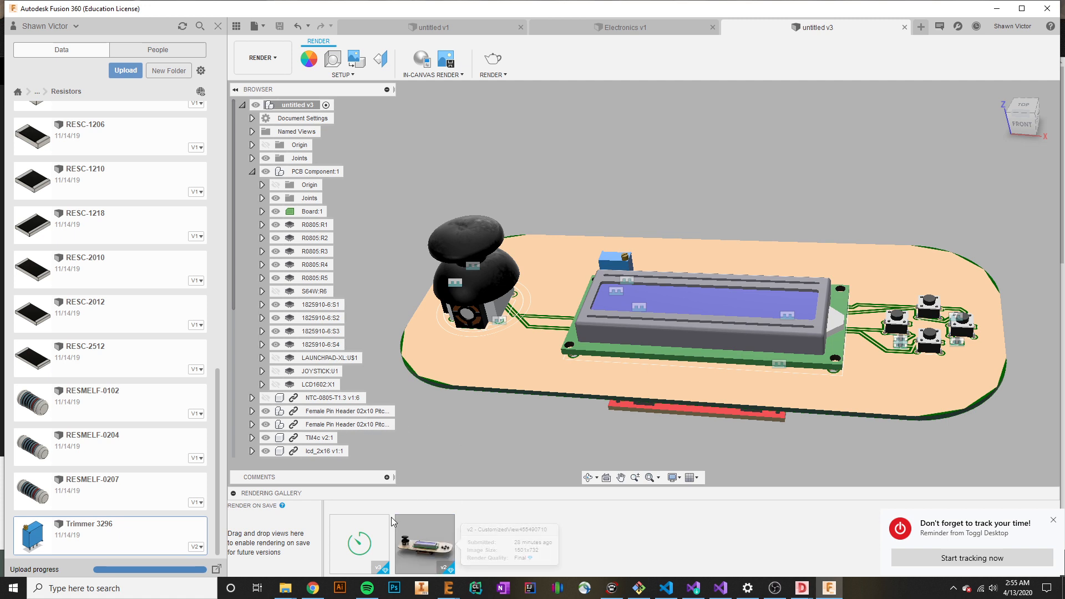
mouse_move(366, 532)
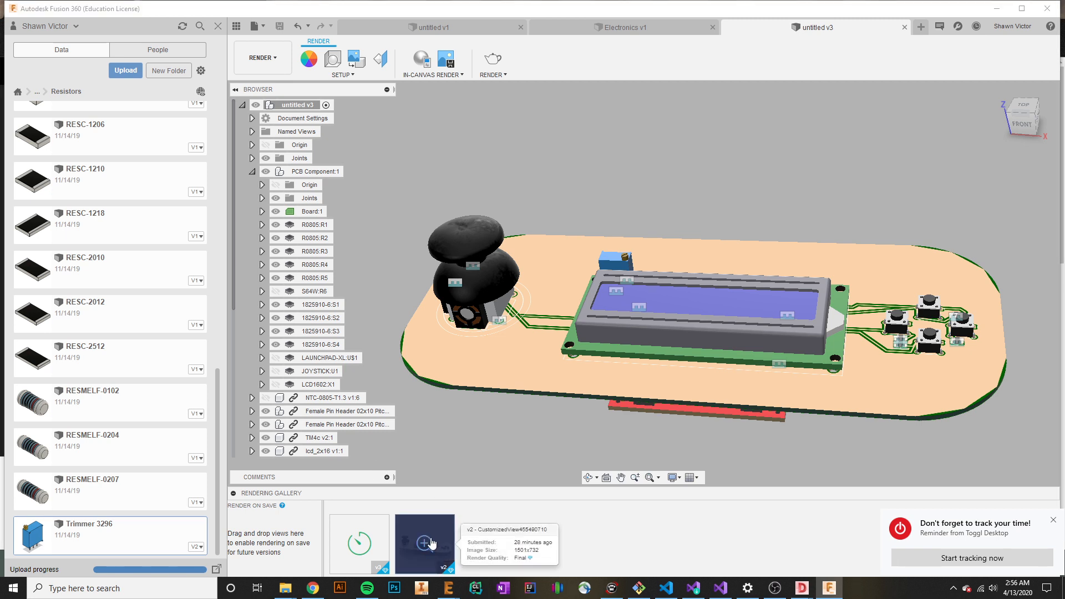
left_click(424, 544)
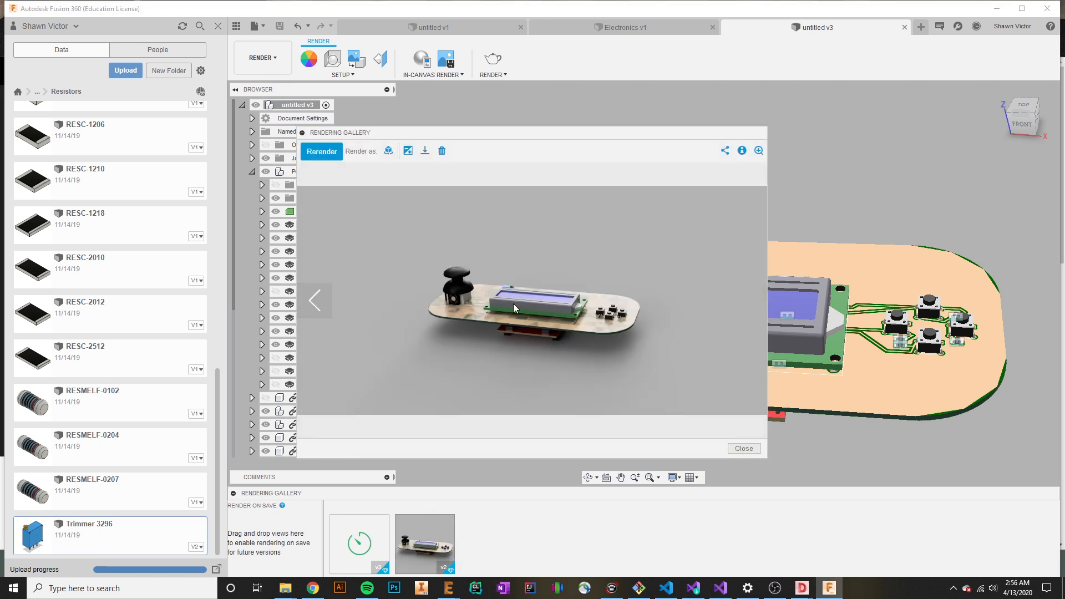
mouse_move(744, 449)
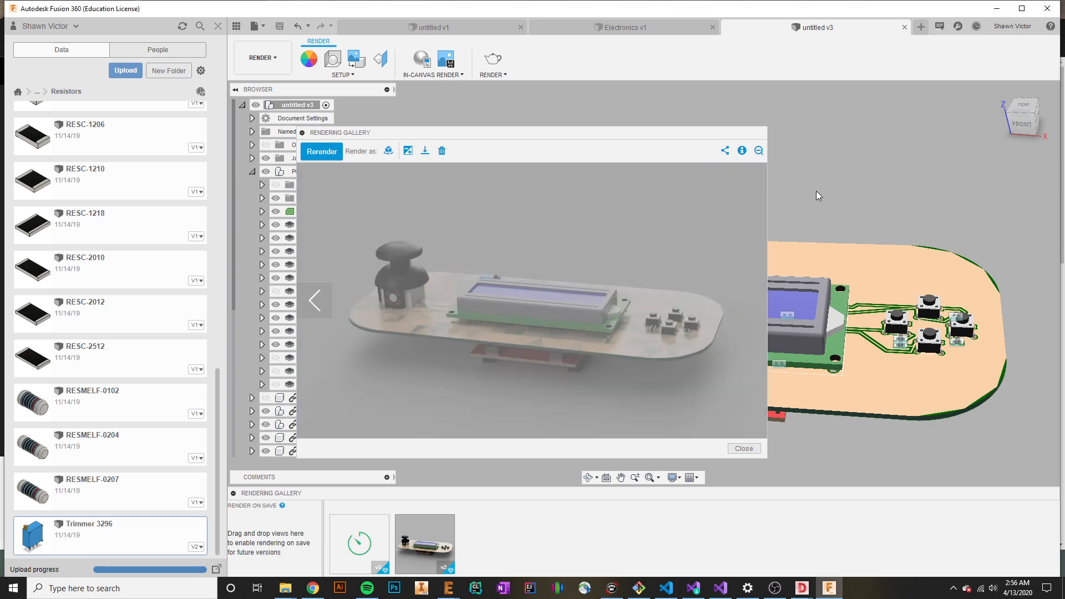
mouse_move(649, 362)
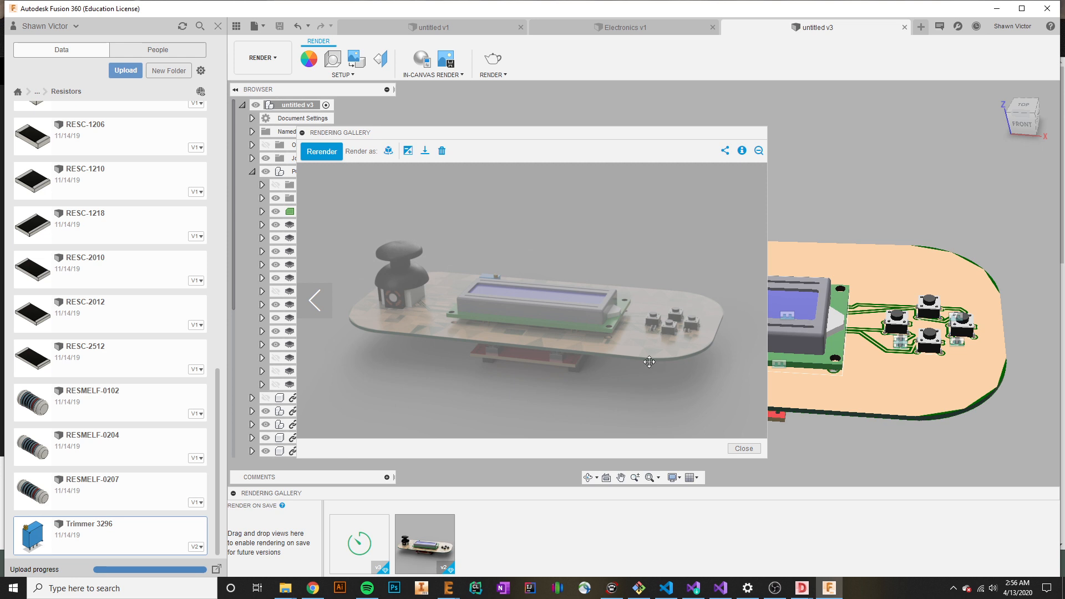
left_click(743, 449)
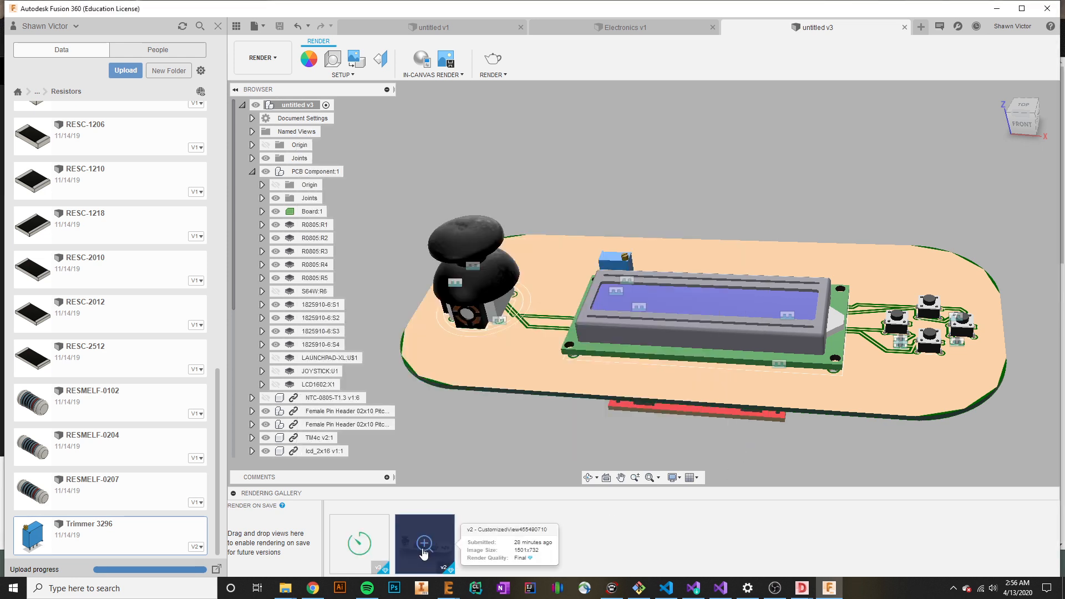
left_click(423, 544)
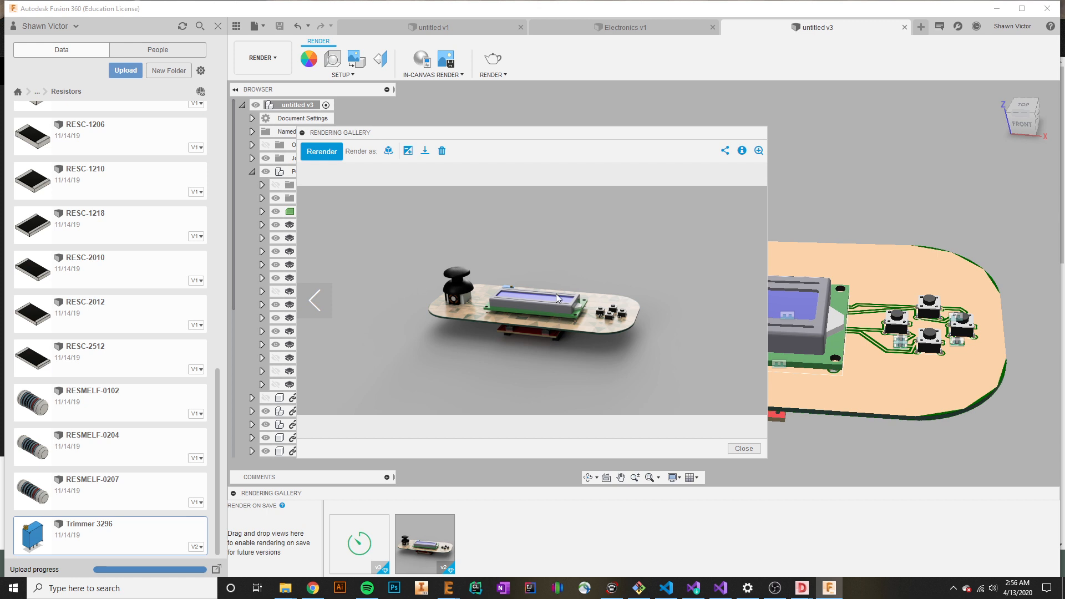
mouse_move(761, 166)
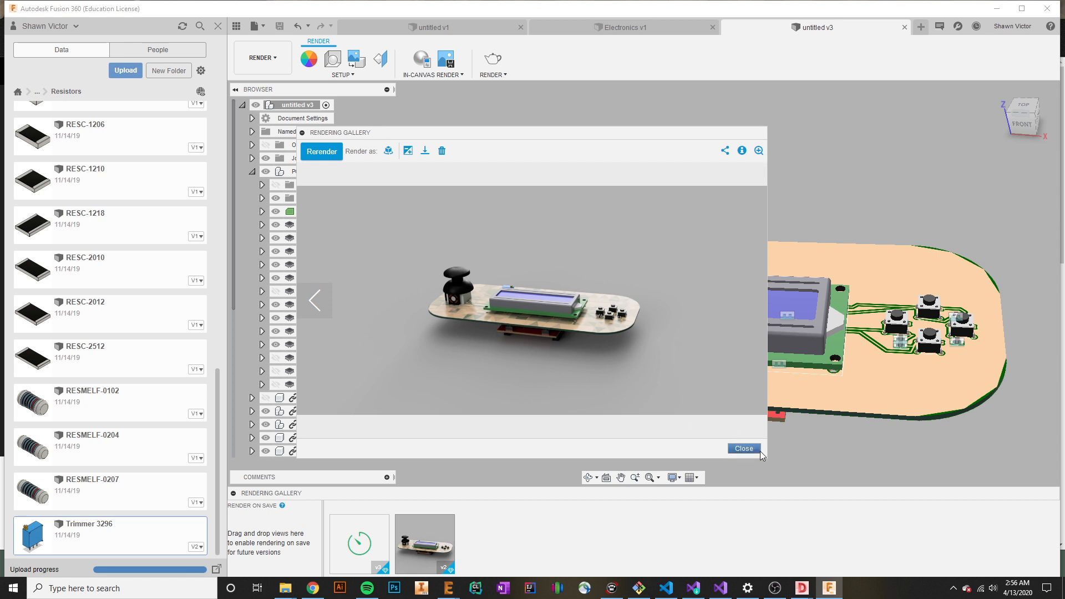
left_click(743, 448)
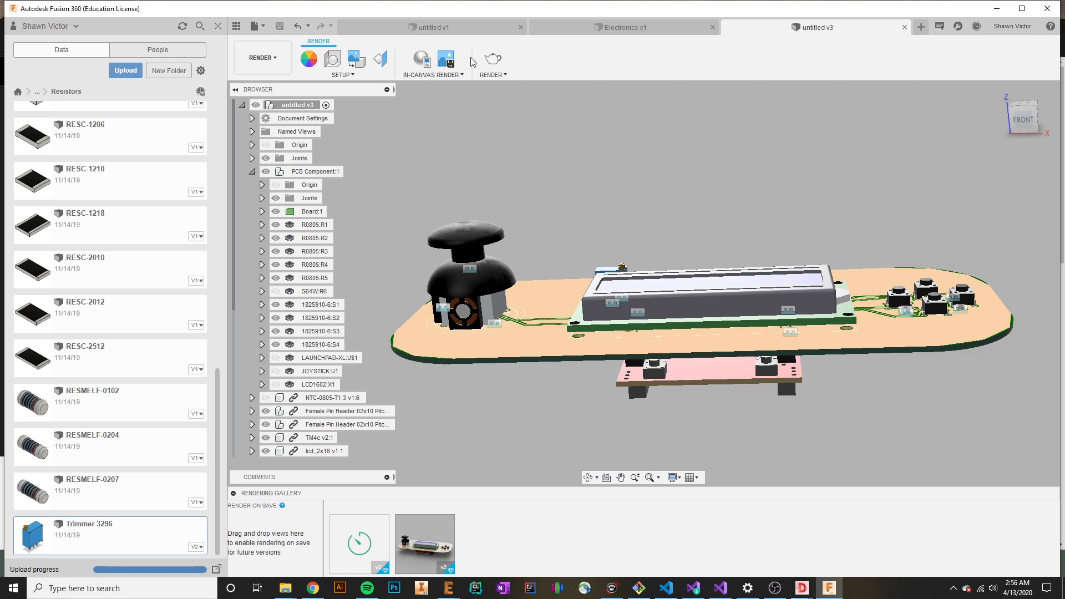
mouse_move(859, 267)
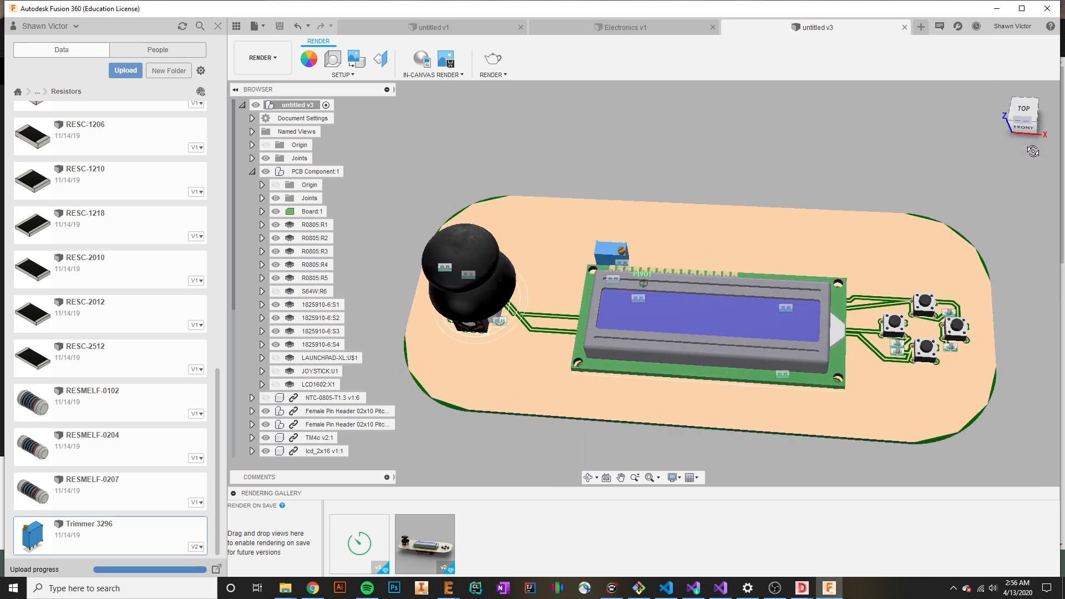
mouse_move(424, 544)
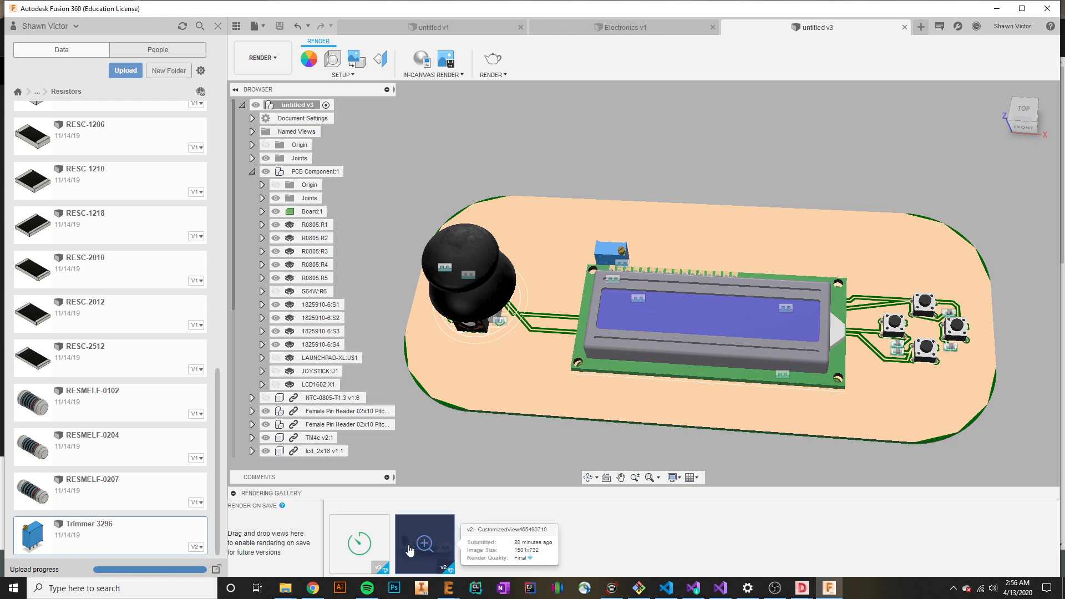
mouse_move(1000, 143)
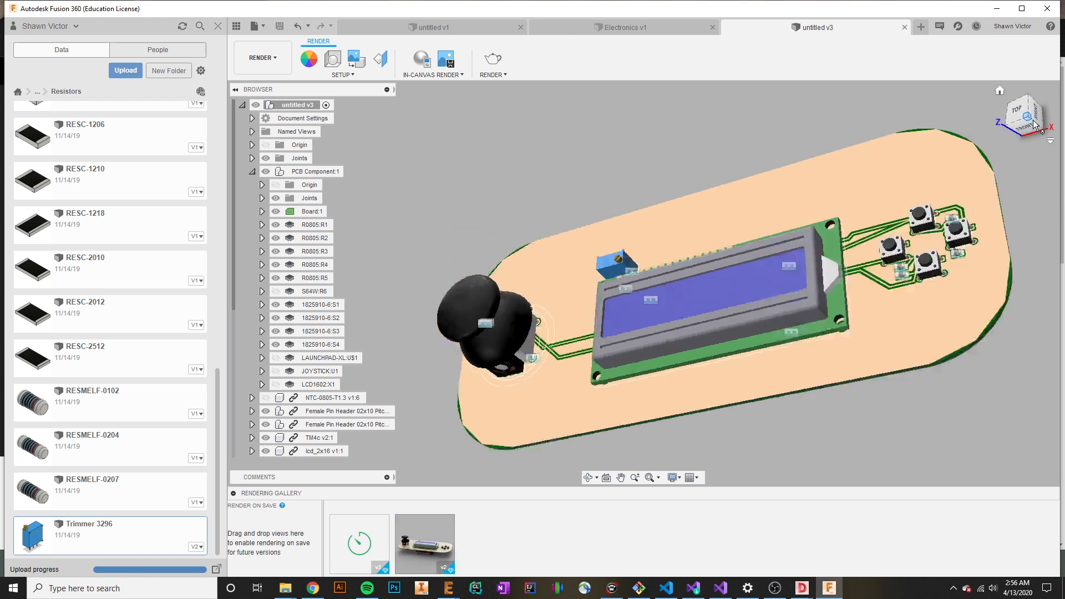
Reorient the board toward a low front view using the ViewCube.
left_click(1023, 115)
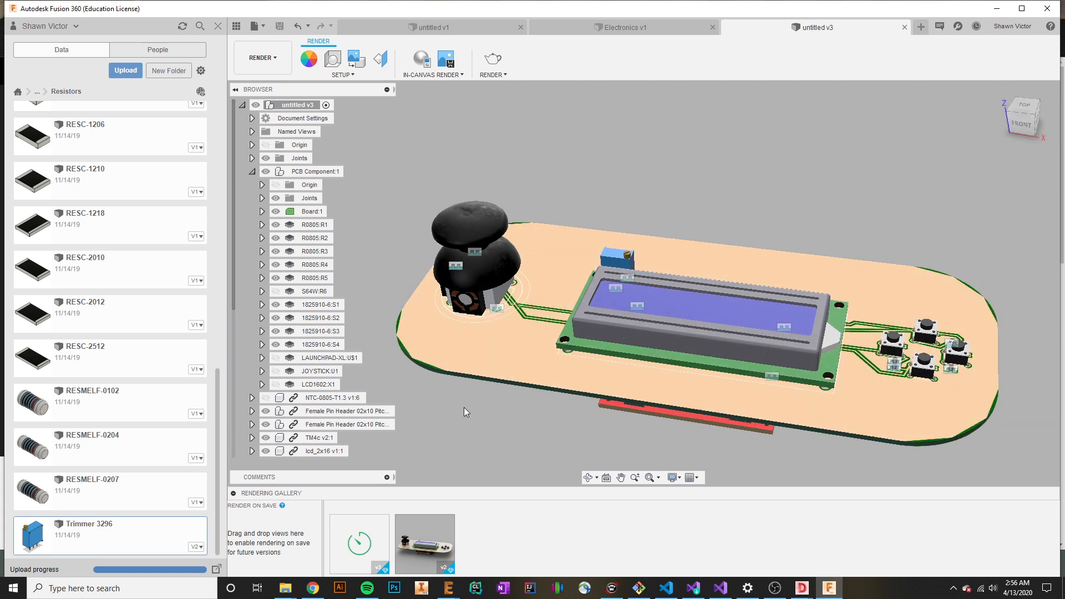
mouse_move(424, 543)
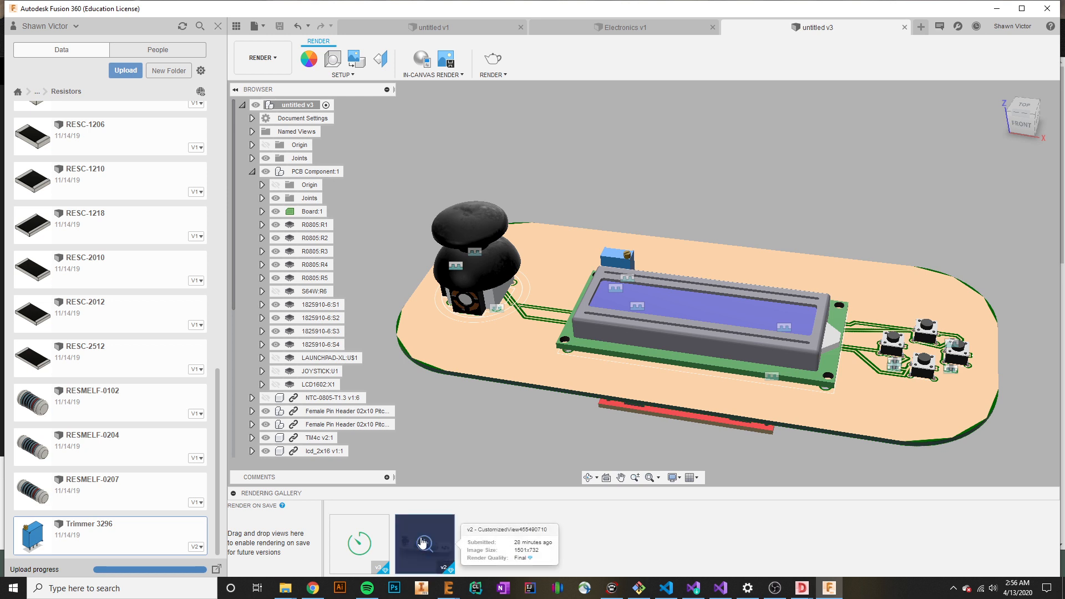
left_click(359, 544)
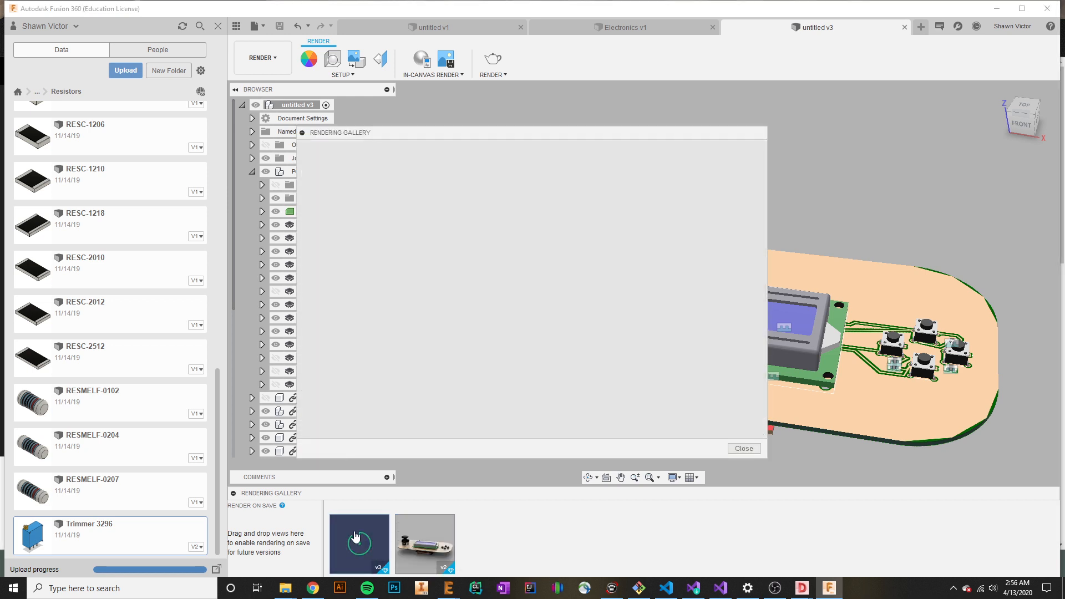
left_click(359, 544)
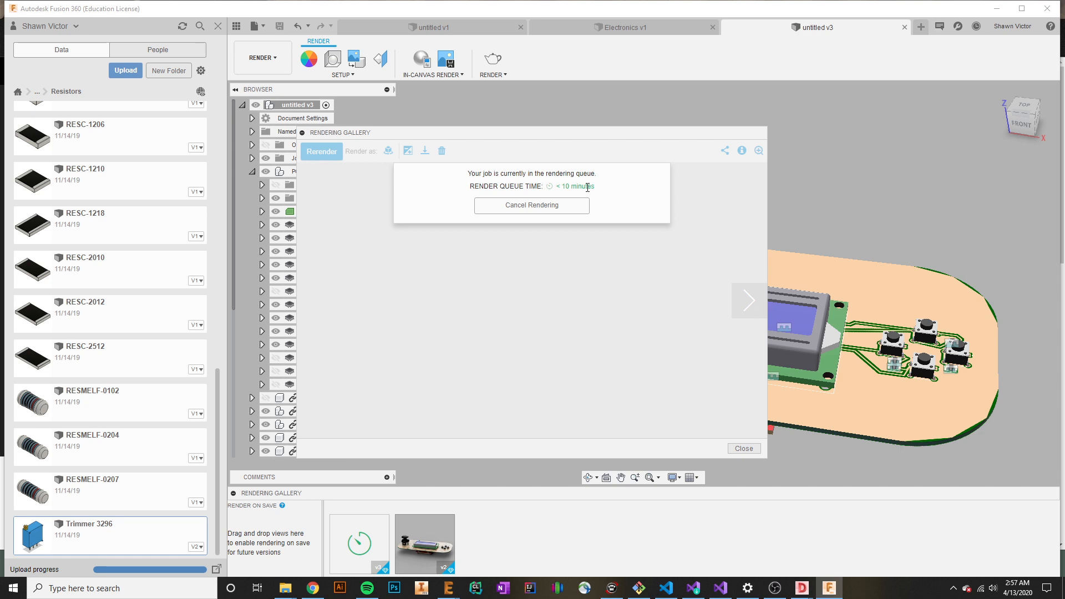
mouse_move(542, 219)
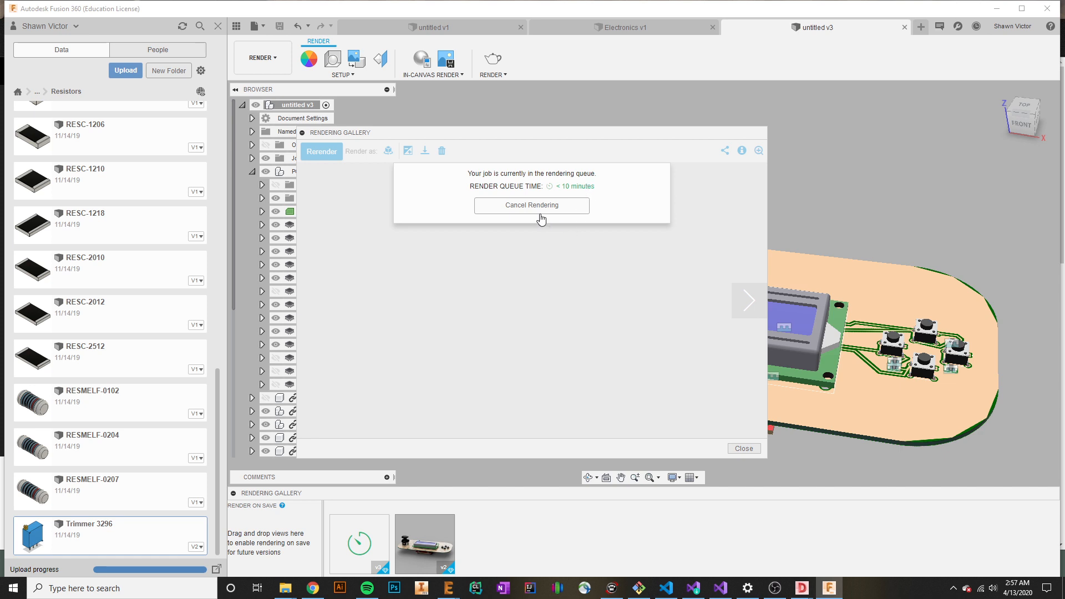
mouse_move(621, 283)
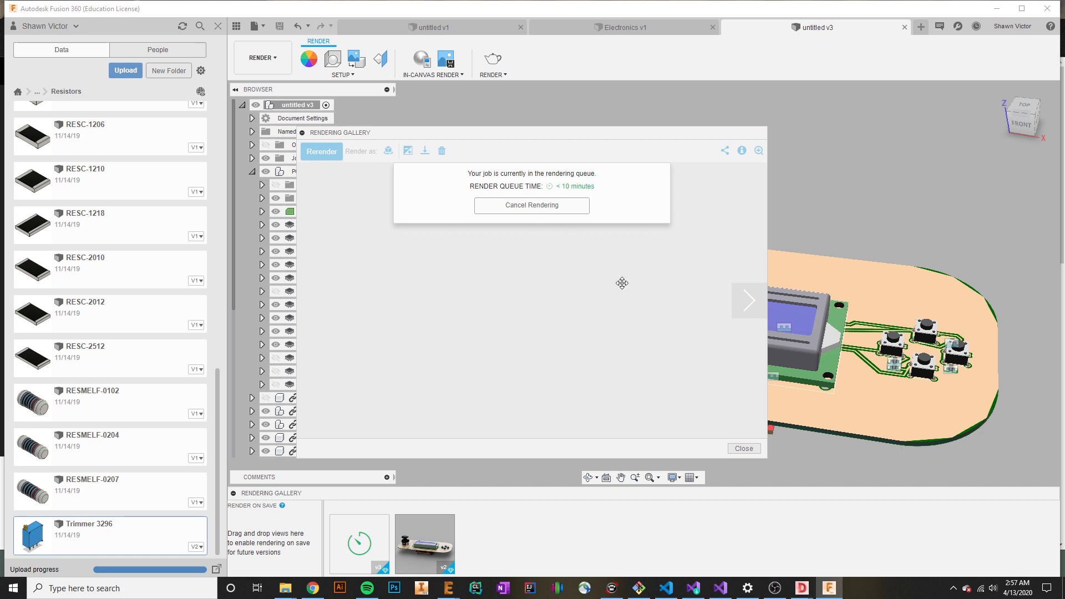
mouse_move(576, 233)
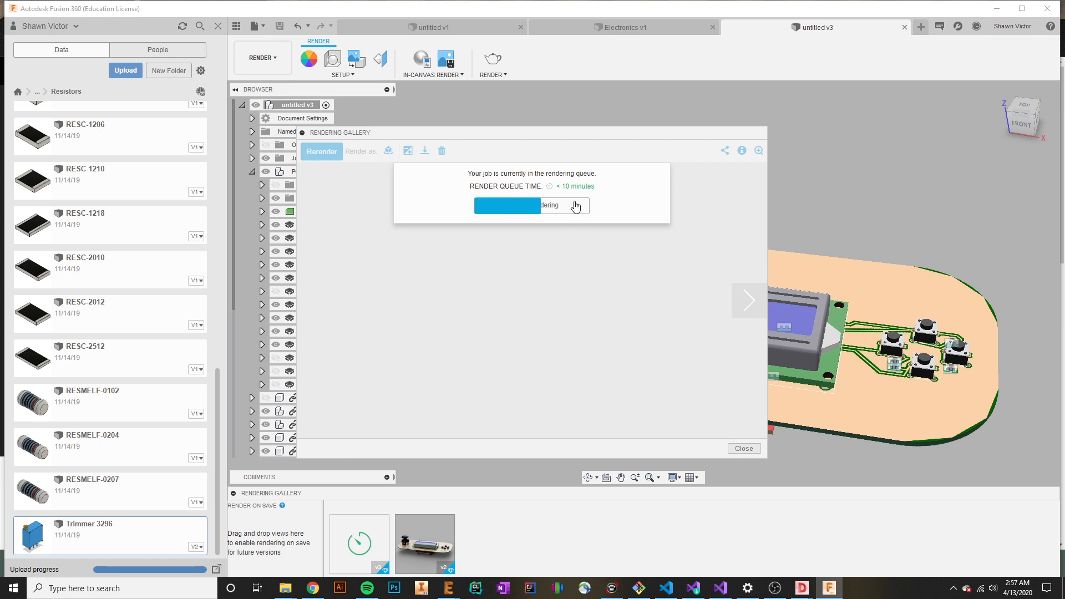
left_click(532, 205)
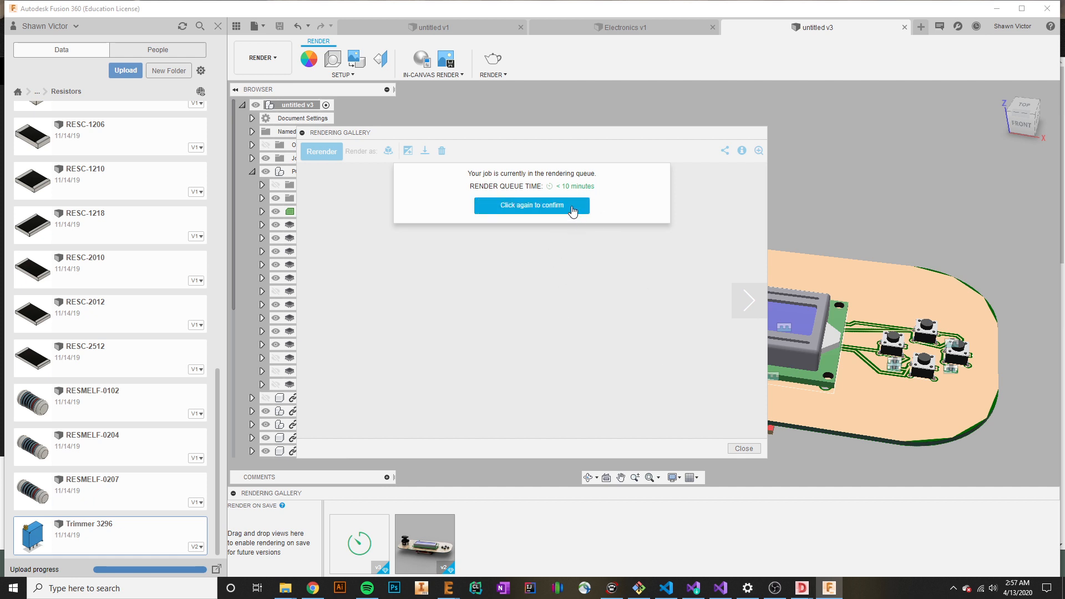
mouse_move(576, 212)
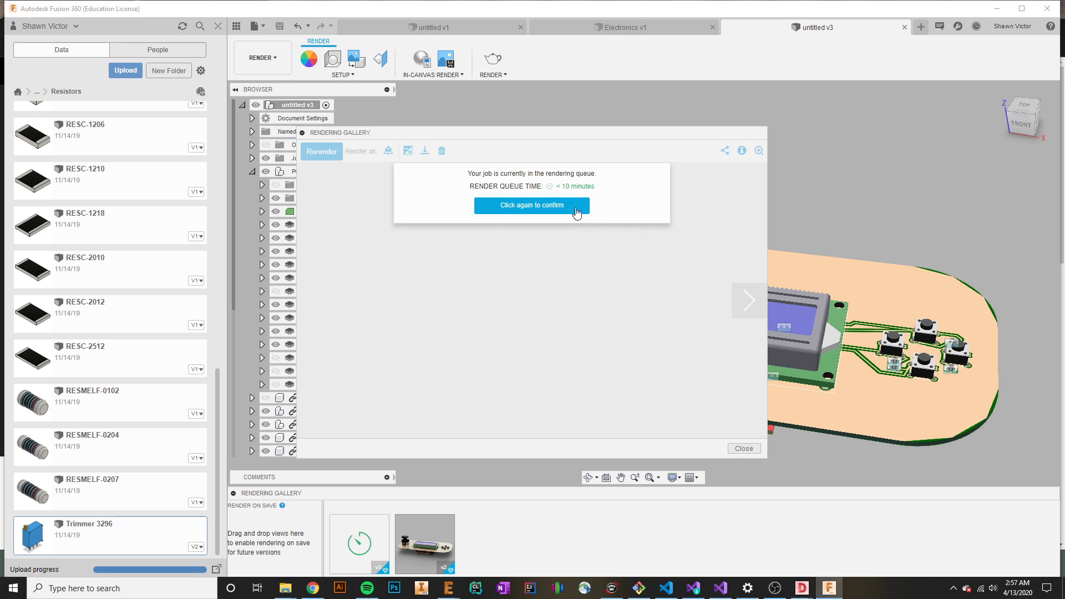
left_click(532, 205)
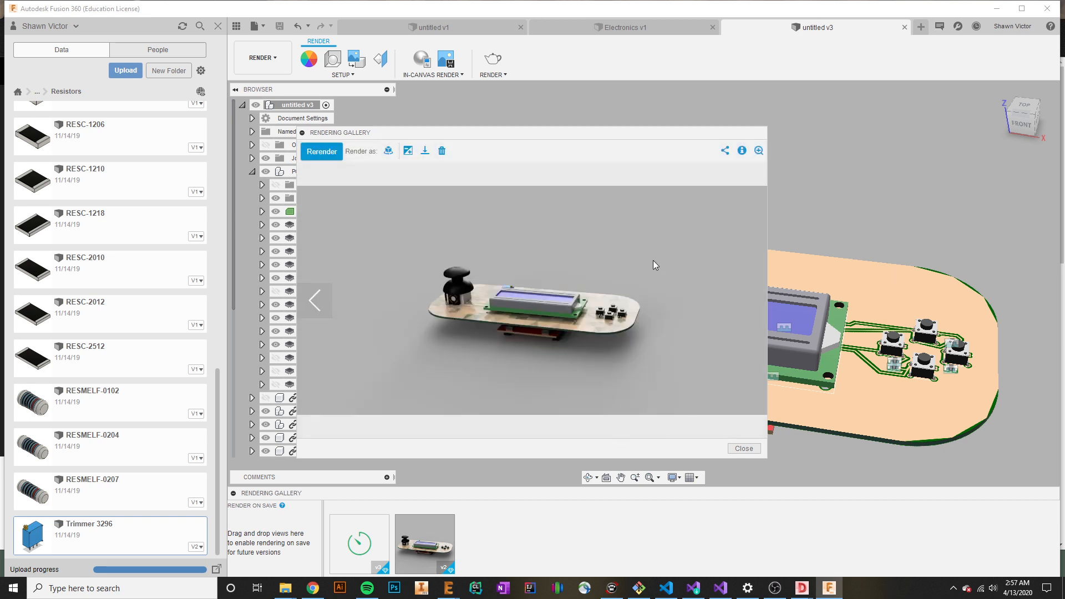
mouse_move(754, 448)
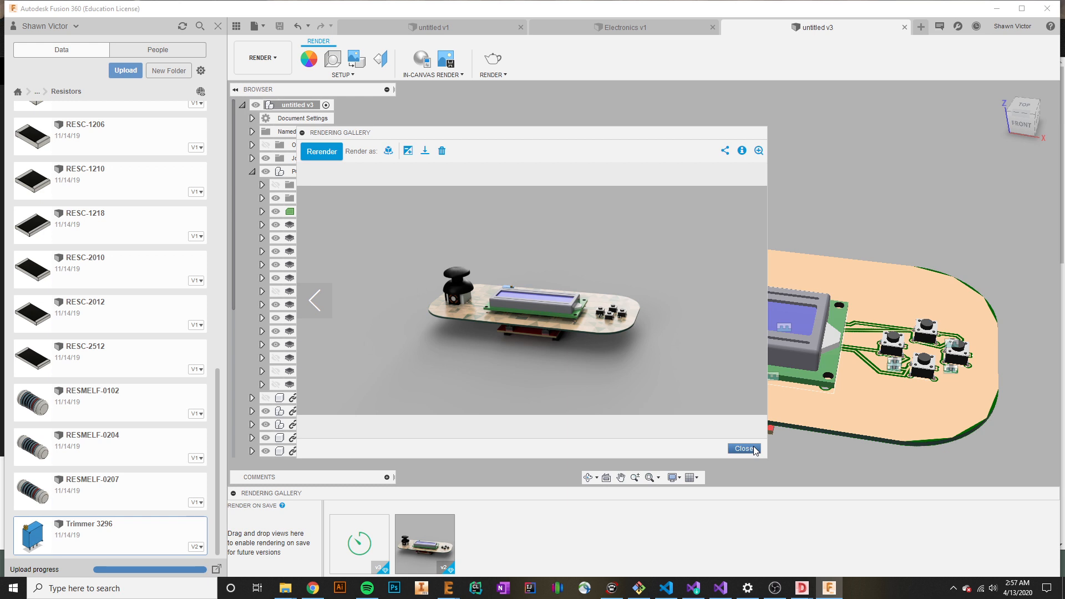
left_click(742, 448)
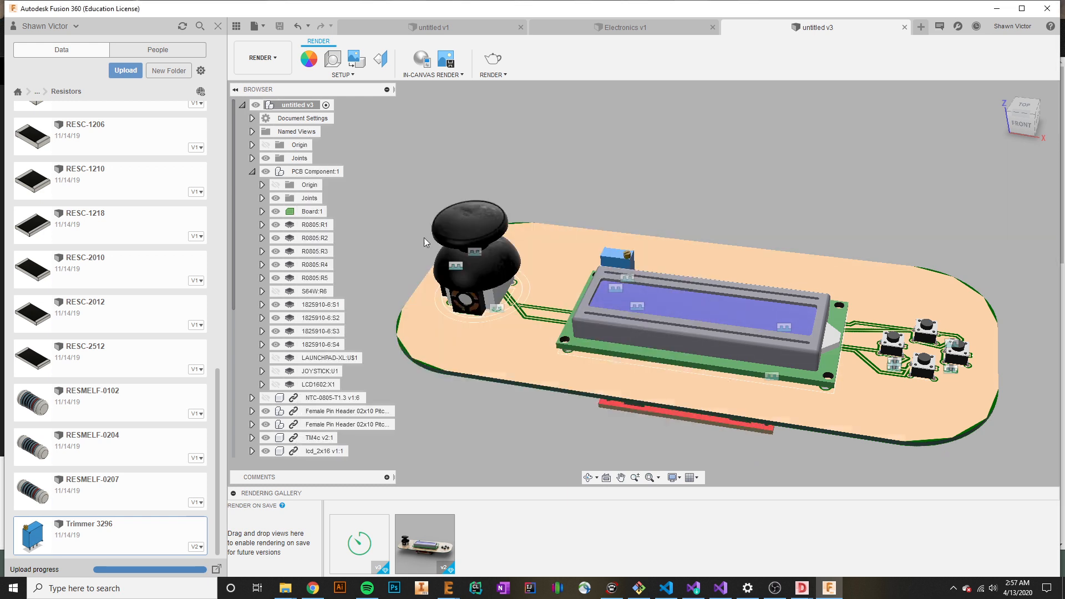
Browse the Data Panel to the Electronics folder and scroll toward Main Flight Computer.
left_click(37, 91)
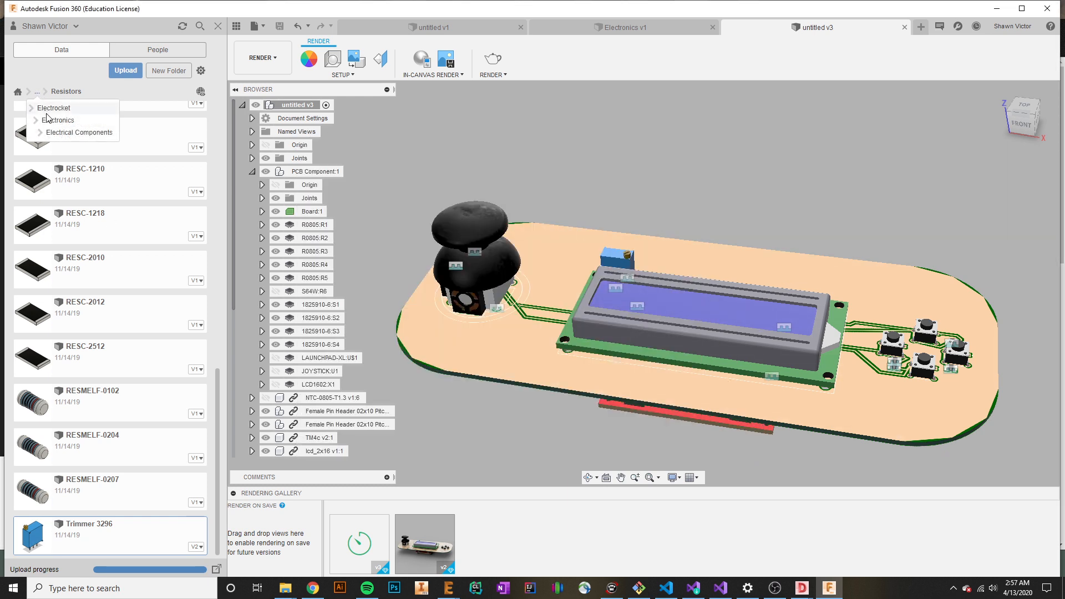
left_click(79, 132)
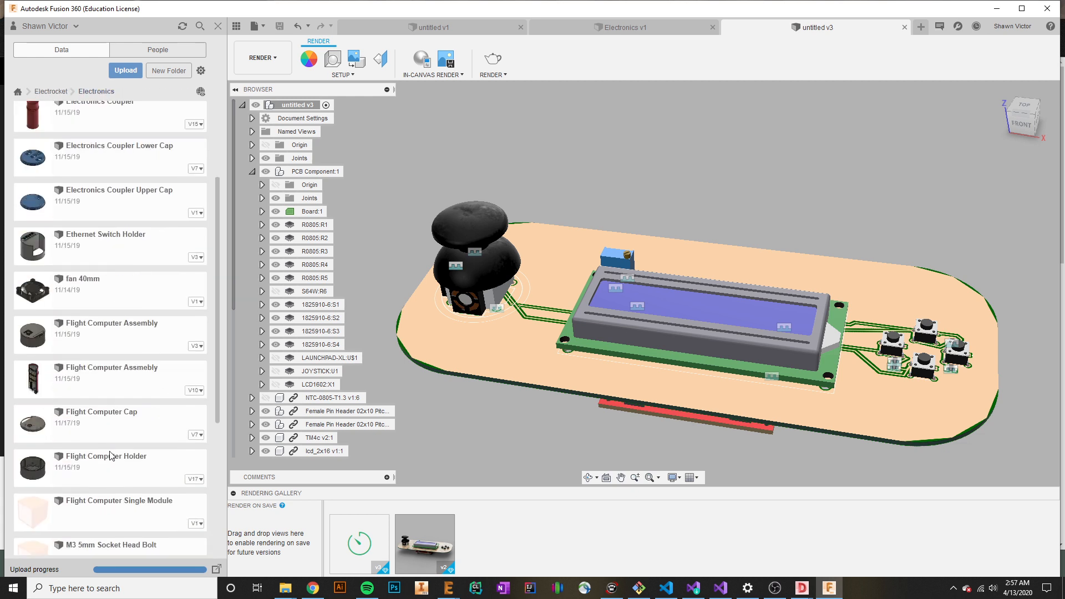
scroll("down", 3)
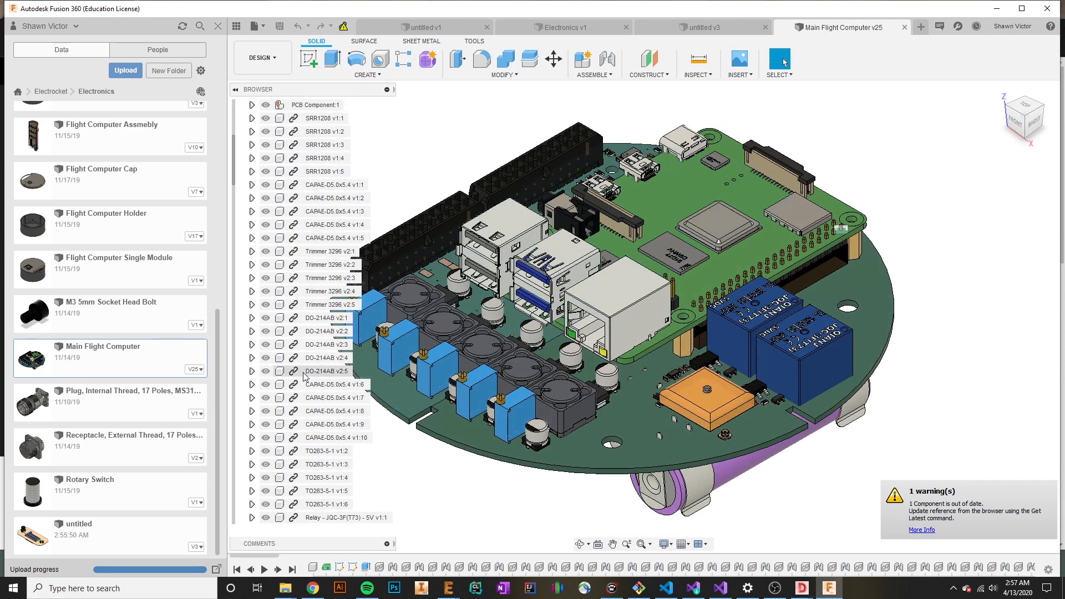
Scroll the Main Flight Computer model tree to view its capacitors, diodes, relays and trimmers.
scroll("down", 3)
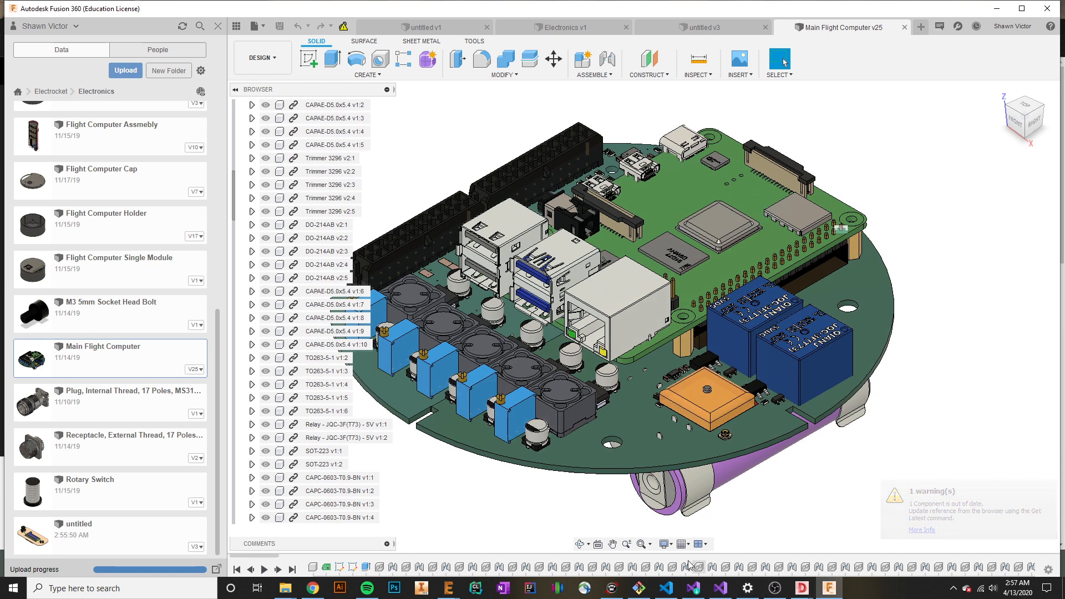
mouse_move(952, 570)
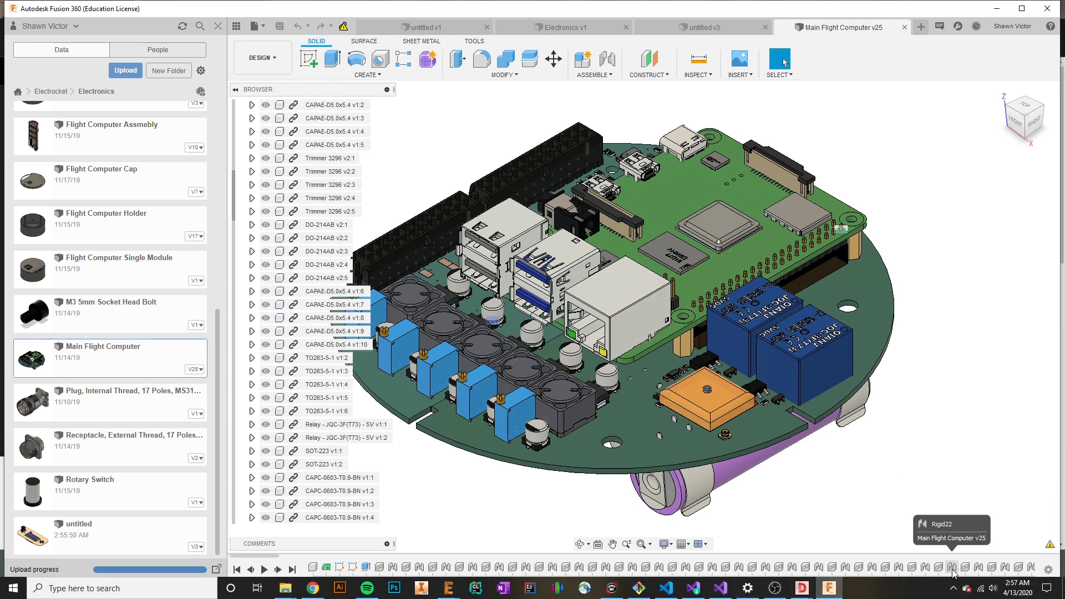
mouse_move(537, 333)
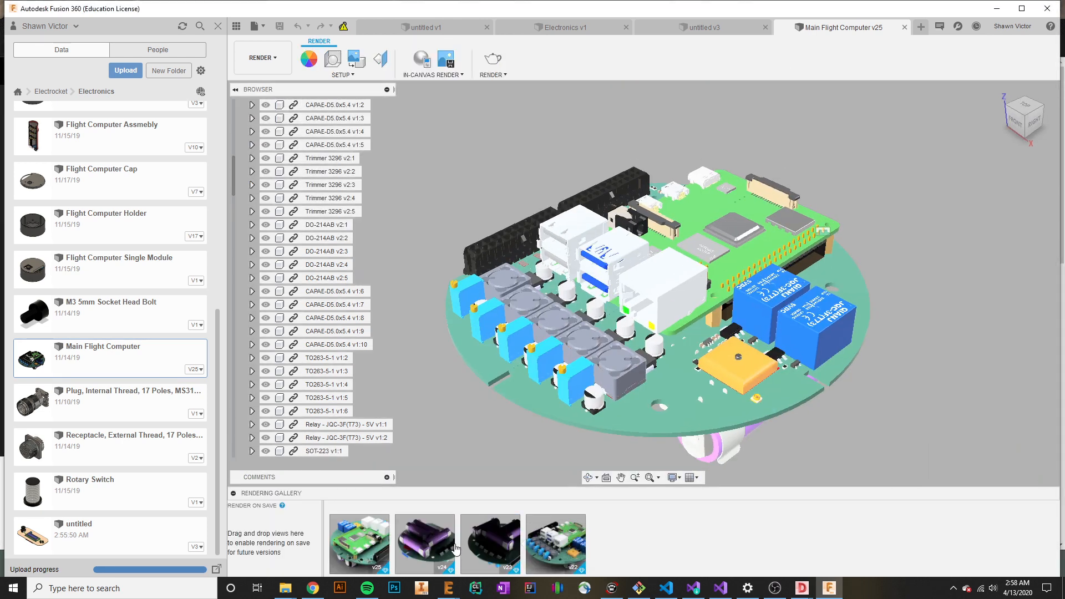
left_click(359, 544)
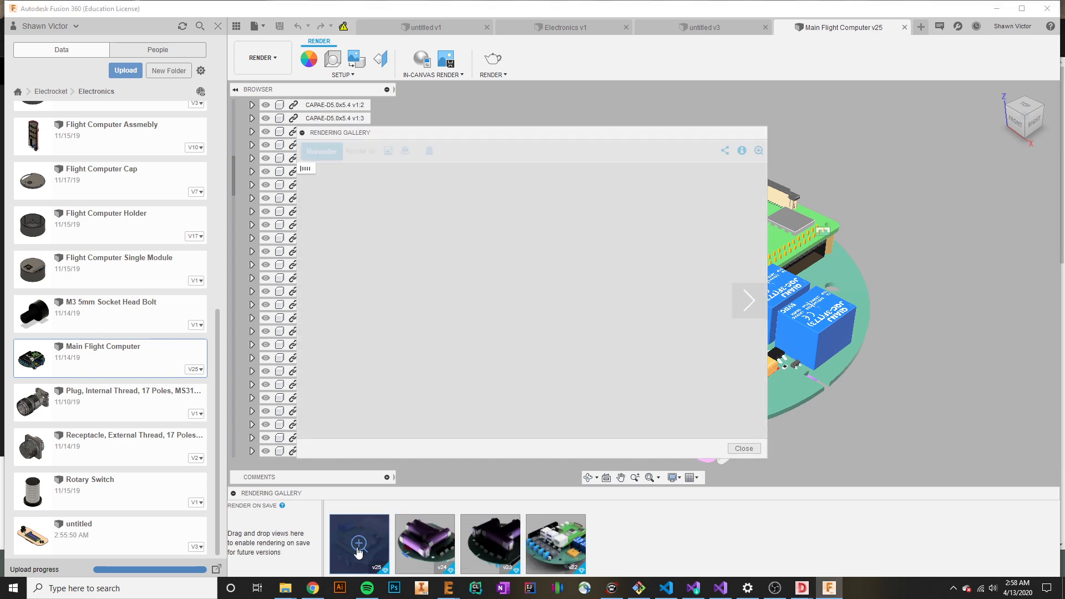
left_click(358, 544)
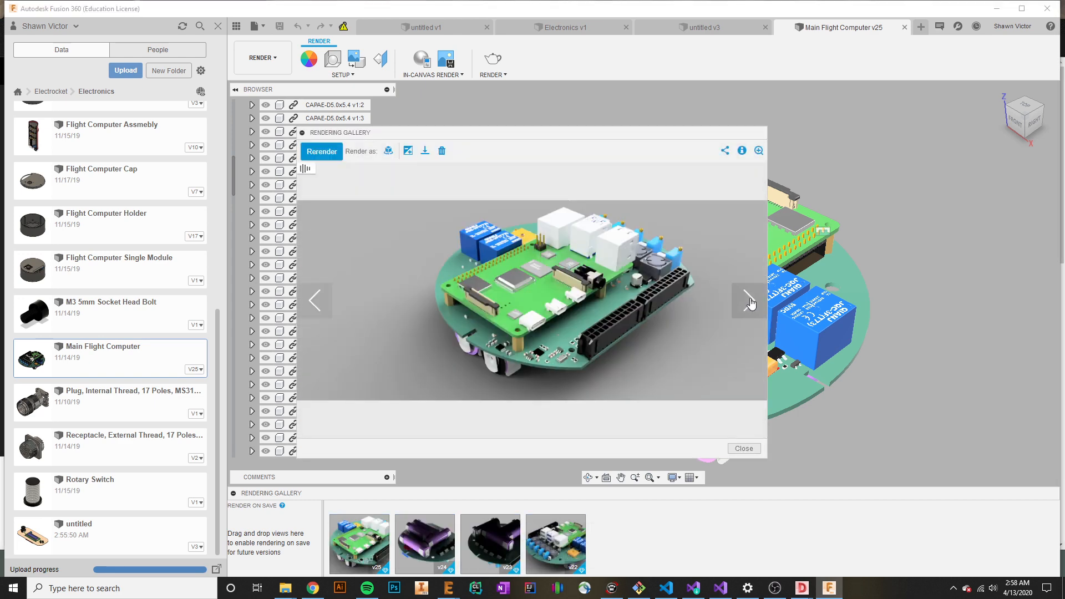
left_click(748, 301)
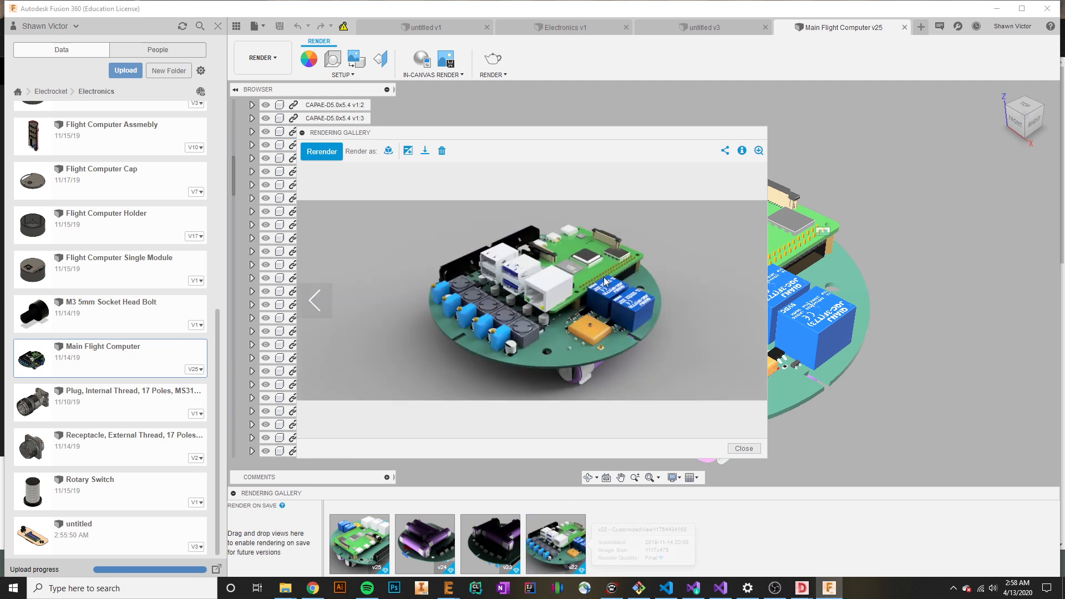
mouse_move(556, 277)
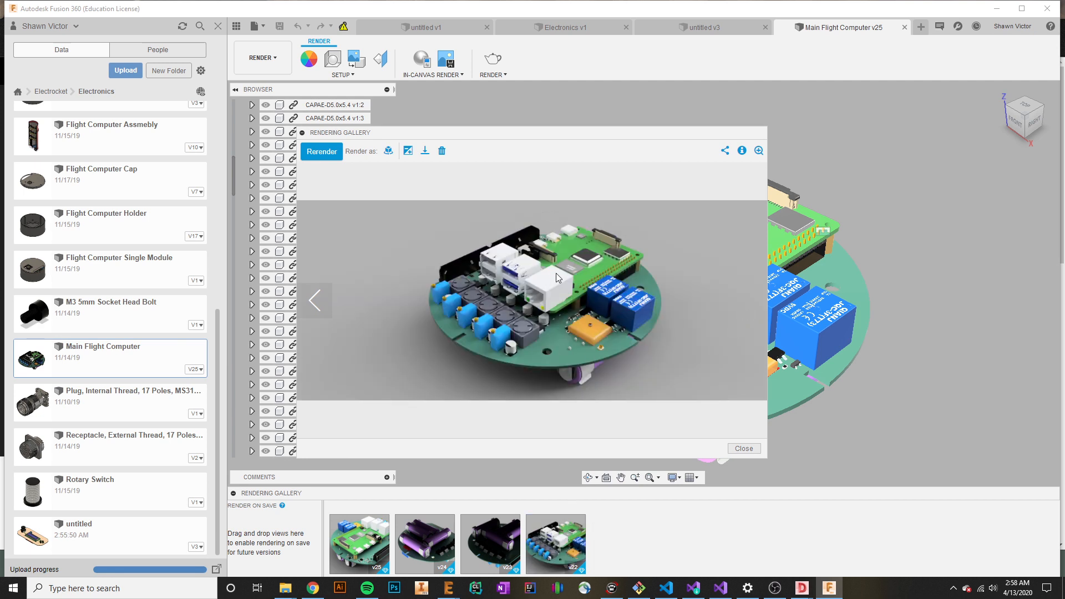
mouse_move(573, 278)
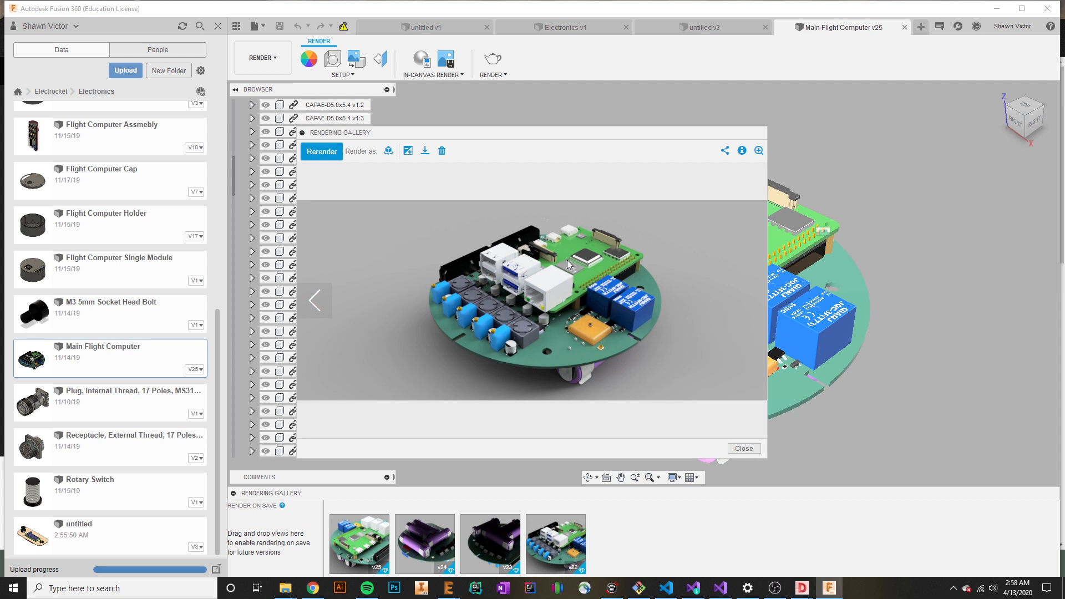
mouse_move(534, 257)
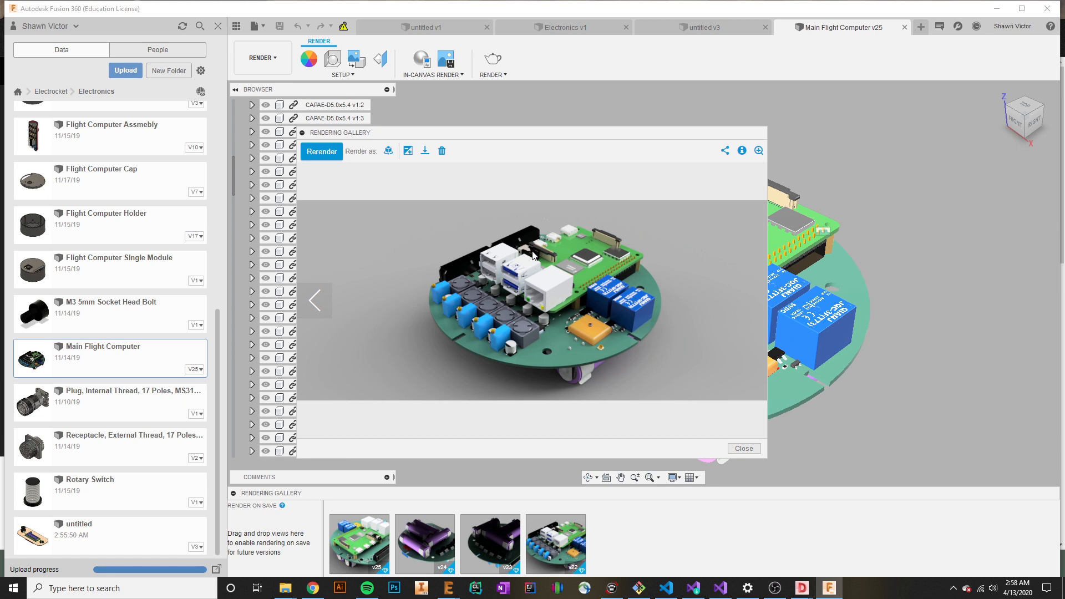
mouse_move(511, 347)
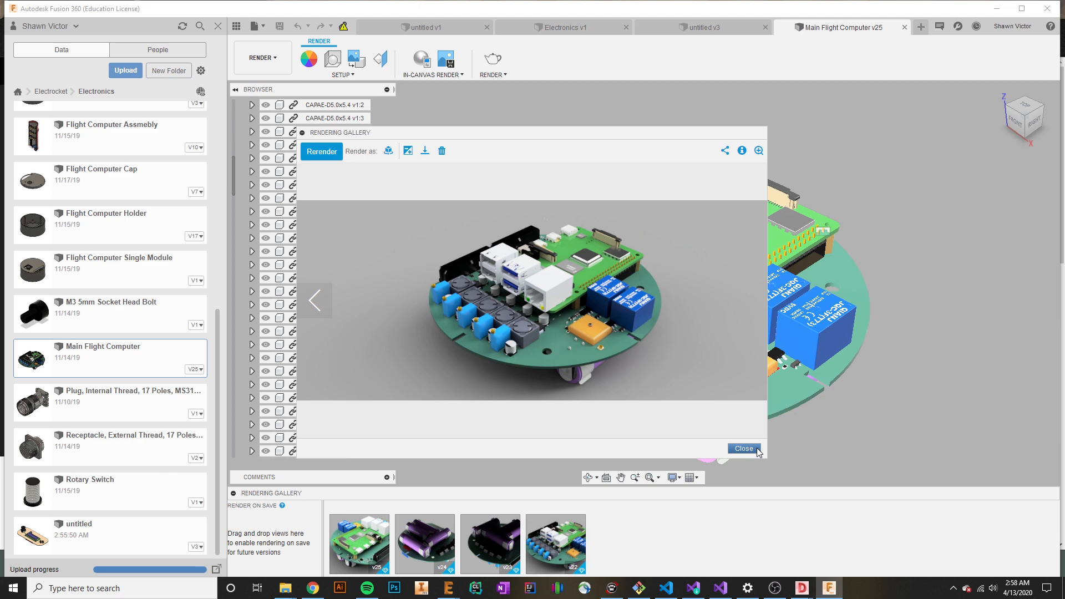
left_click(742, 449)
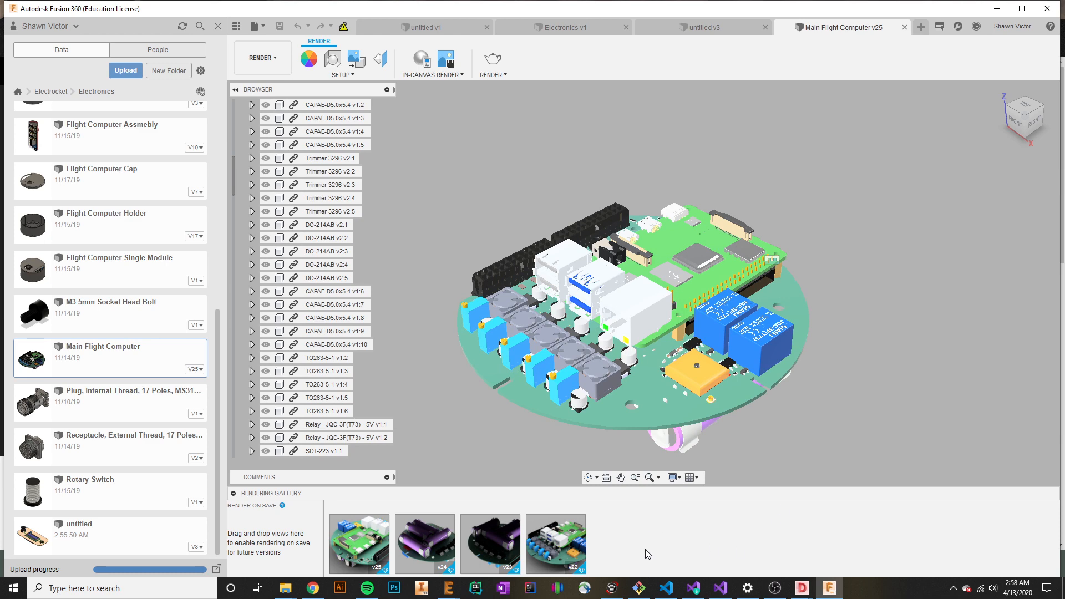
mouse_move(454, 588)
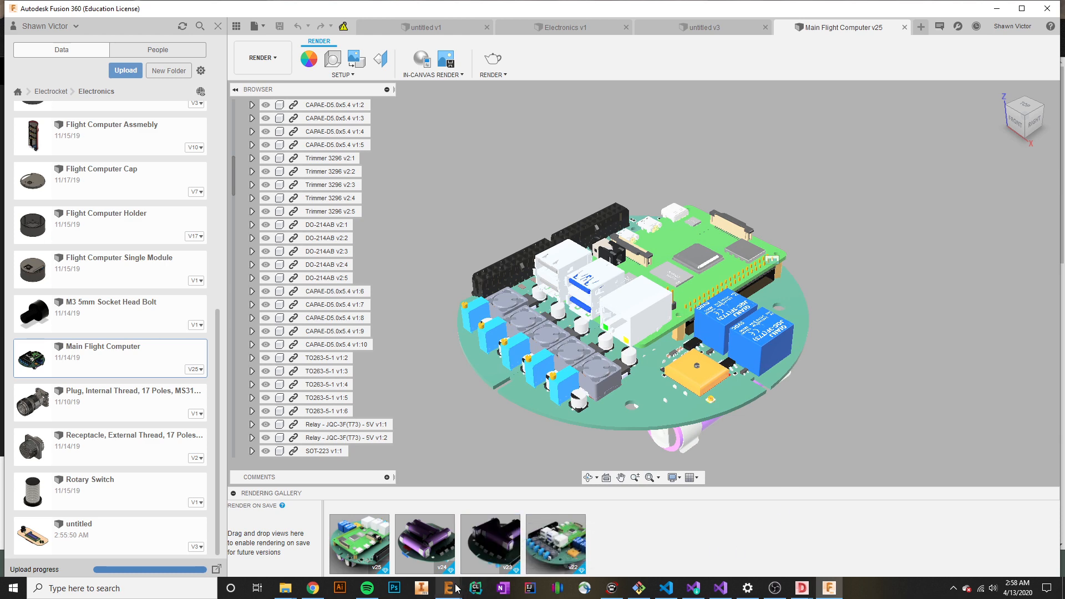